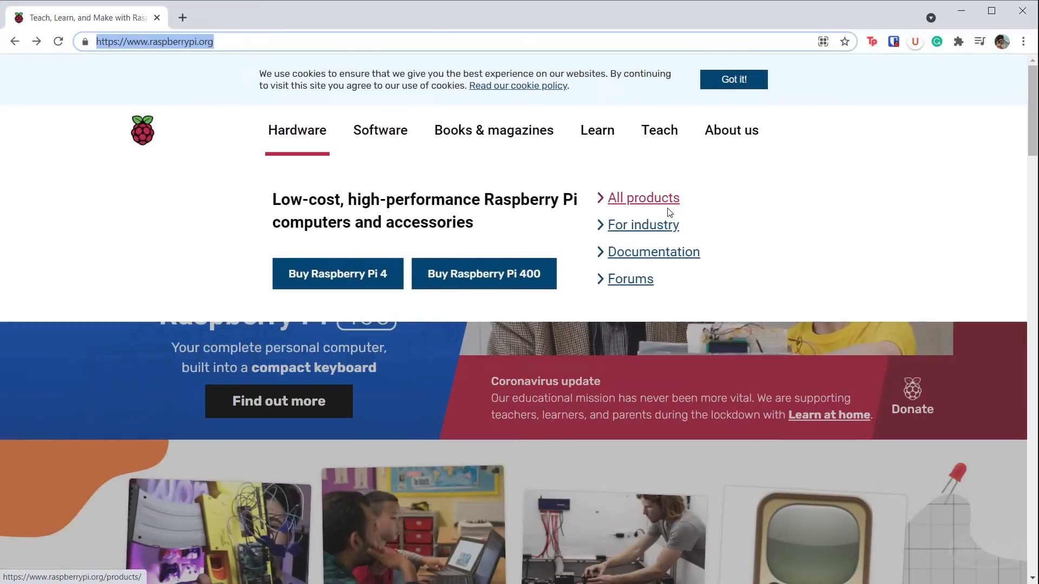
Step: Navigate from all products to the Pico page and open its Getting started guide
{"action": "left_click", "coordinate": [642, 196]}
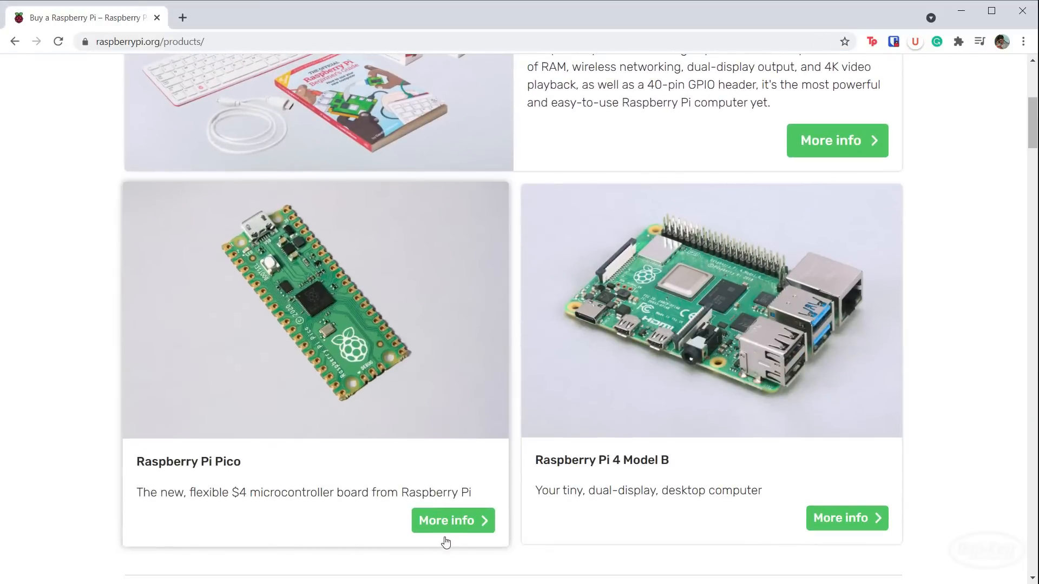
{"action": "left_click", "coordinate": [453, 520]}
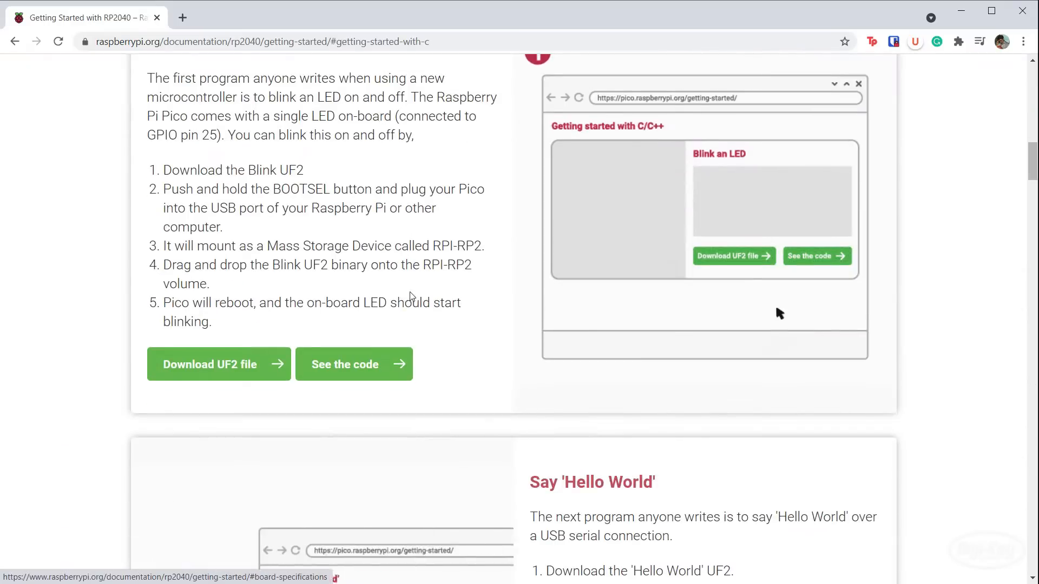
{"action": "scroll", "scroll_direction": "down", "scroll_amount": 3}
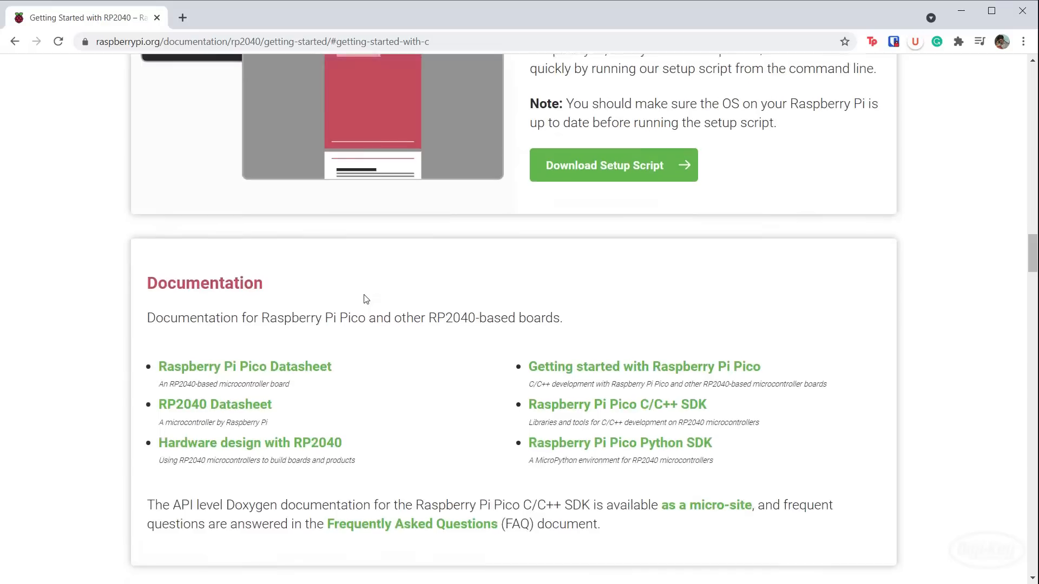
{"action": "scroll", "scroll_direction": "down", "scroll_amount": 3}
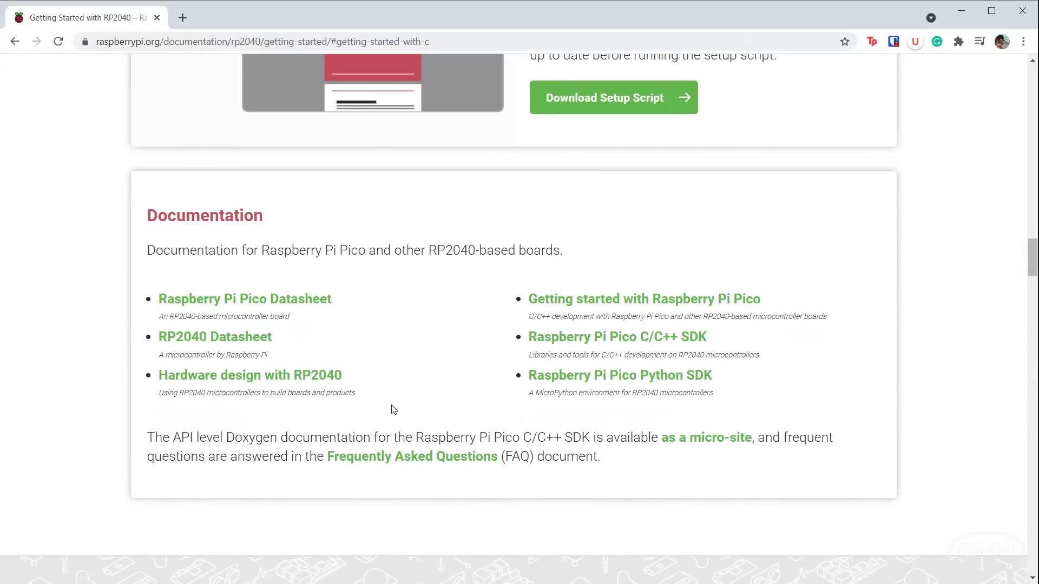
{"action": "mouse_move", "coordinate": [453, 337]}
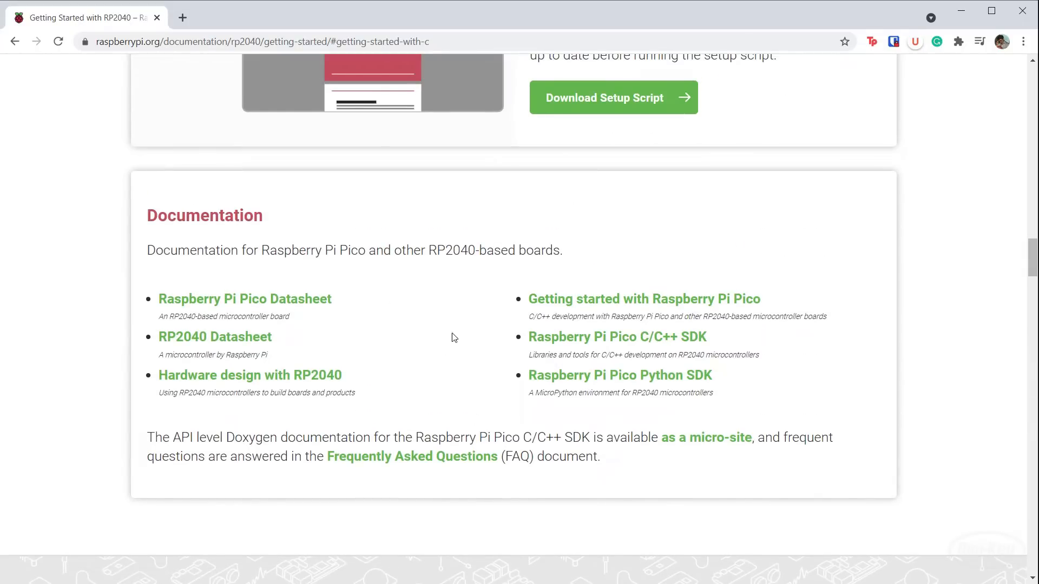
{"action": "left_click", "coordinate": [643, 298]}
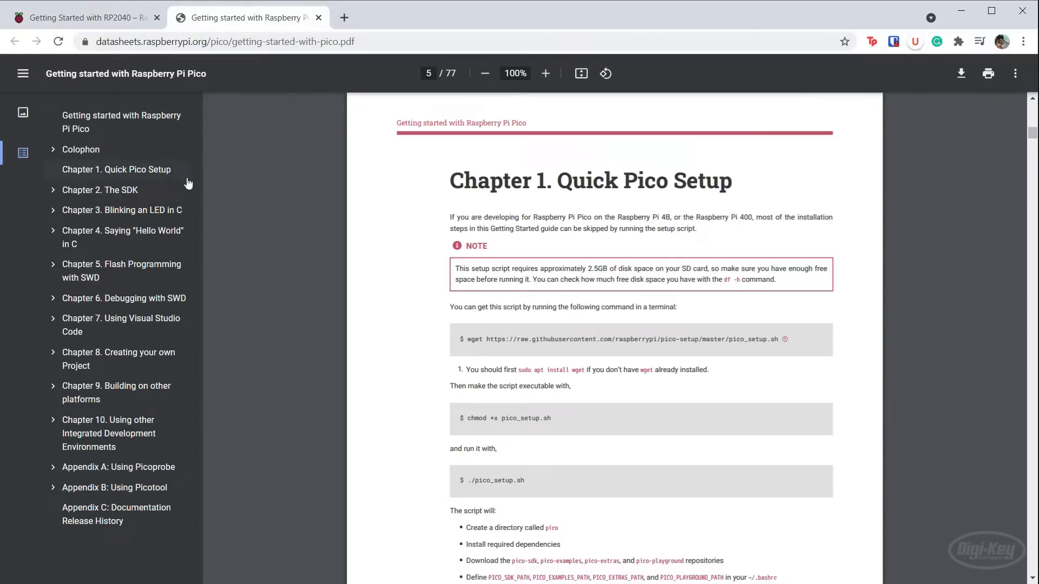
Step: Jump through Chapter 9 and scroll to section 9.2.1 Installing the Toolchain for Windows
{"action": "scroll", "scroll_direction": "down", "scroll_amount": 3}
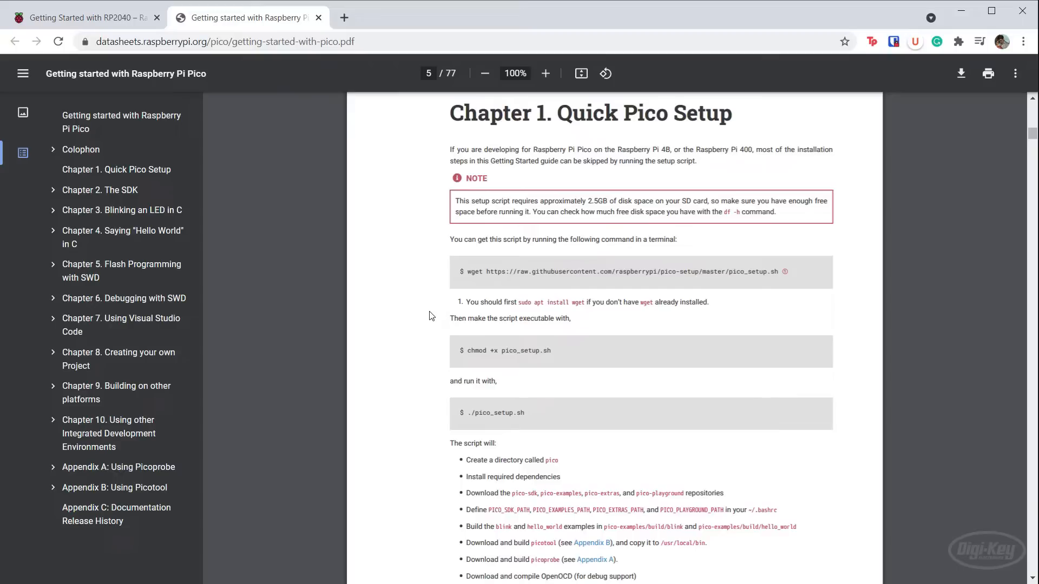
{"action": "mouse_move", "coordinate": [433, 418]}
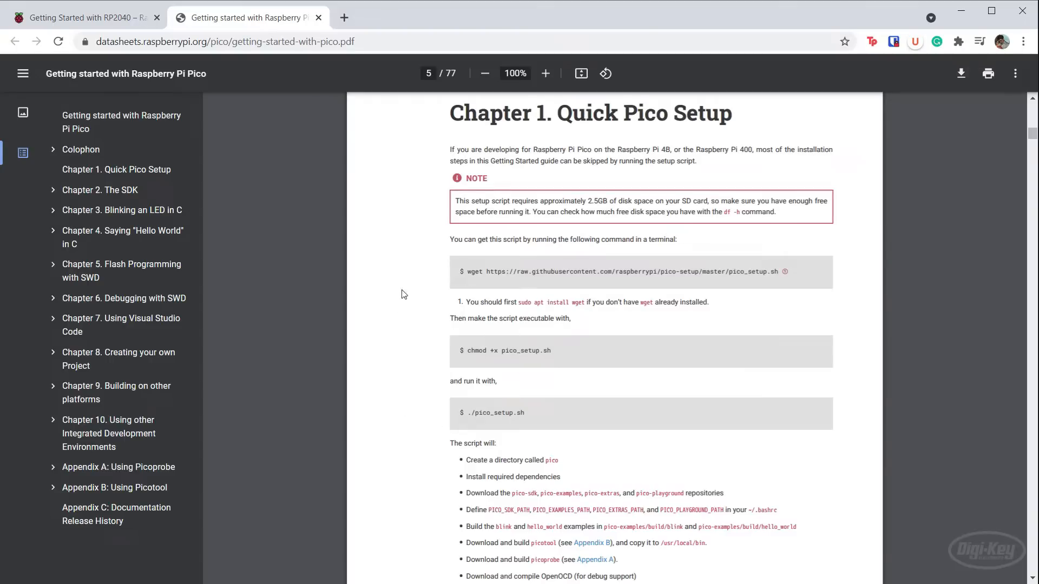
{"action": "mouse_move", "coordinate": [386, 411]}
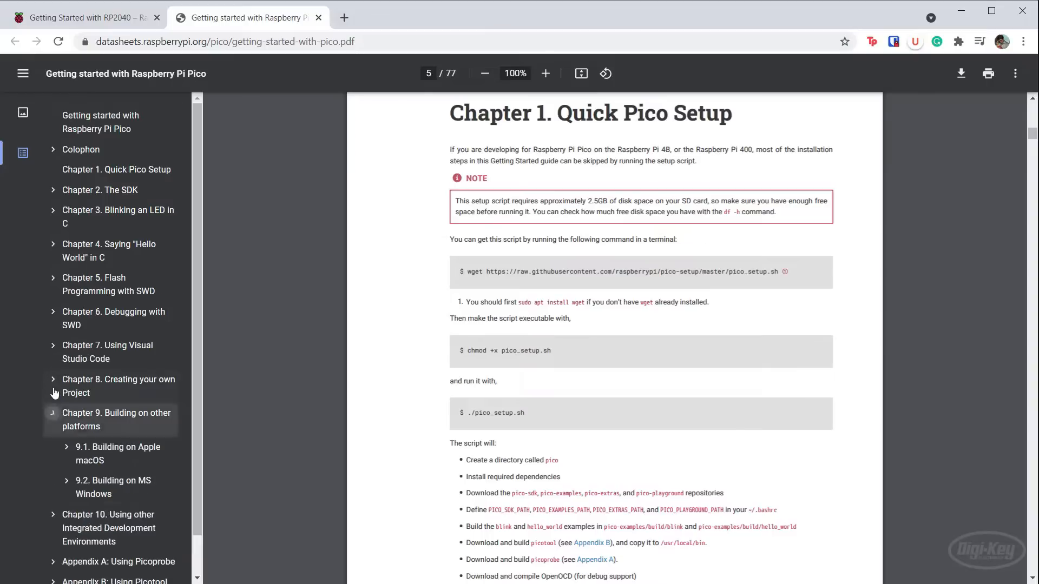
{"action": "left_click", "coordinate": [53, 419]}
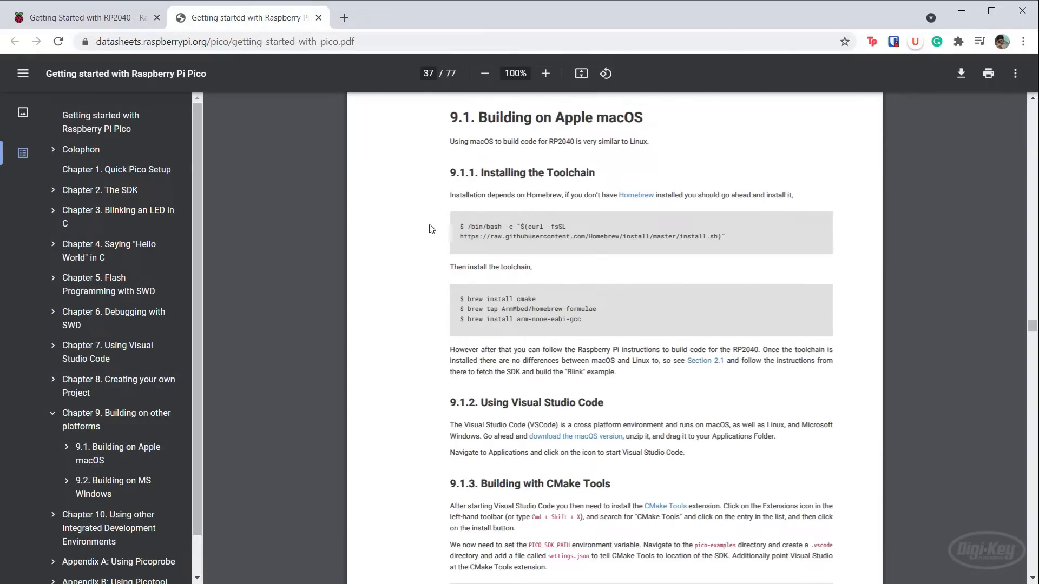
{"action": "mouse_move", "coordinate": [433, 365]}
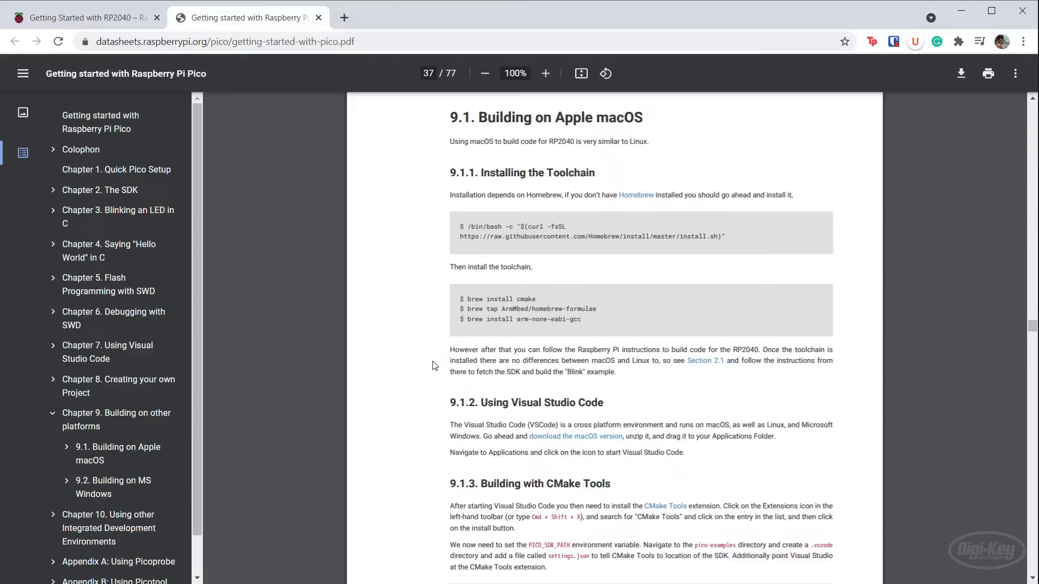
{"action": "mouse_move", "coordinate": [424, 368]}
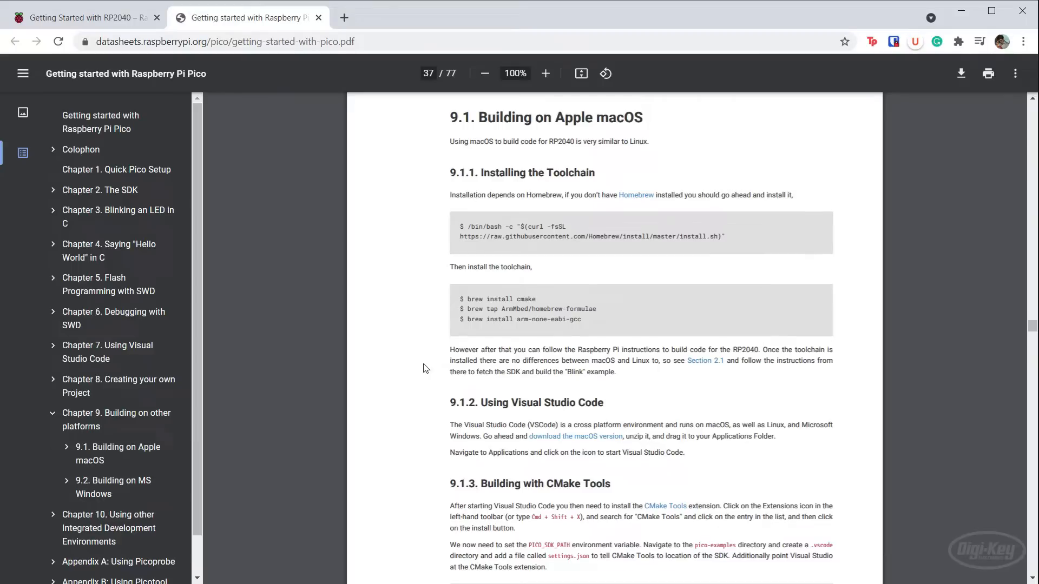
{"action": "scroll", "scroll_direction": "down", "scroll_amount": 3}
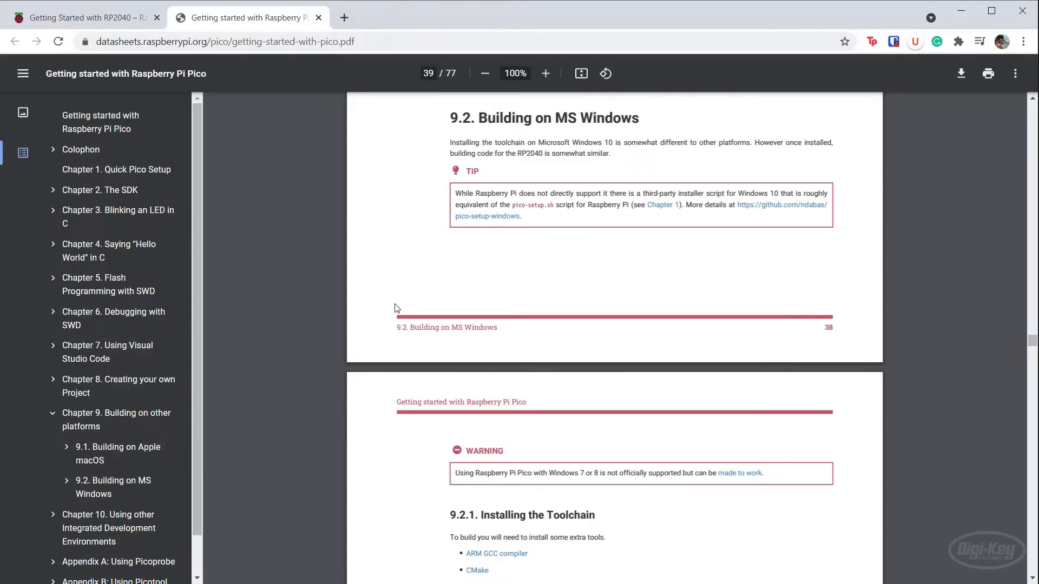
{"action": "scroll", "scroll_direction": "down", "scroll_amount": 3}
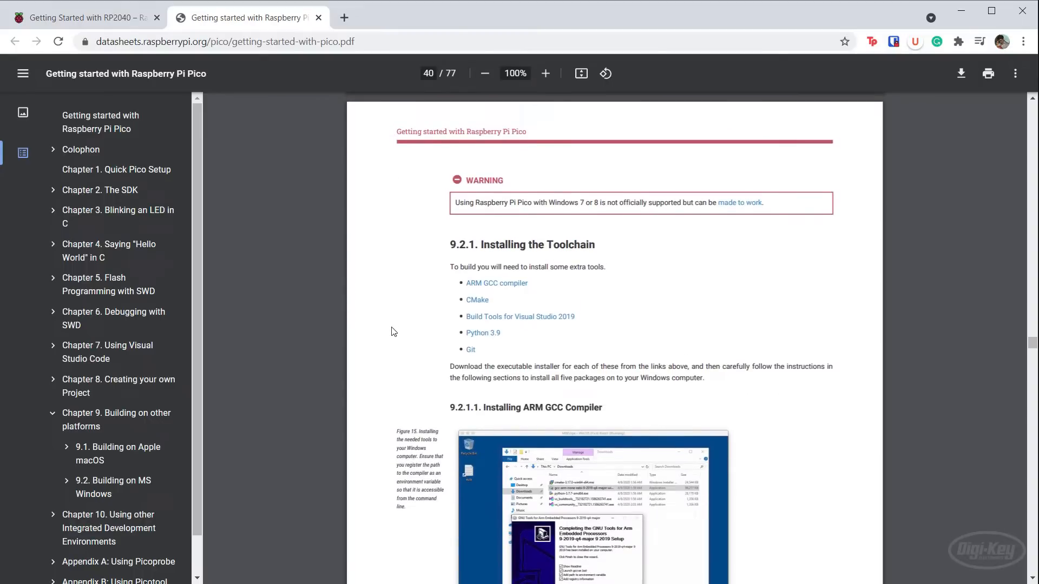
{"action": "mouse_move", "coordinate": [442, 300]}
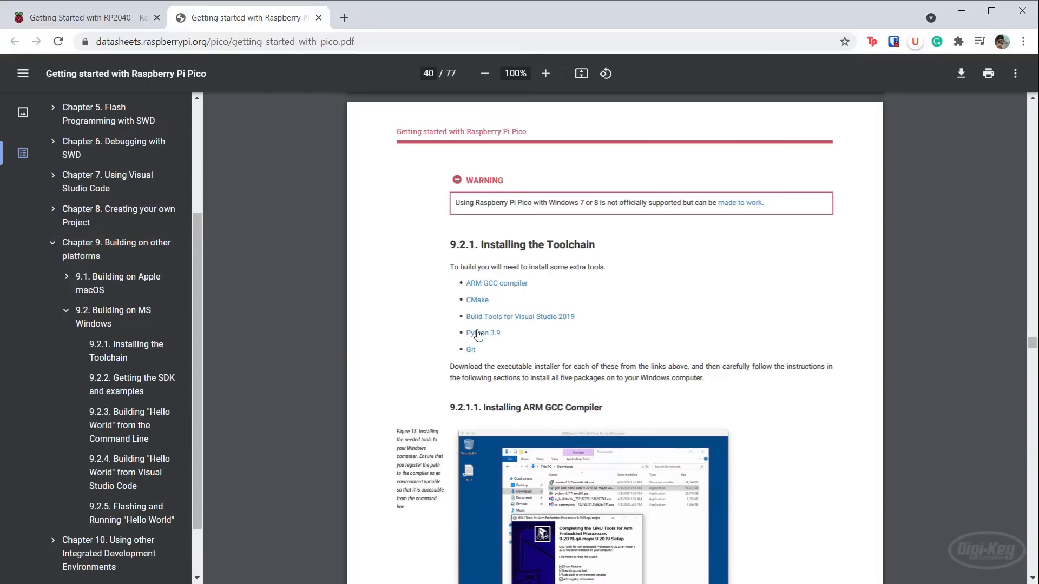
{"action": "mouse_move", "coordinate": [580, 329]}
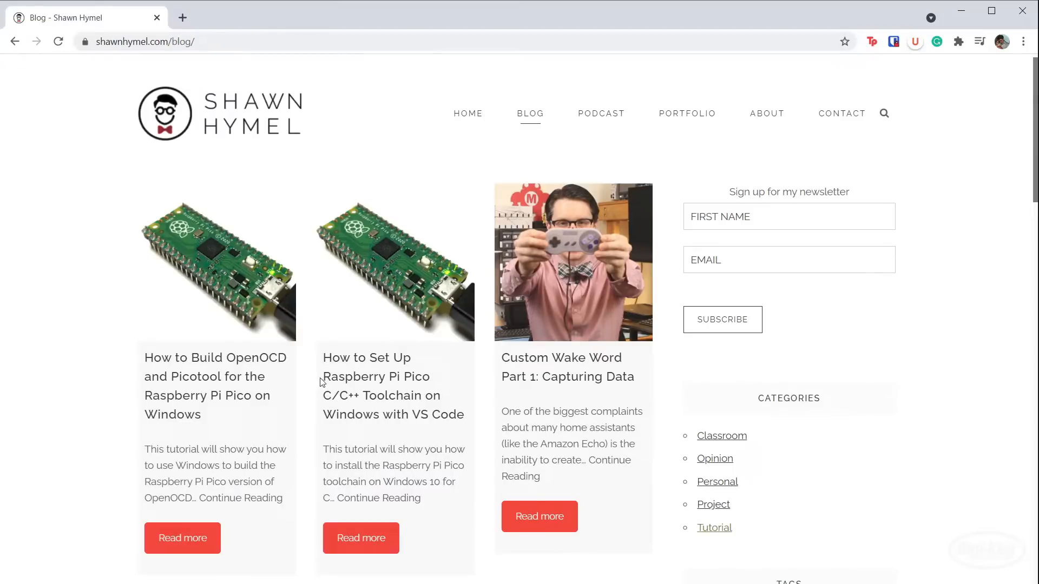
{"action": "mouse_move", "coordinate": [362, 537]}
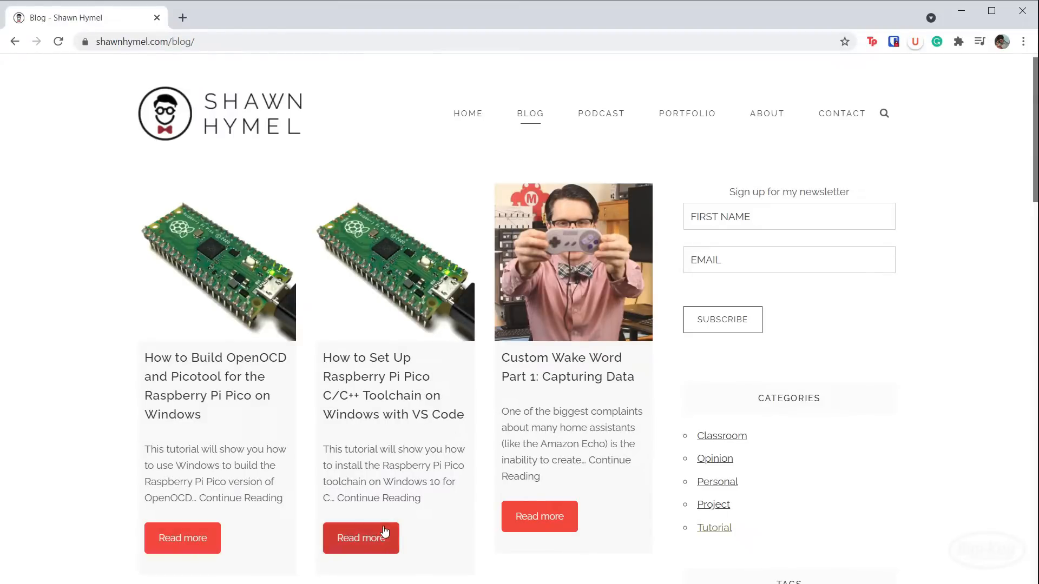
Step: Open Shawn Hymel's Pico toolchain-on-Windows tutorial via Read more and skim the article
{"action": "left_click", "coordinate": [360, 538]}
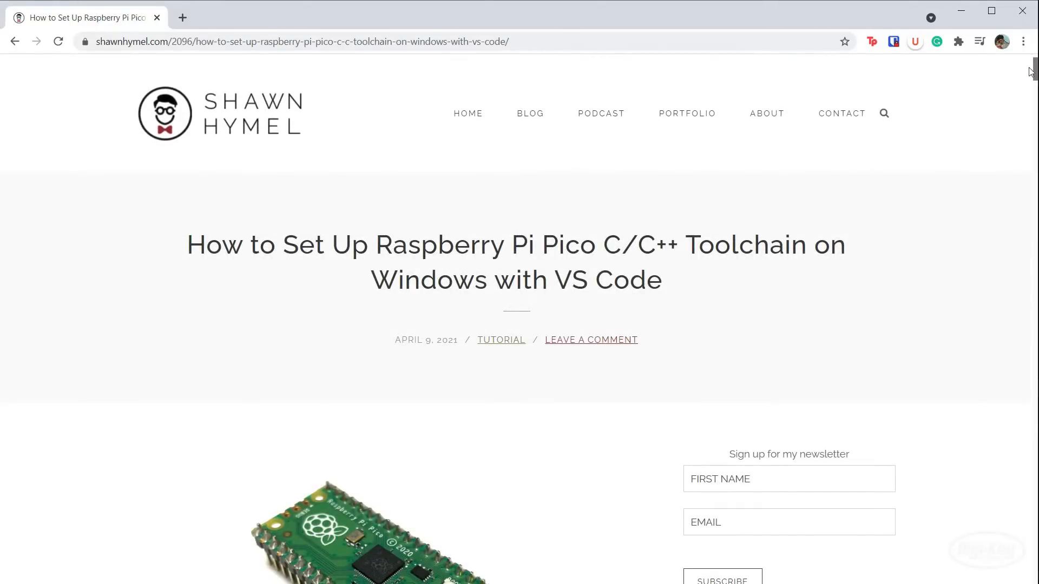
{"action": "scroll", "scroll_direction": "down", "scroll_amount": 3}
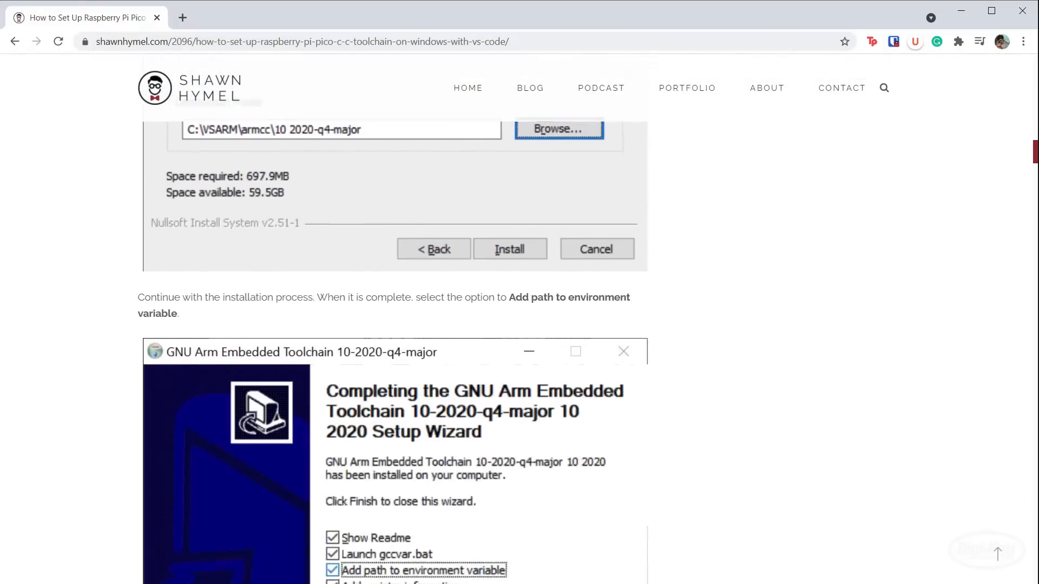
{"action": "scroll", "scroll_direction": "down", "scroll_amount": 3}
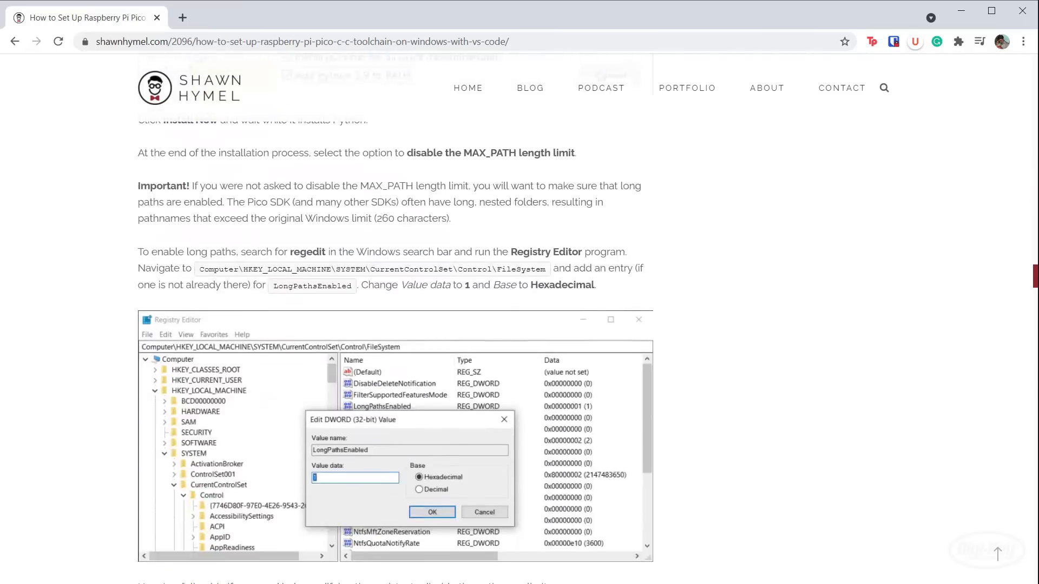
{"action": "scroll", "scroll_direction": "down", "scroll_amount": 3}
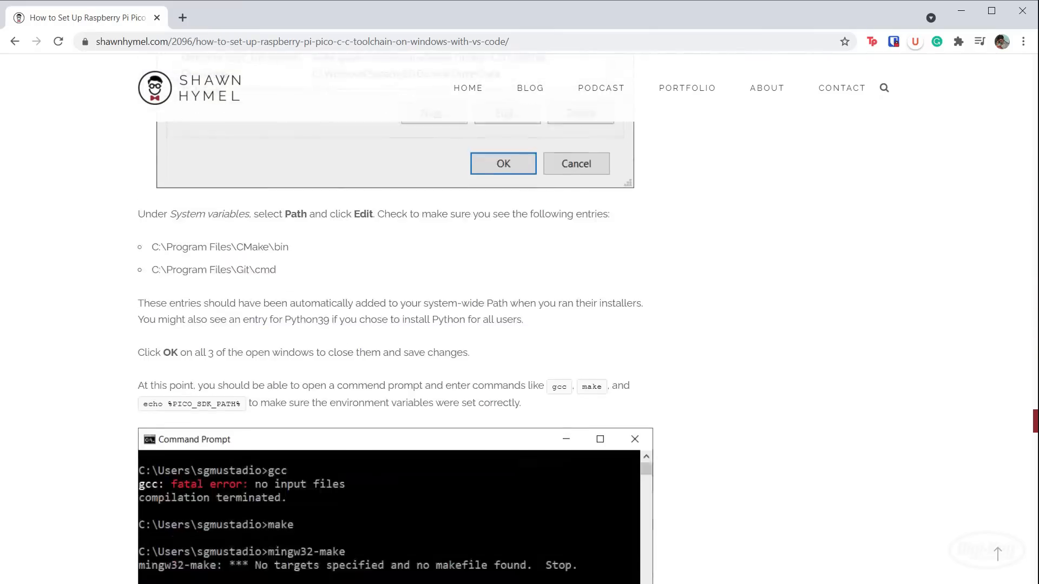
{"action": "scroll", "scroll_direction": "down", "scroll_amount": 3}
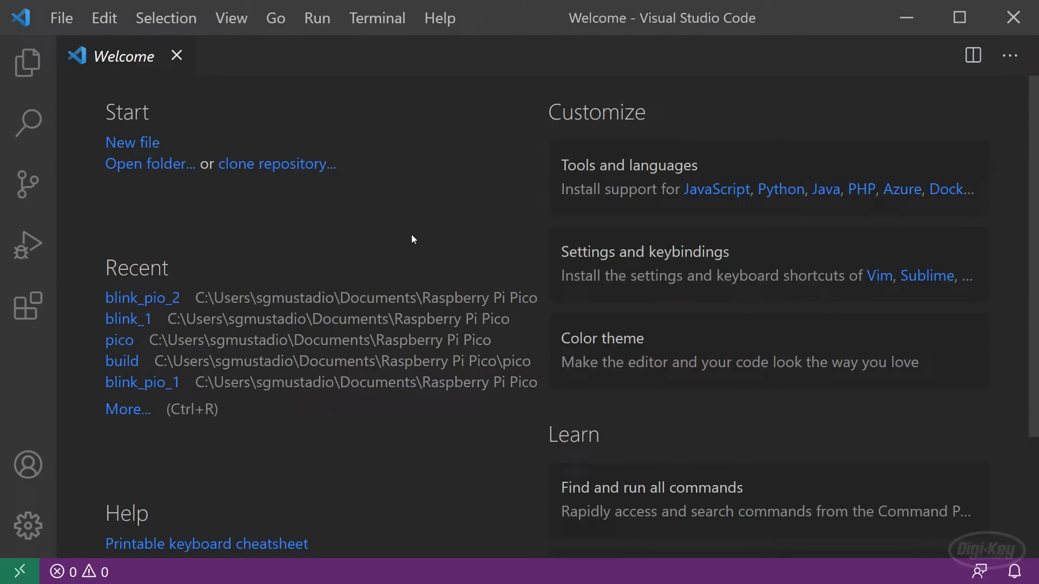
{"action": "mouse_move", "coordinate": [521, 250]}
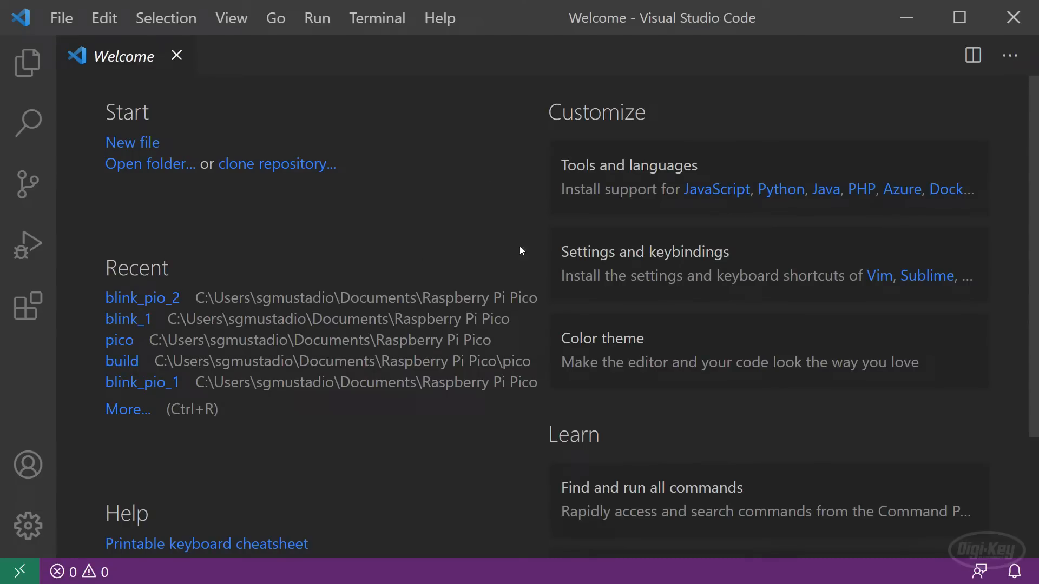
{"action": "mouse_move", "coordinate": [493, 248]}
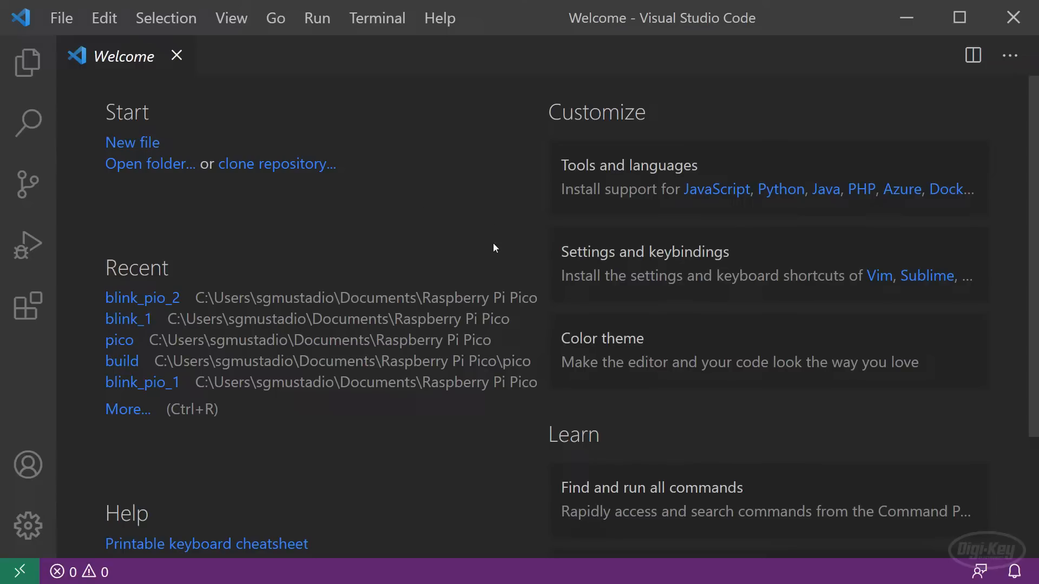
Step: Start a new bash terminal and run echo $PICO_SDK_PATH to check the SDK path
{"action": "left_click", "coordinate": [376, 19]}
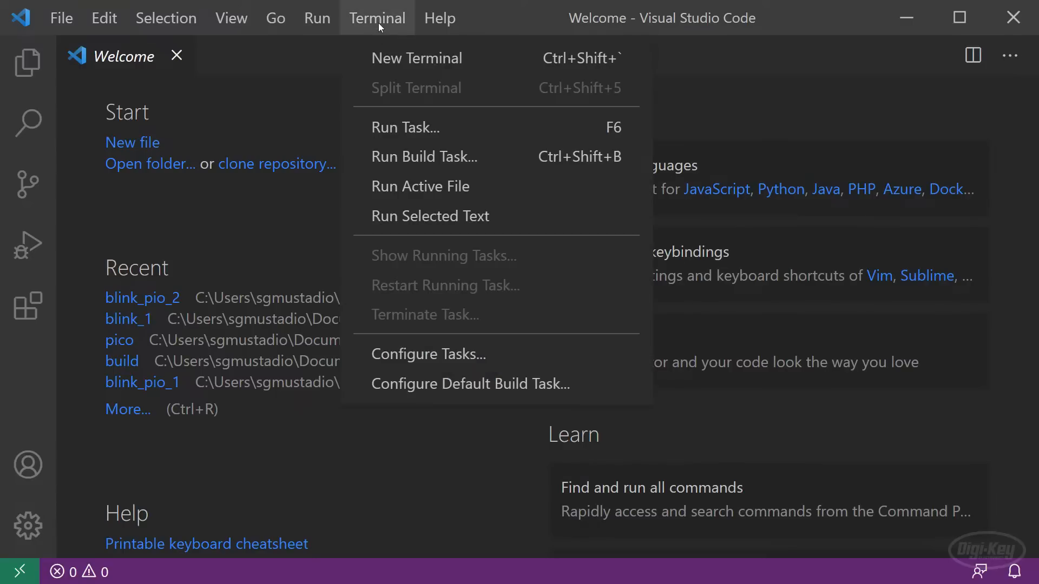
{"action": "left_click", "coordinate": [415, 57]}
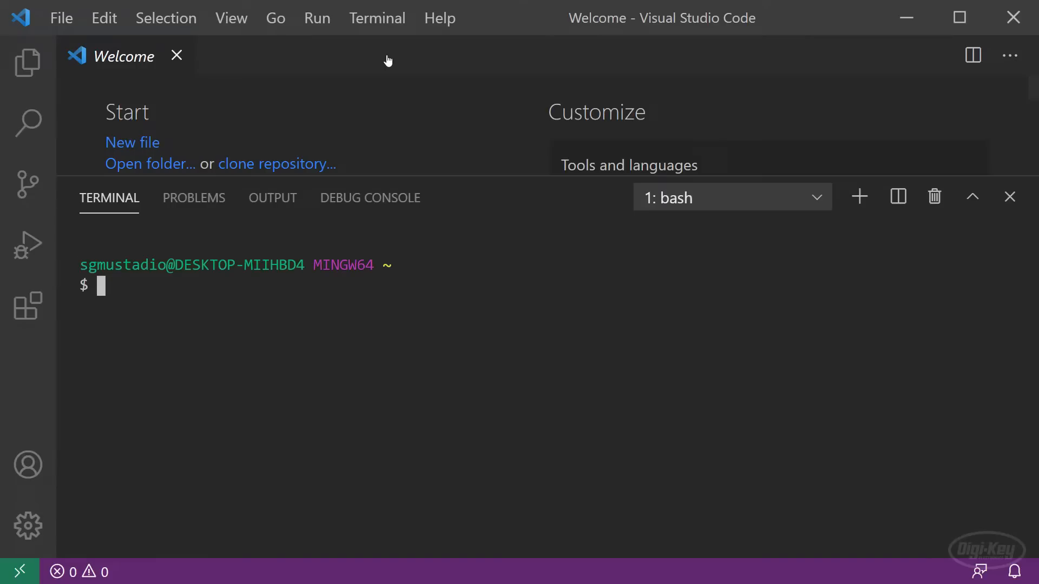
{"action": "mouse_move", "coordinate": [412, 365]}
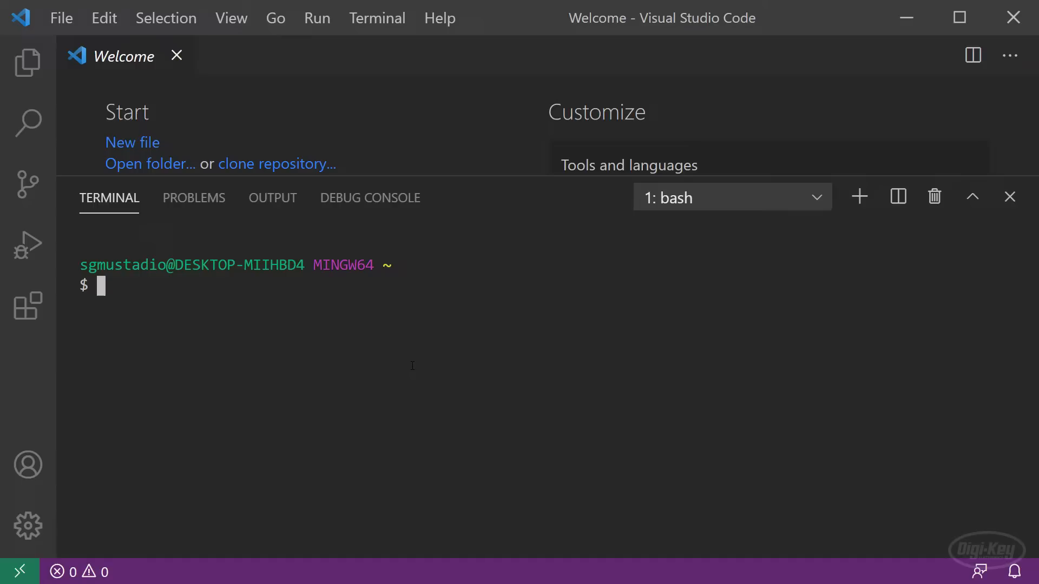
{"action": "mouse_move", "coordinate": [679, 245]}
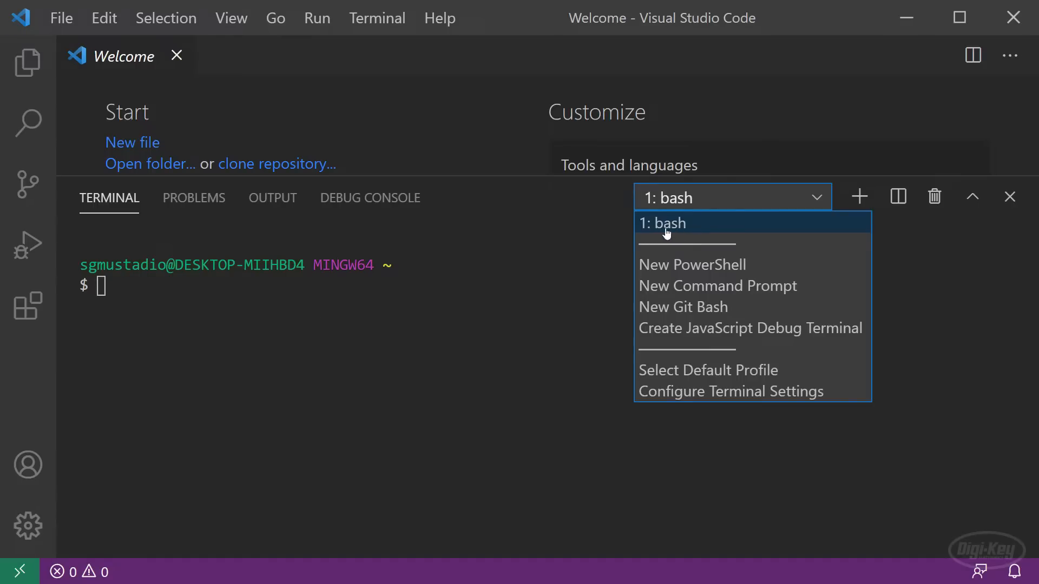
{"action": "mouse_move", "coordinate": [689, 234]}
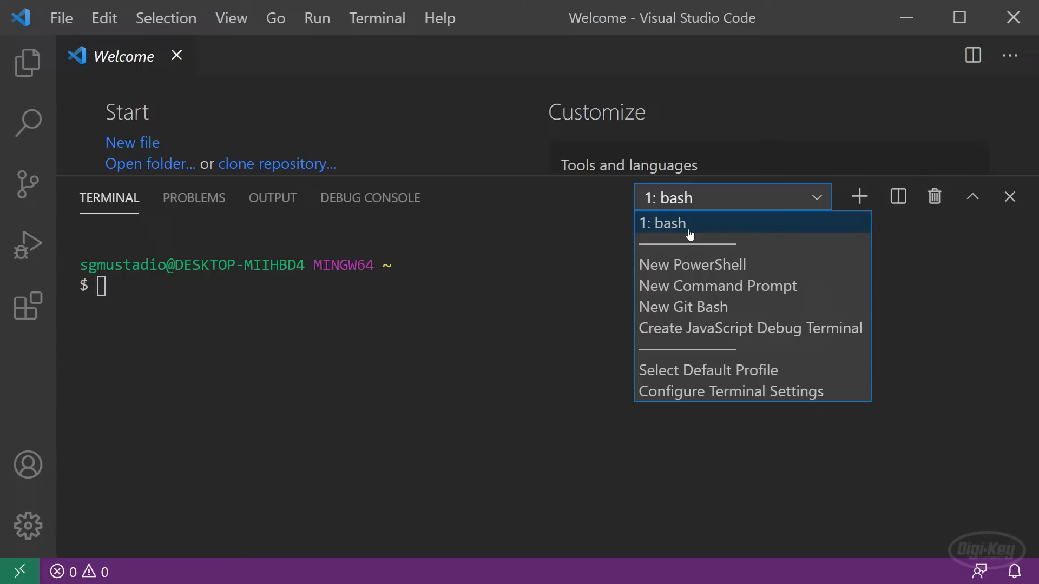
{"action": "mouse_move", "coordinate": [691, 265]}
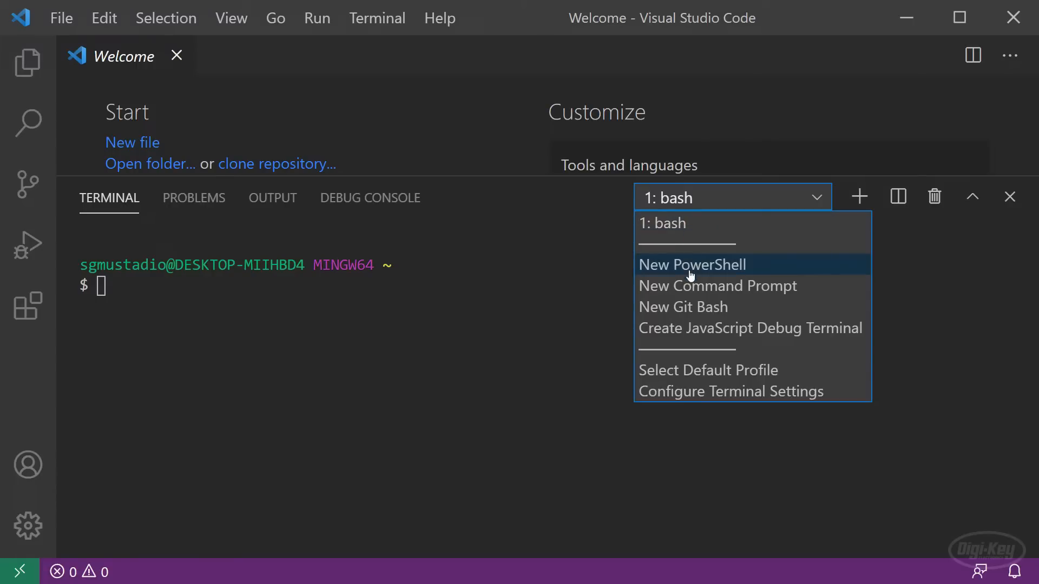
{"action": "mouse_move", "coordinate": [683, 271]}
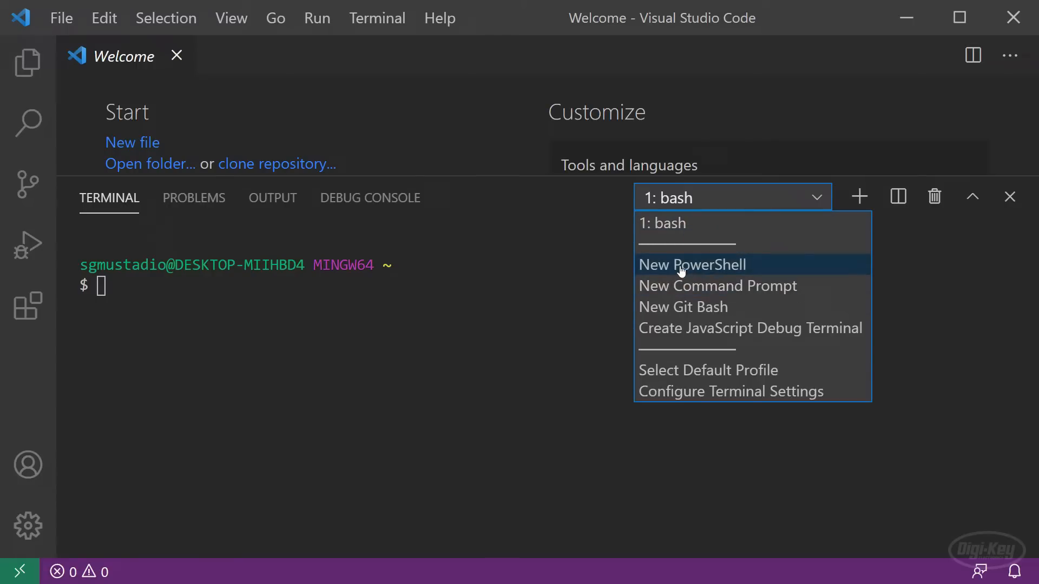
{"action": "left_click", "coordinate": [691, 265]}
{"action": "type", "text": "e"}
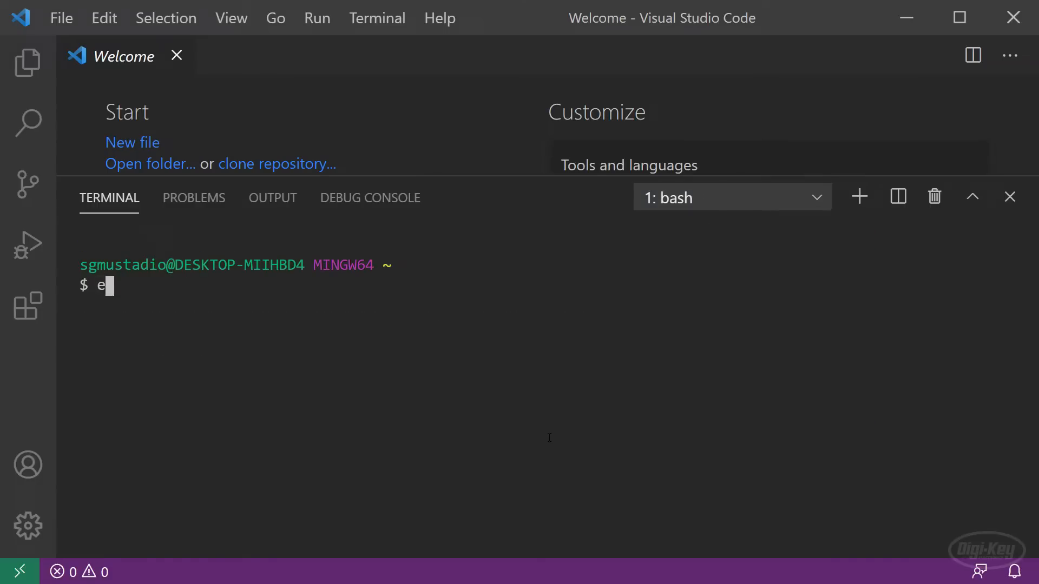
{"action": "type", "text": "cho $"}
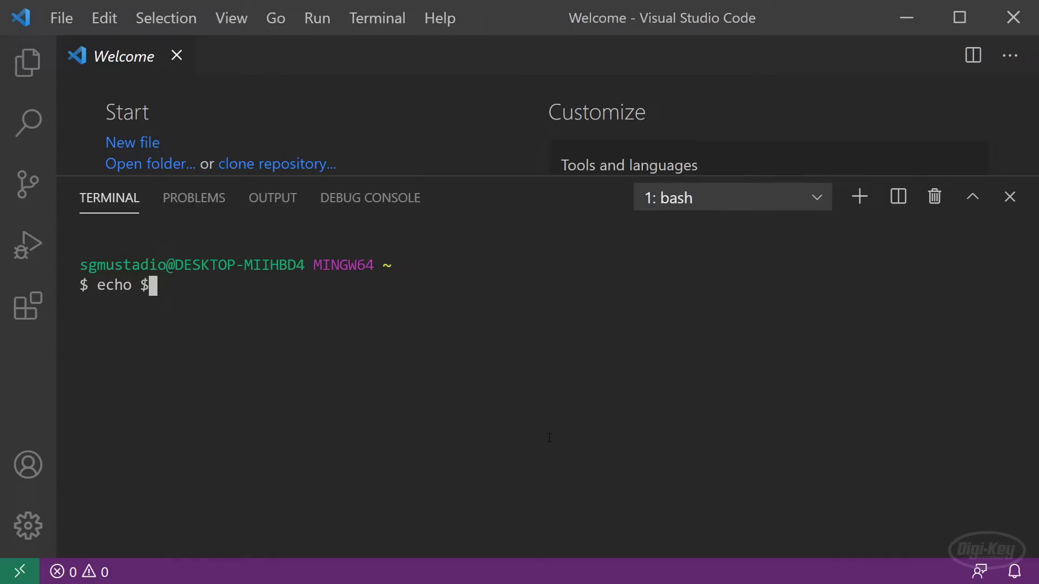
{"action": "type", "text": "PICO_SDK_PATH"}
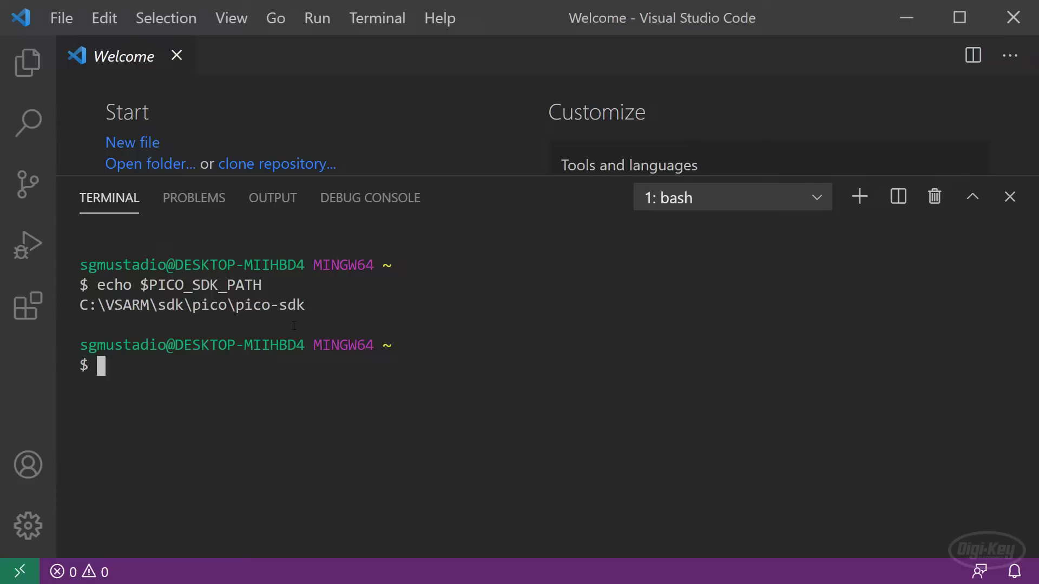
{"action": "mouse_move", "coordinate": [61, 18]}
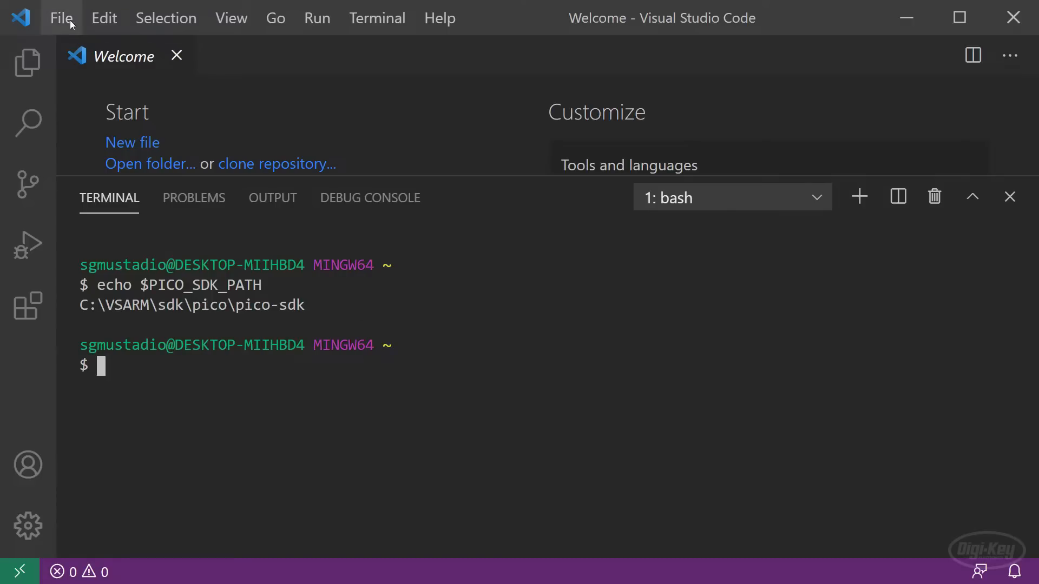
Step: Create and open a new blink folder under Documents\Raspberry Pi Pico
{"action": "left_click", "coordinate": [148, 164]}
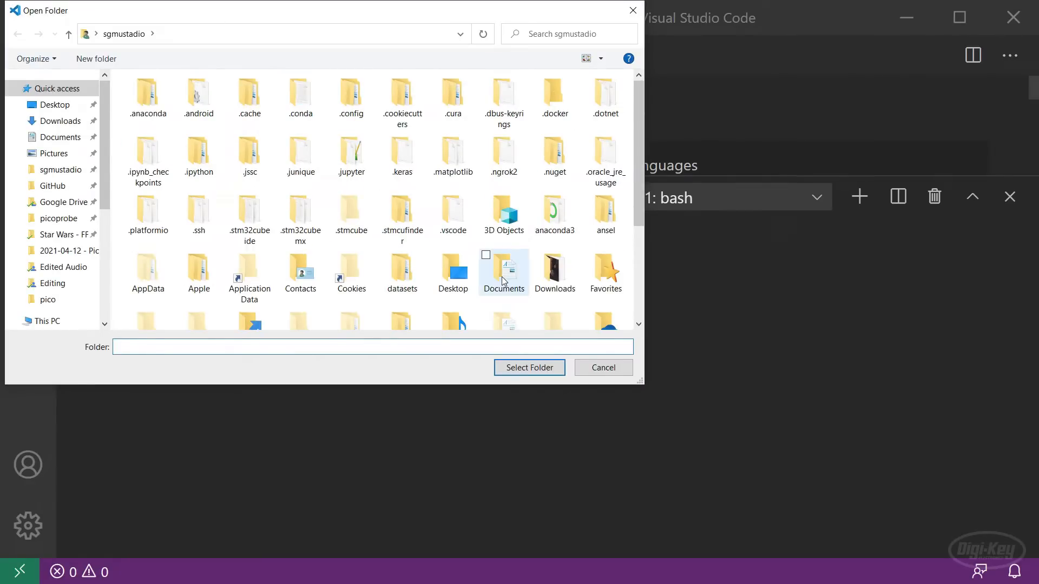
{"action": "double_click", "coordinate": [503, 268]}
{"action": "type", "text": "blink"}
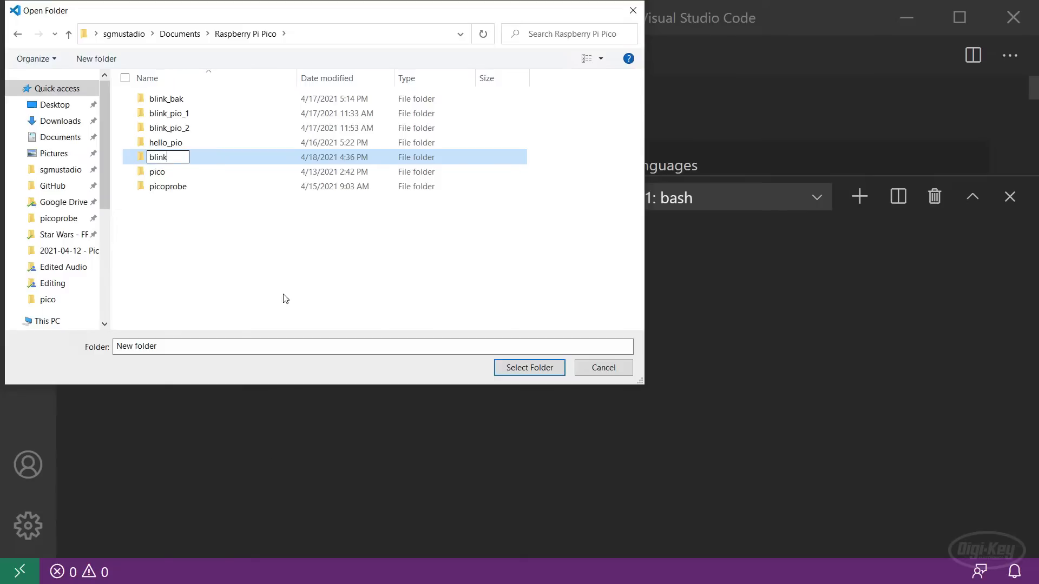
{"action": "left_click", "coordinate": [528, 368]}
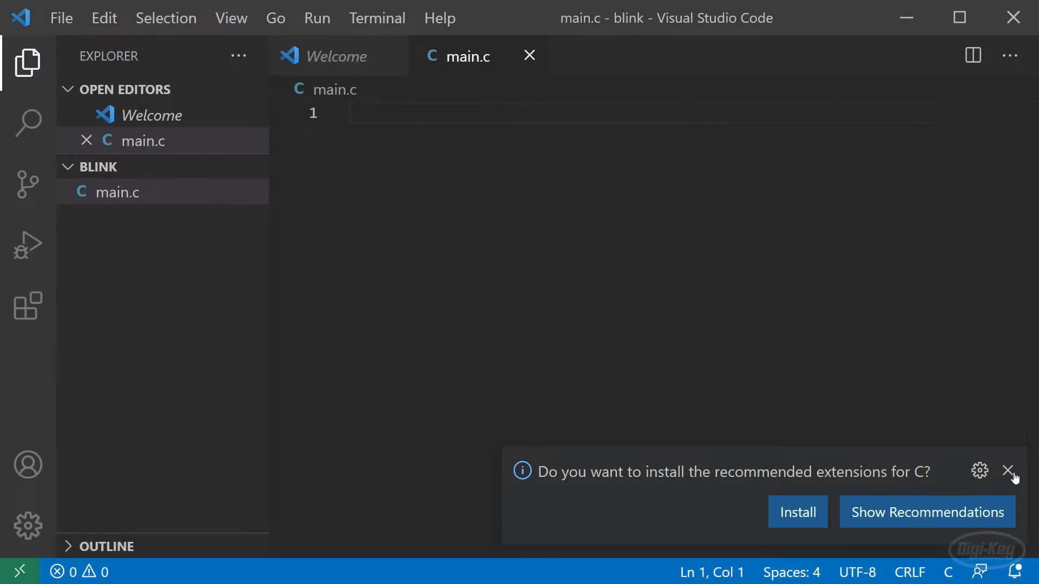
Step: Begin main.c with #include "pico/stdlib.h"
{"action": "type", "text": "#"}
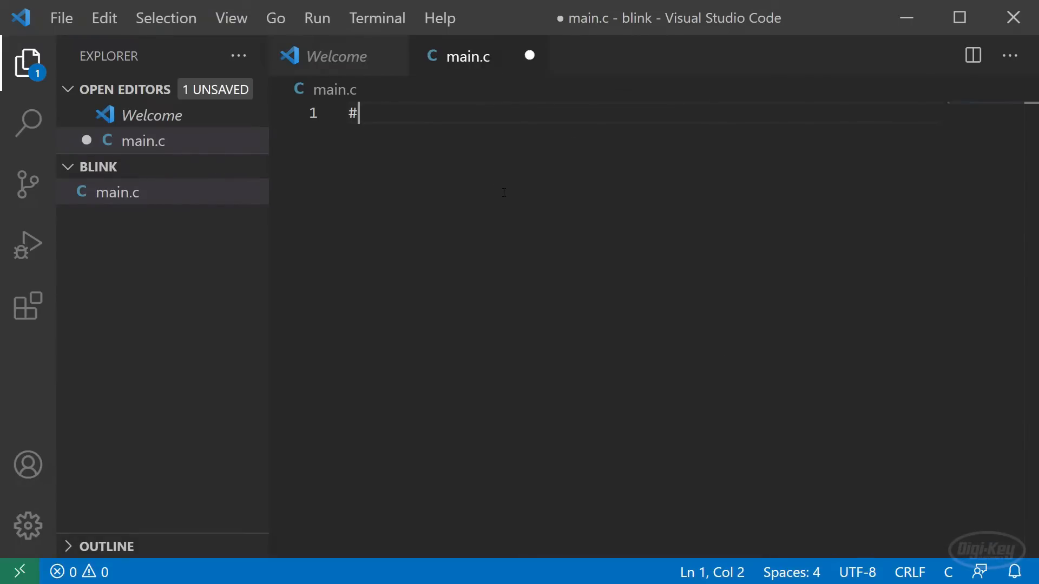
{"action": "type", "text": "include \"\""}
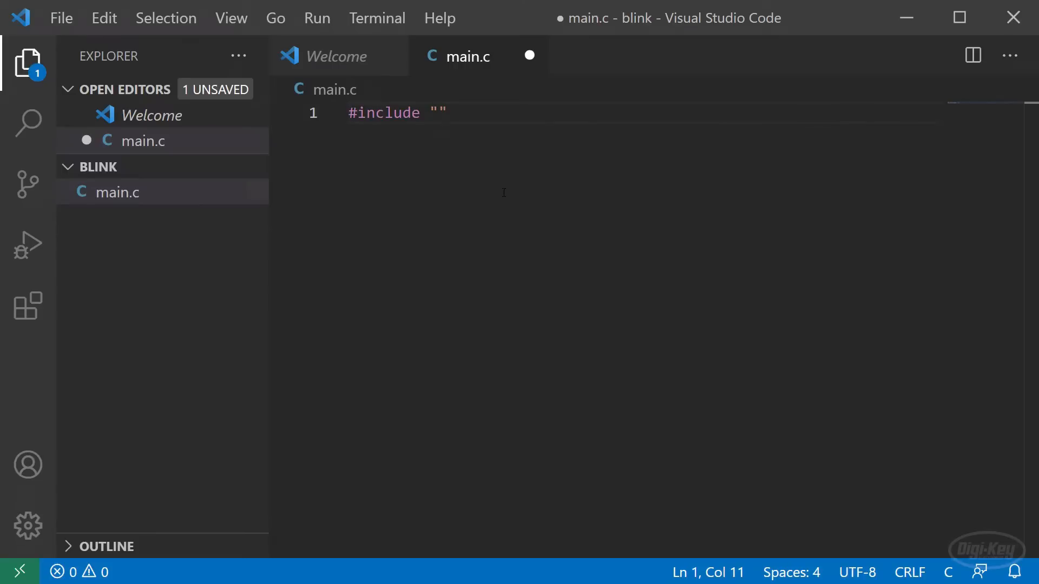
{"action": "type", "text": "pico/"}
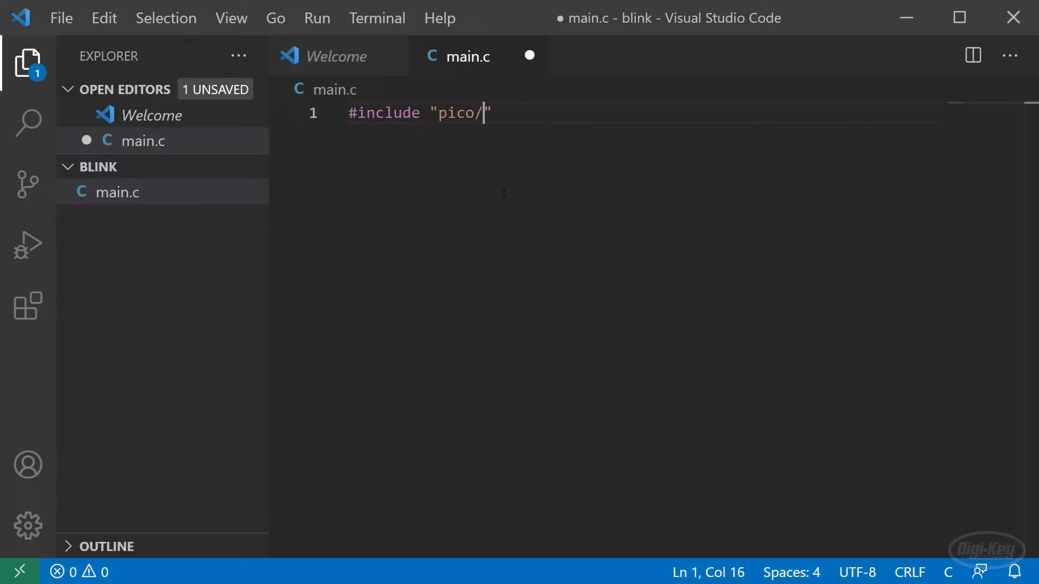
{"action": "type", "text": "stdlib"}
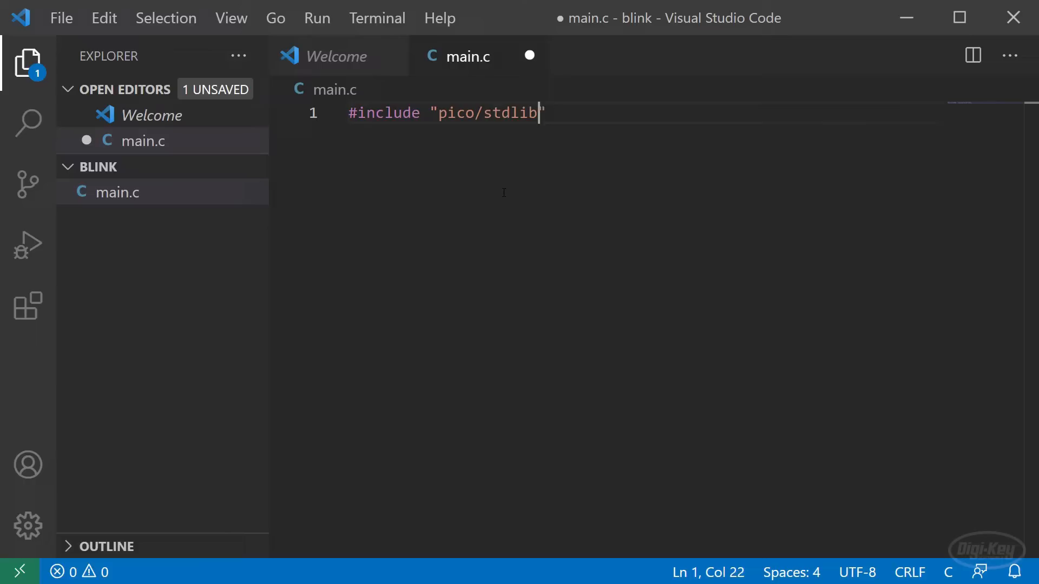
{"action": "type", "text": ".h"}
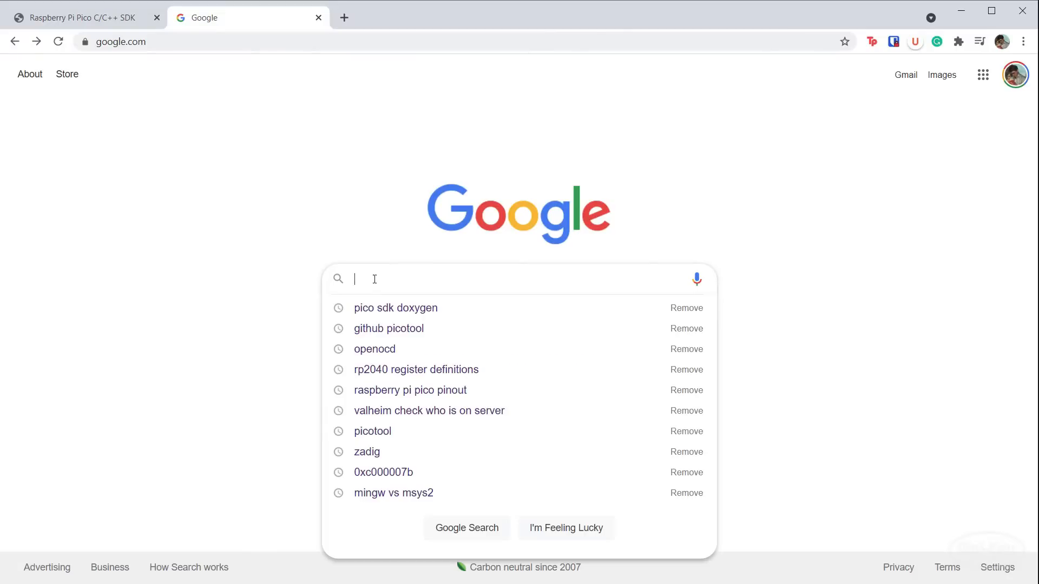
Step: Google 'pico sdk doxygen' and reach the raspberrypi.github.io SDK documentation
{"action": "type", "text": "pico sdk doxy"}
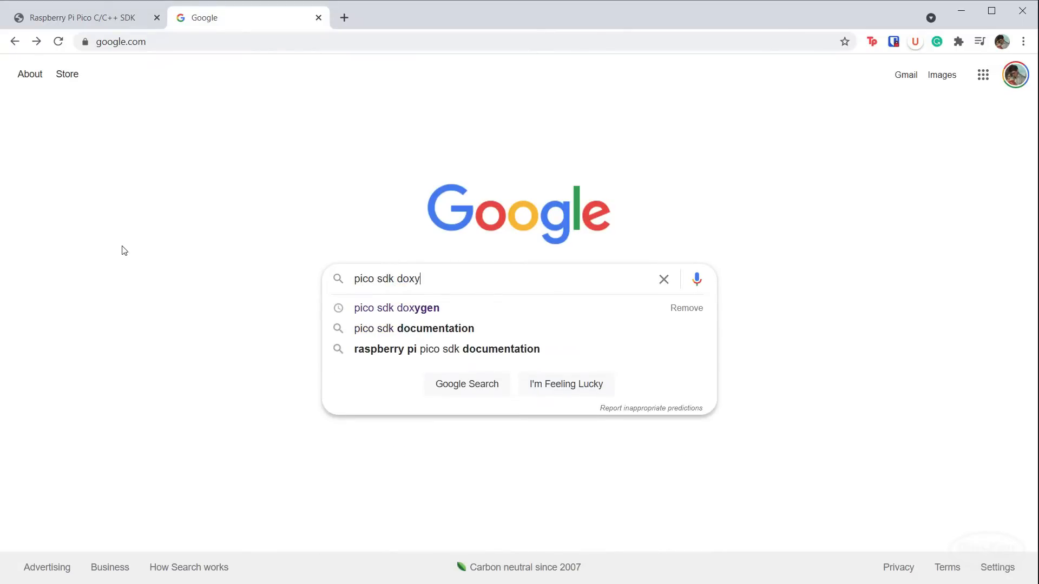
{"action": "left_click", "coordinate": [396, 307]}
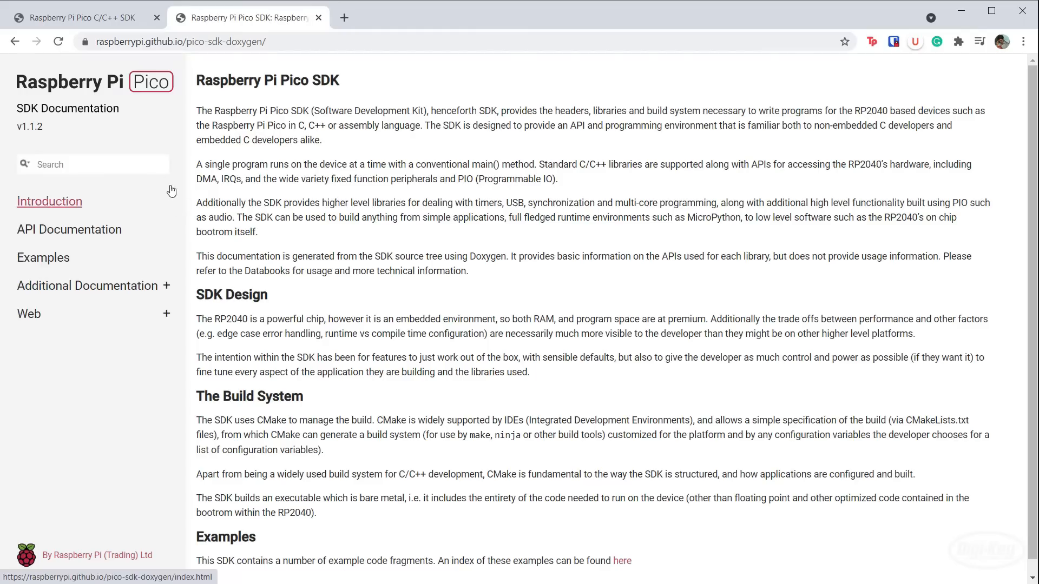
{"action": "left_click", "coordinate": [93, 163]}
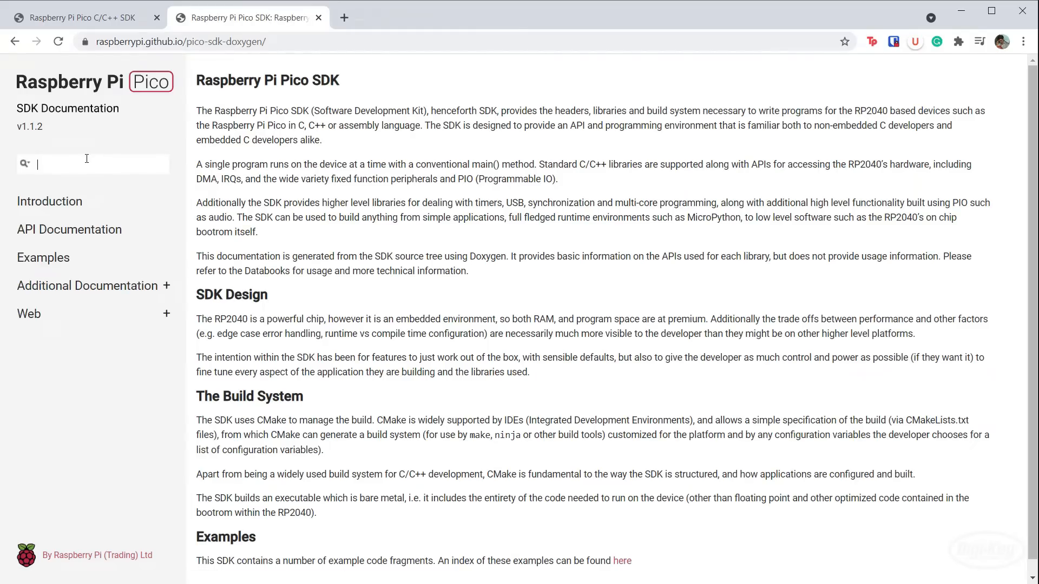
{"action": "mouse_move", "coordinate": [343, 394]}
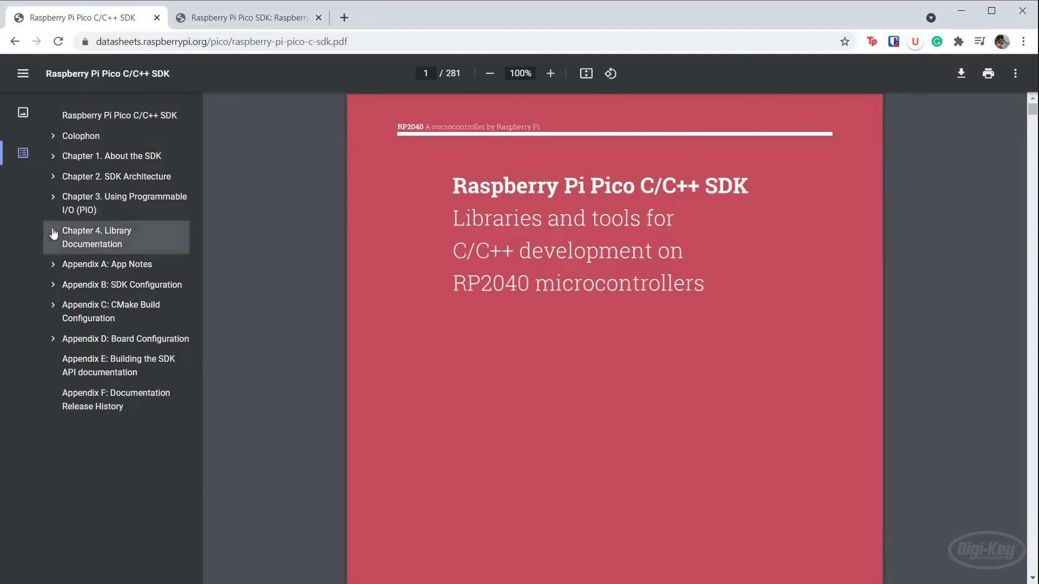
{"action": "left_click", "coordinate": [53, 234]}
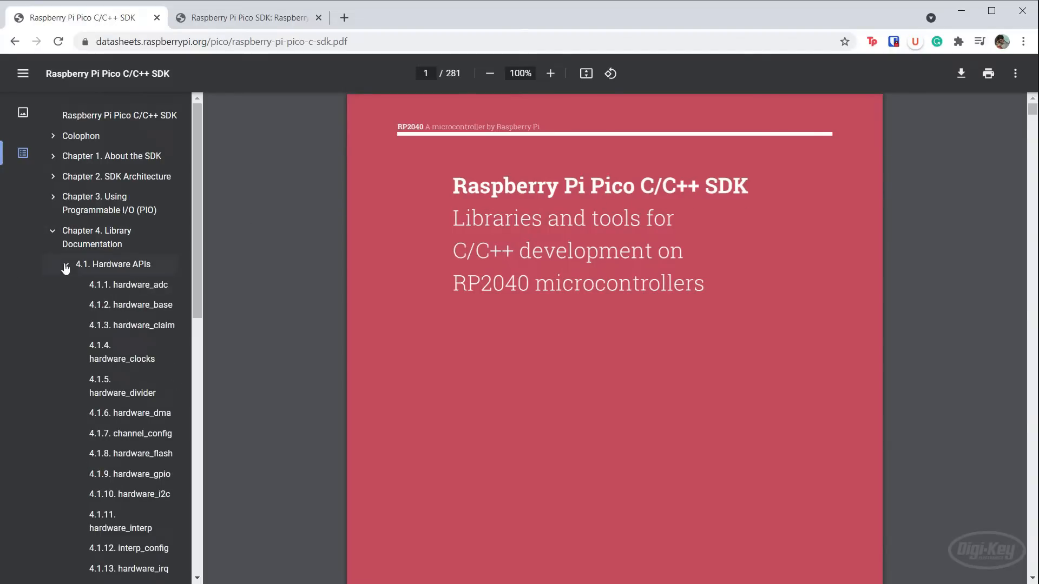
{"action": "left_click", "coordinate": [246, 18]}
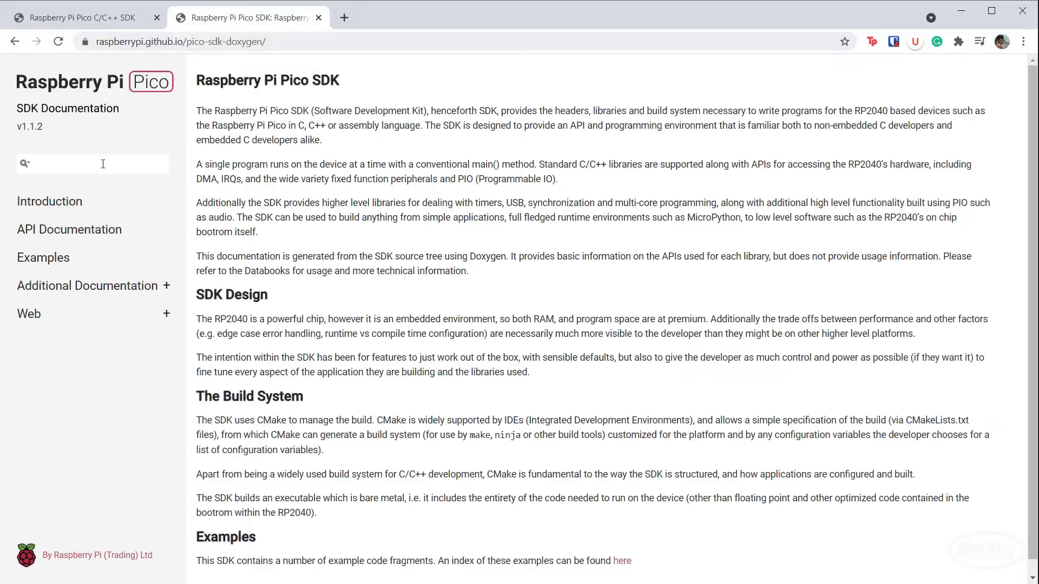
{"action": "mouse_move", "coordinate": [313, 168]}
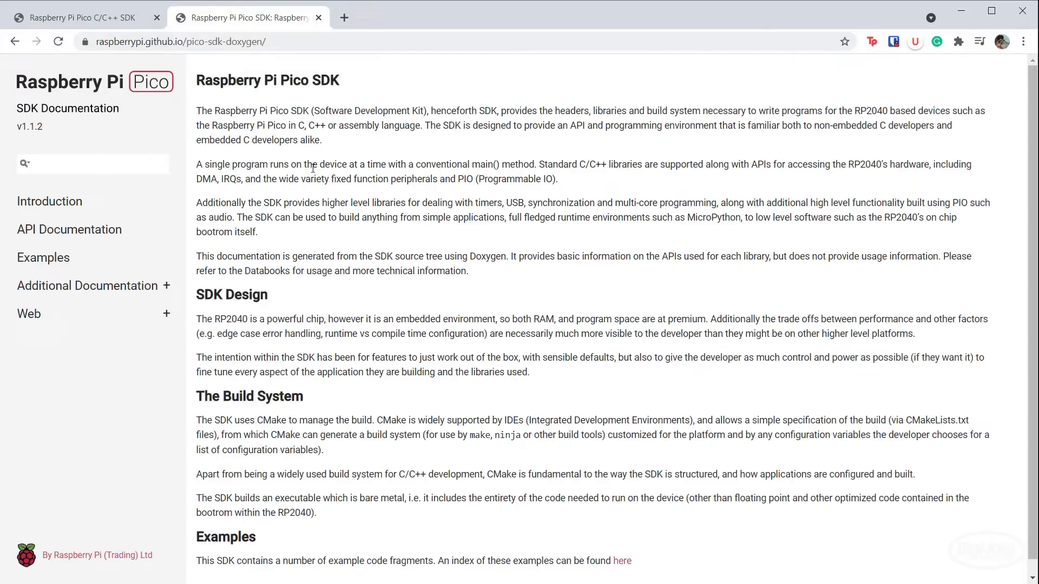
Step: Search the SDK docs for hardware_gpio, open its API page, then look up the Pico datasheet
{"action": "type", "text": "hardware_gp"}
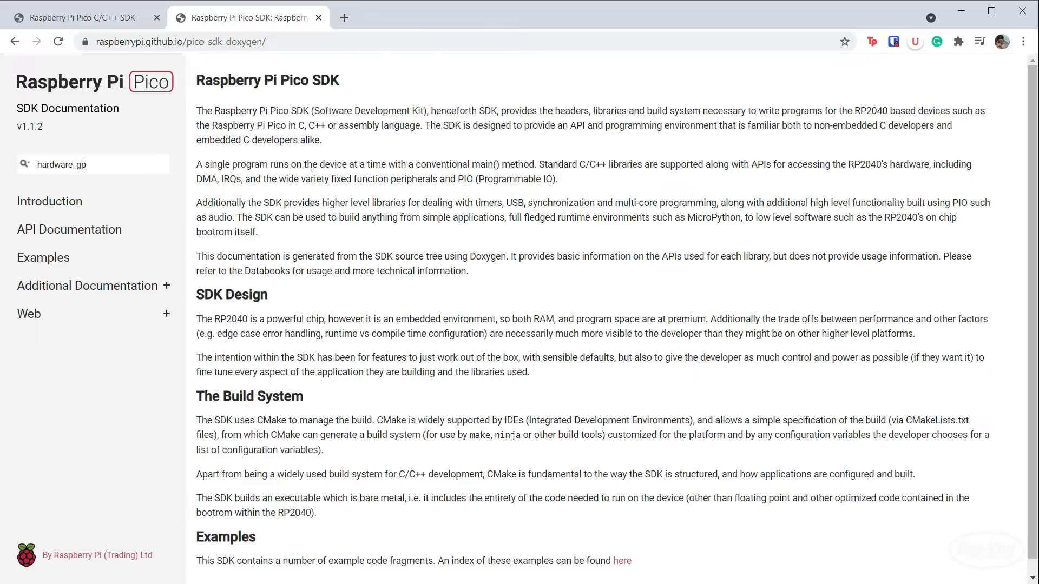
{"action": "type", "text": "o"}
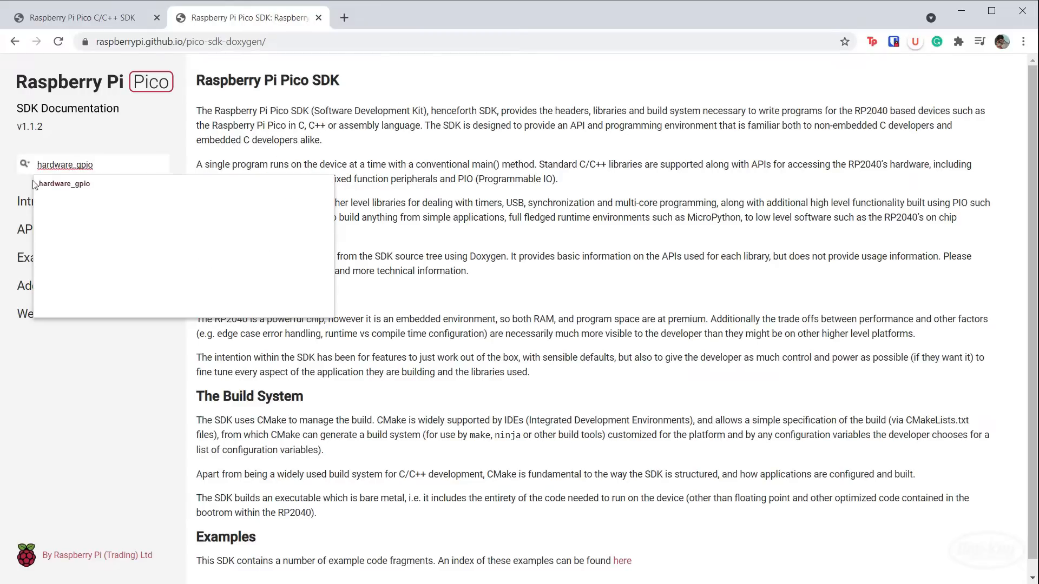
{"action": "left_click", "coordinate": [63, 184]}
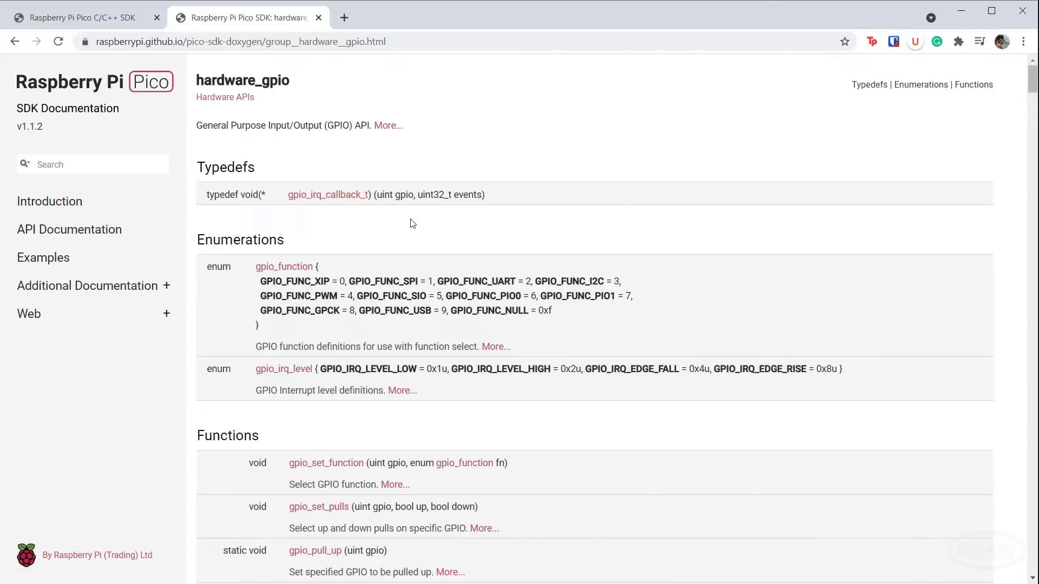
{"action": "type", "text": "pico/pico-datasheet.pdf"}
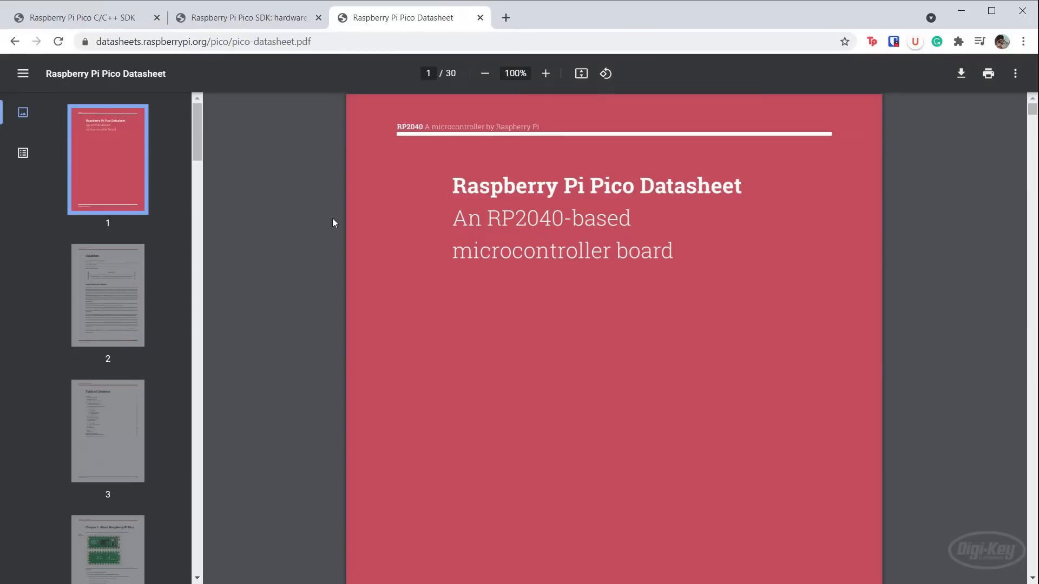
{"action": "mouse_move", "coordinate": [324, 220]}
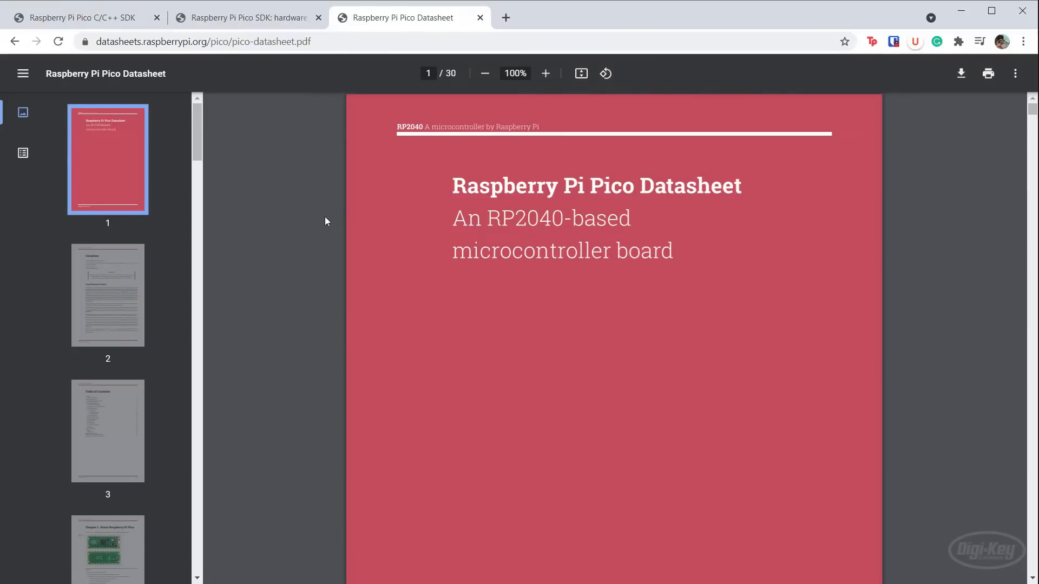
{"action": "mouse_move", "coordinate": [462, 206]}
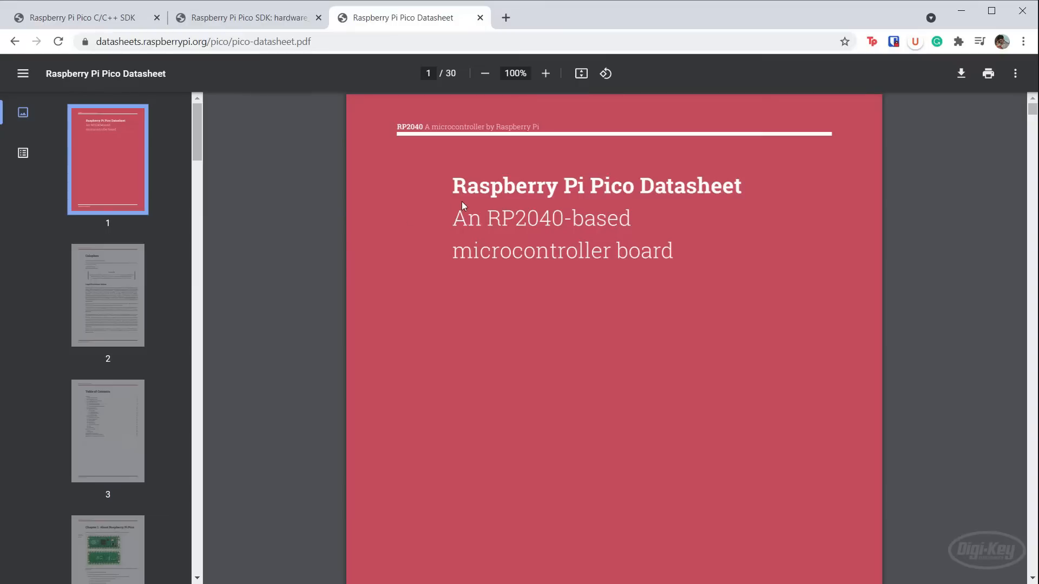
{"action": "mouse_move", "coordinate": [365, 242]}
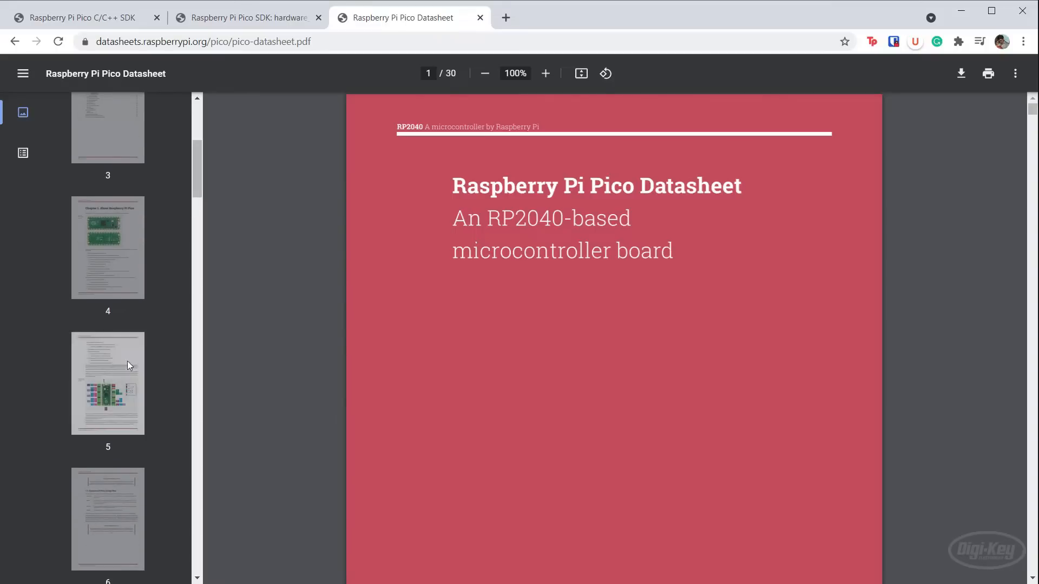
Step: Go to datasheet page 5 and zoom into the pinout diagram showing the LED on GP25
{"action": "left_click", "coordinate": [107, 382]}
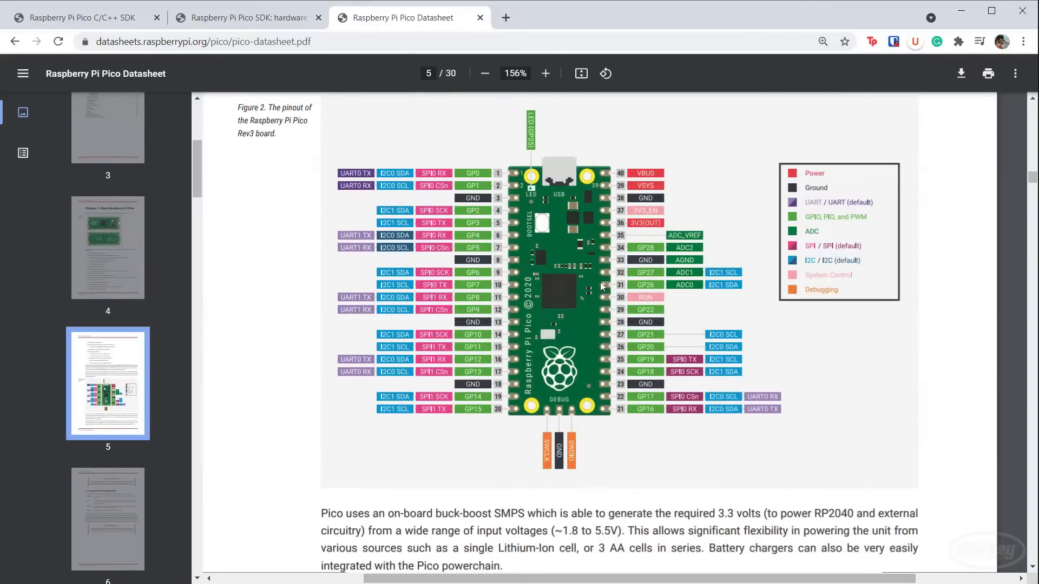
{"action": "left_click", "coordinate": [544, 73]}
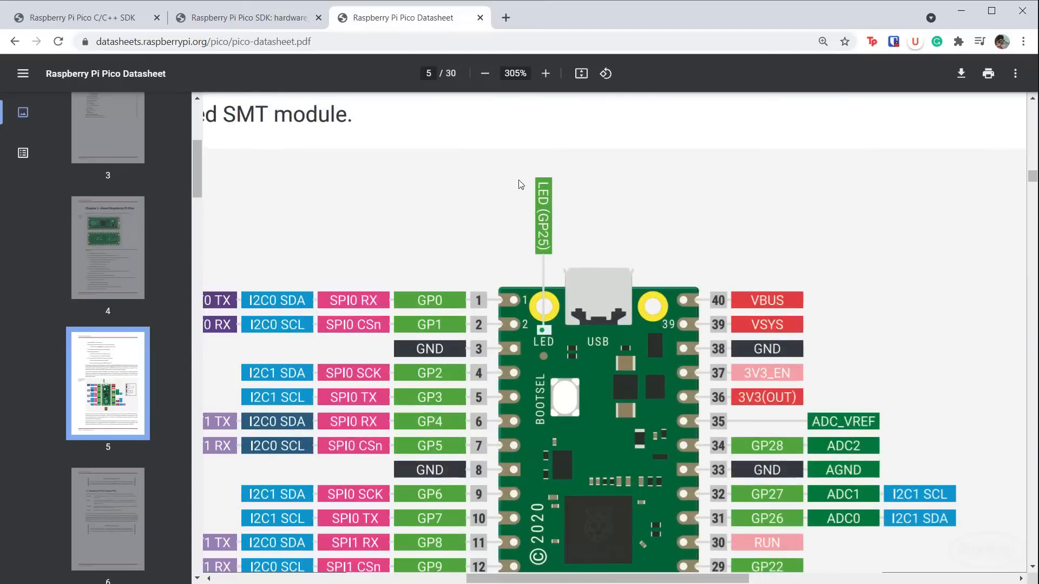
{"action": "mouse_move", "coordinate": [546, 306]}
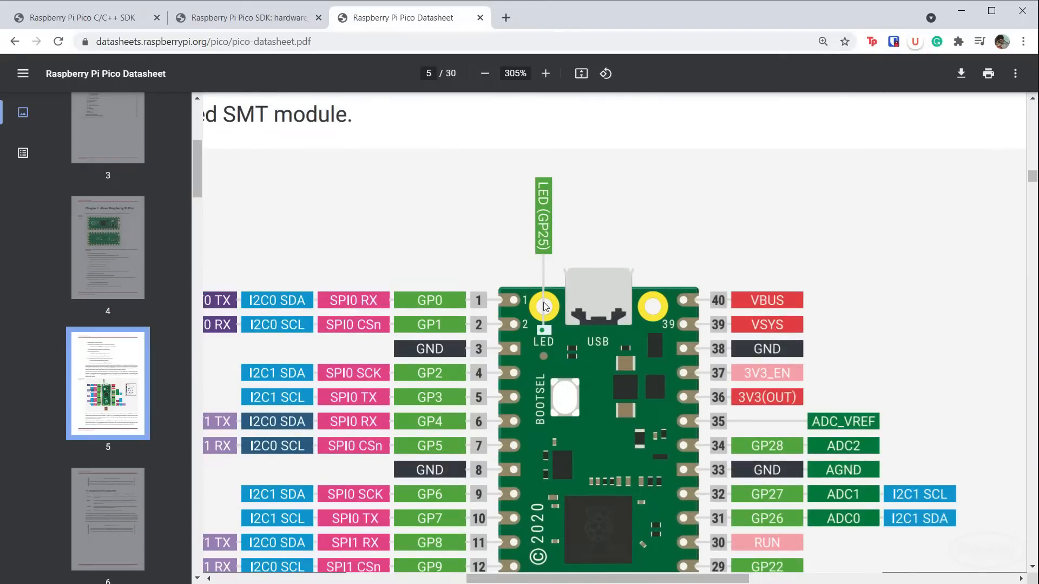
{"action": "mouse_move", "coordinate": [530, 255]}
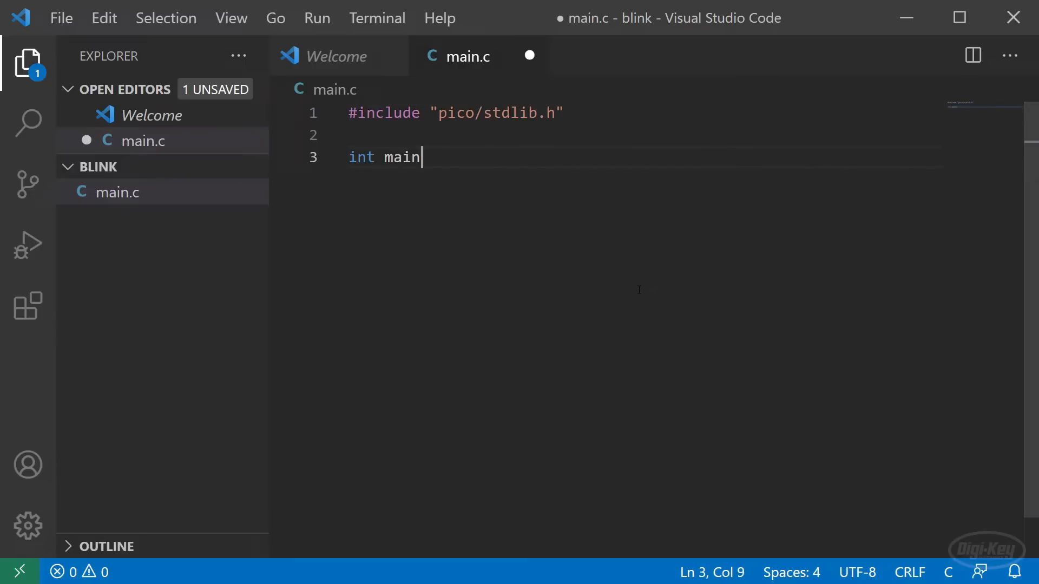
Step: Write int main() { with const uint led_pin = 25
{"action": "type", "text": "() {"}
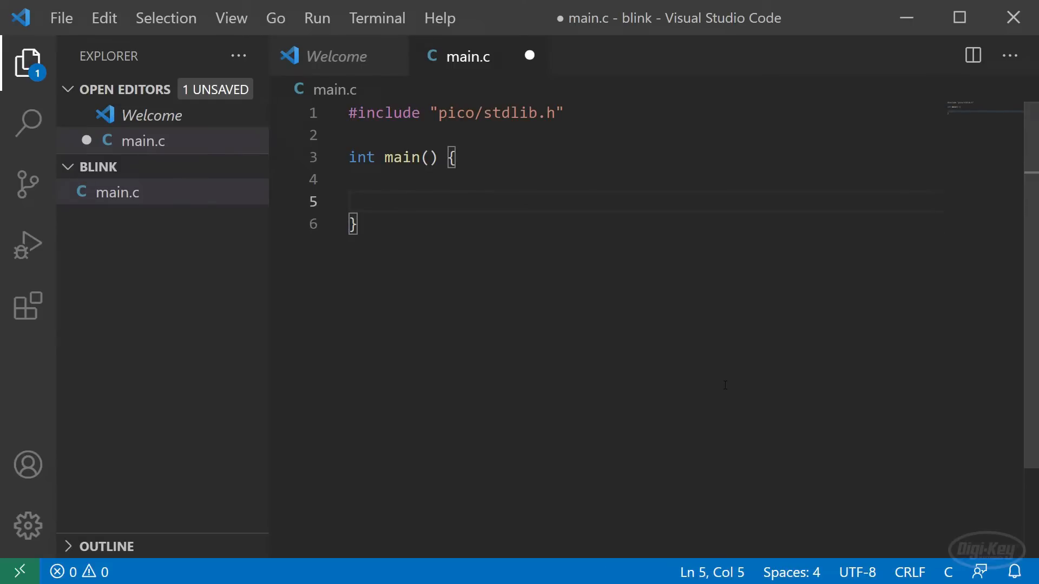
{"action": "type", "text": "const ui"}
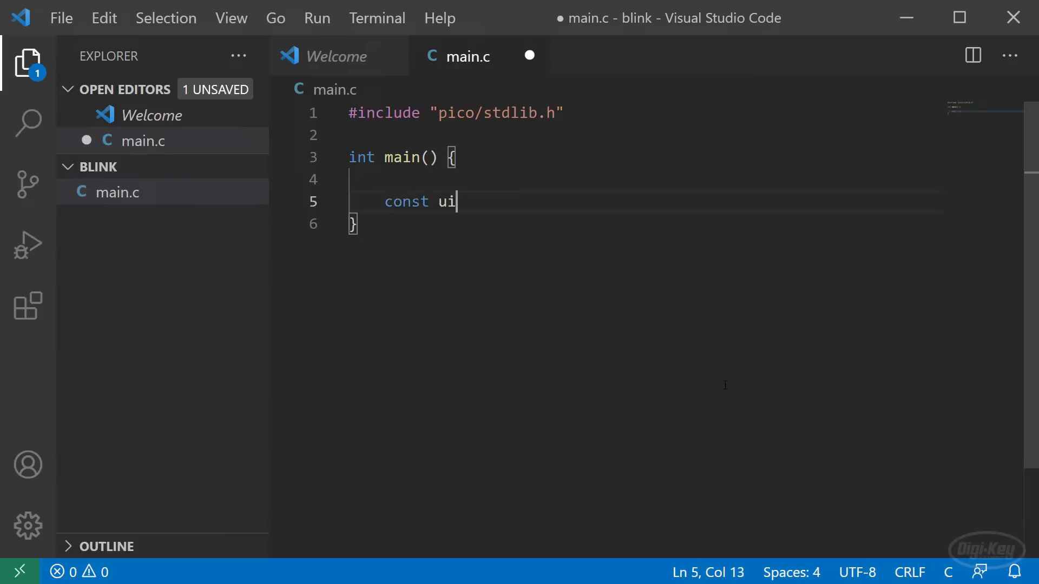
{"action": "type", "text": "nt led_pin = 25;"}
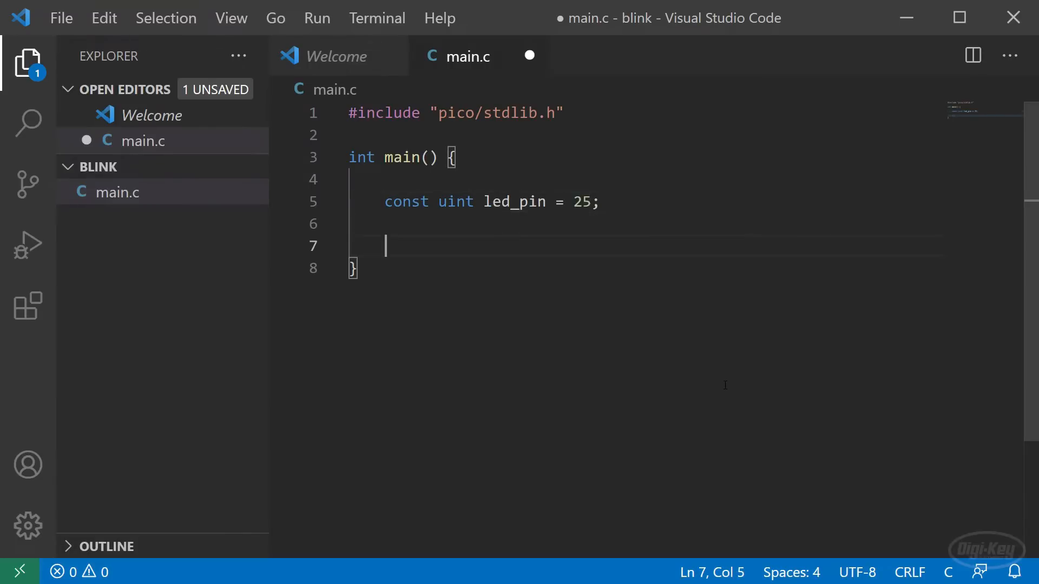
Step: Add an Initialize LED pin comment with gpio_init(led_pin) and gpio_set_dir(led_pin, GPIO_OUT)
{"action": "type", "text": "// Ini"}
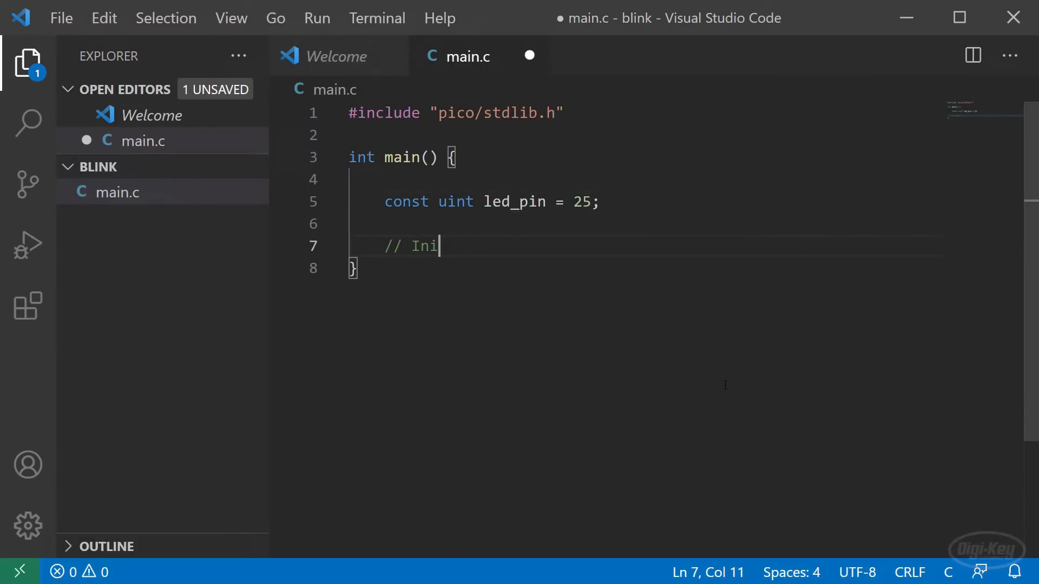
{"action": "type", "text": "tialize"}
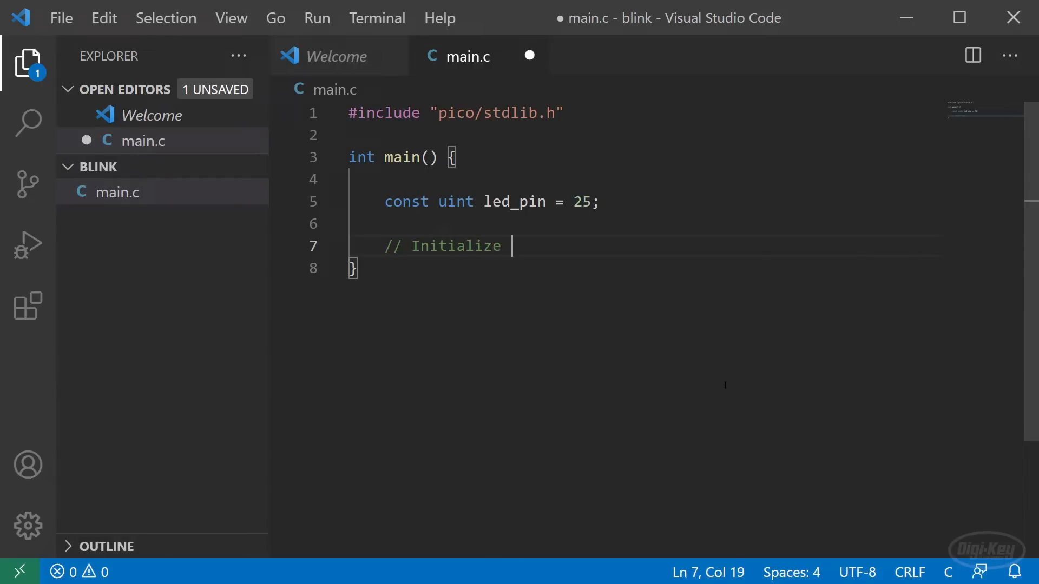
{"action": "type", "text": "LED pin"}
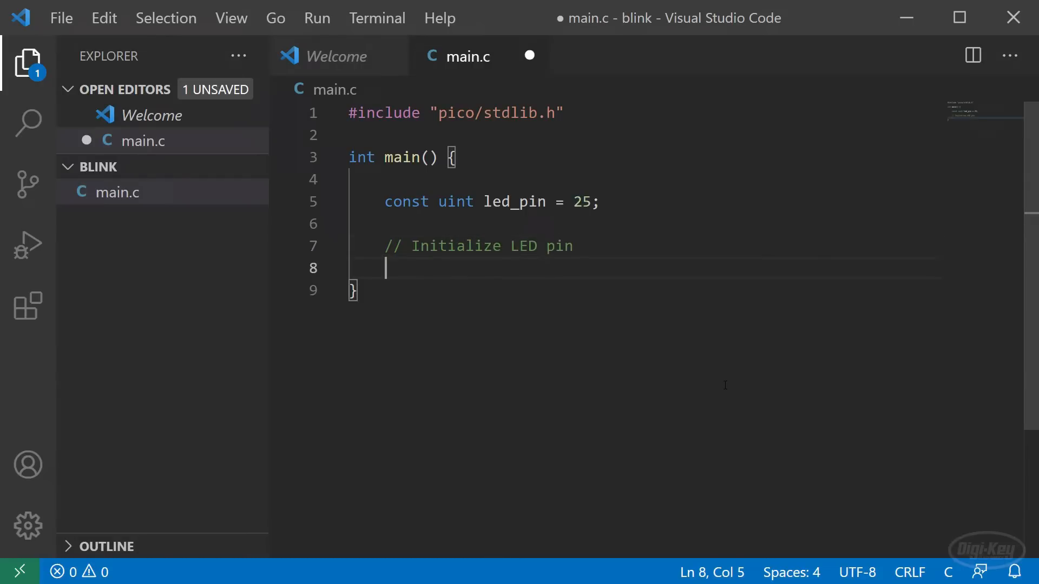
{"action": "type", "text": "gpio_init"}
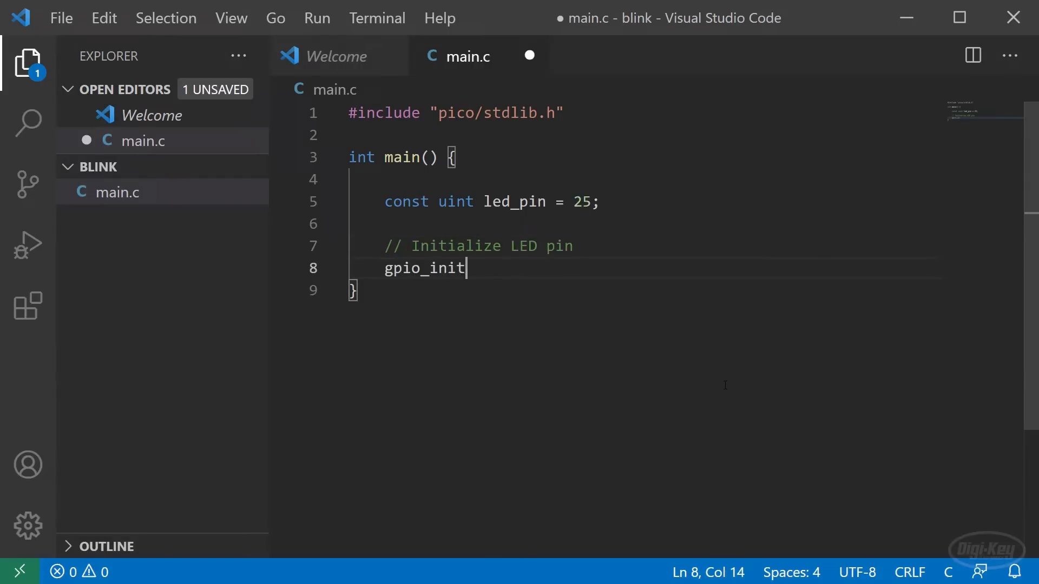
{"action": "type", "text": "(led_pin);"}
{"action": "type", "text": "gpio_s"}
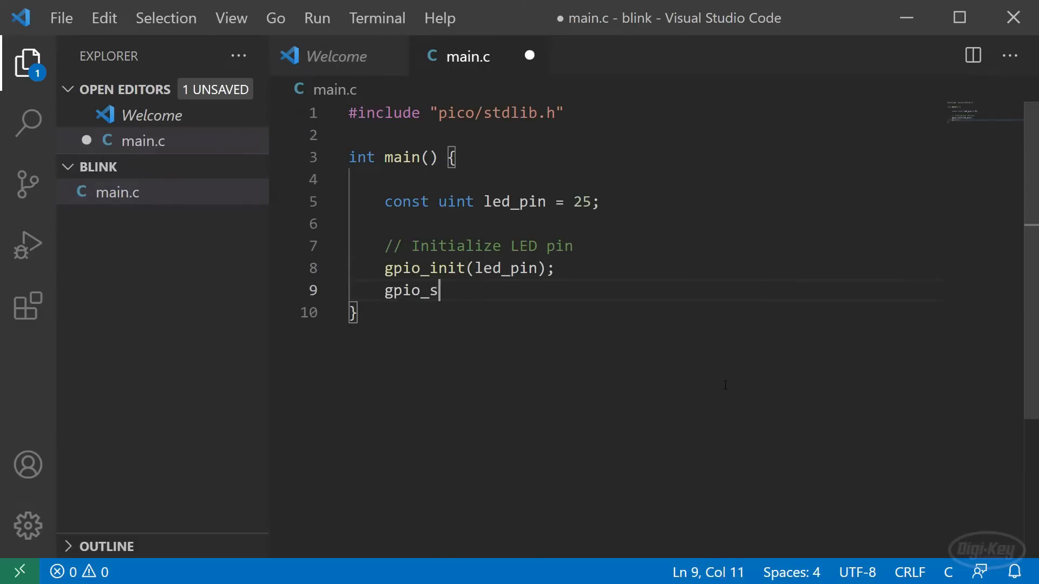
{"action": "type", "text": "et_dir(led_pin, GPIO_OUT);"}
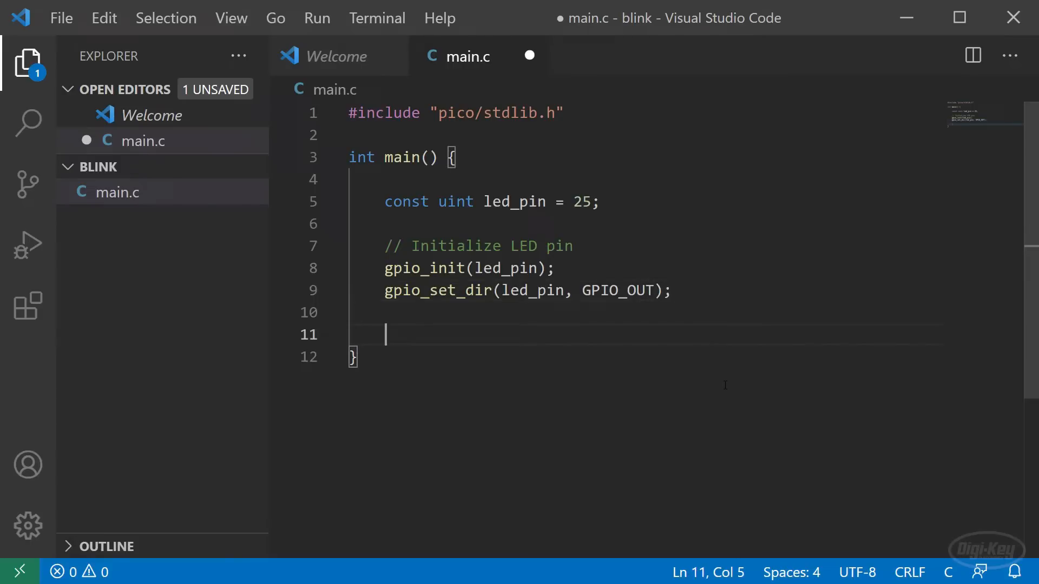
{"action": "double_click", "coordinate": [621, 290]}
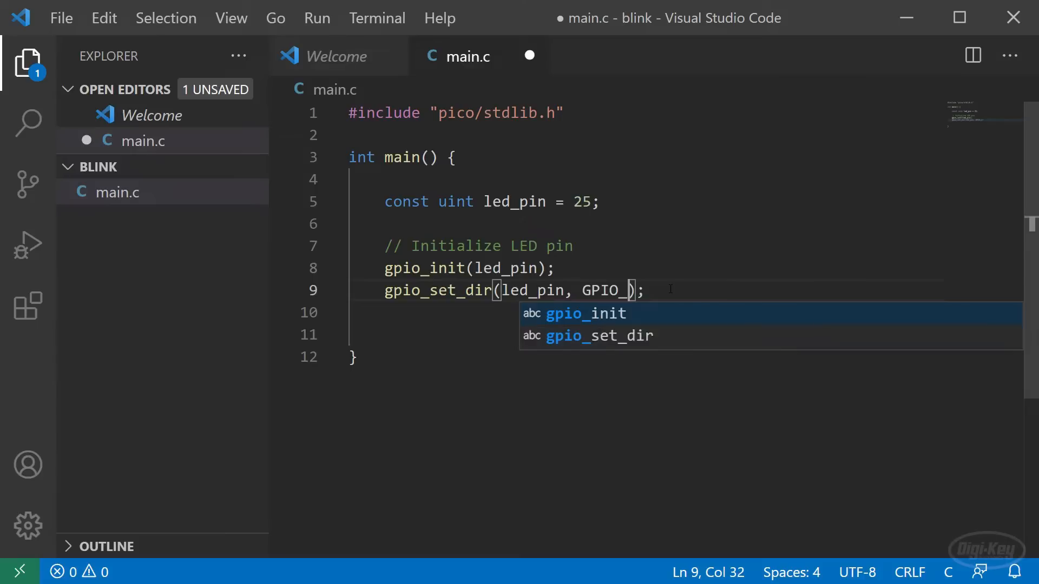
{"action": "type", "text": "OUT"}
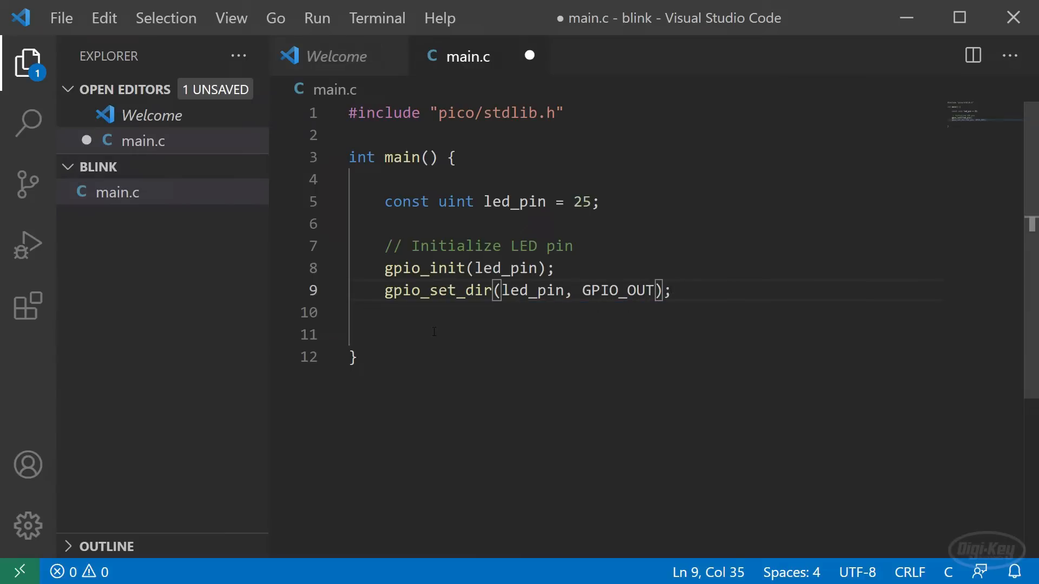
Step: Add a Loop forever while (true) with gpio_put(led_pin, true) and gpio_put(led_pin, false)
{"action": "left_click", "coordinate": [434, 335]}
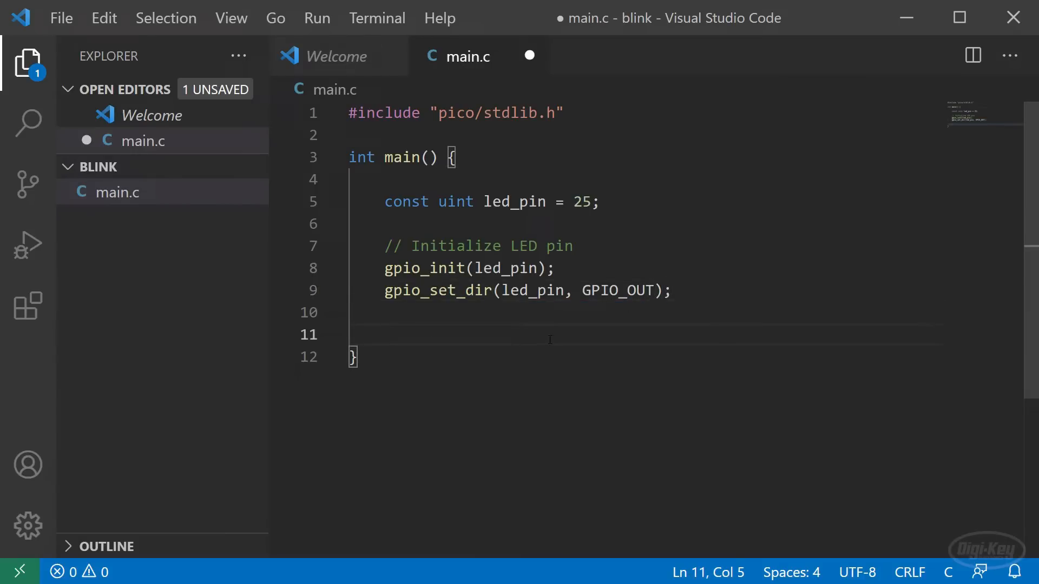
{"action": "type", "text": "// Loop"}
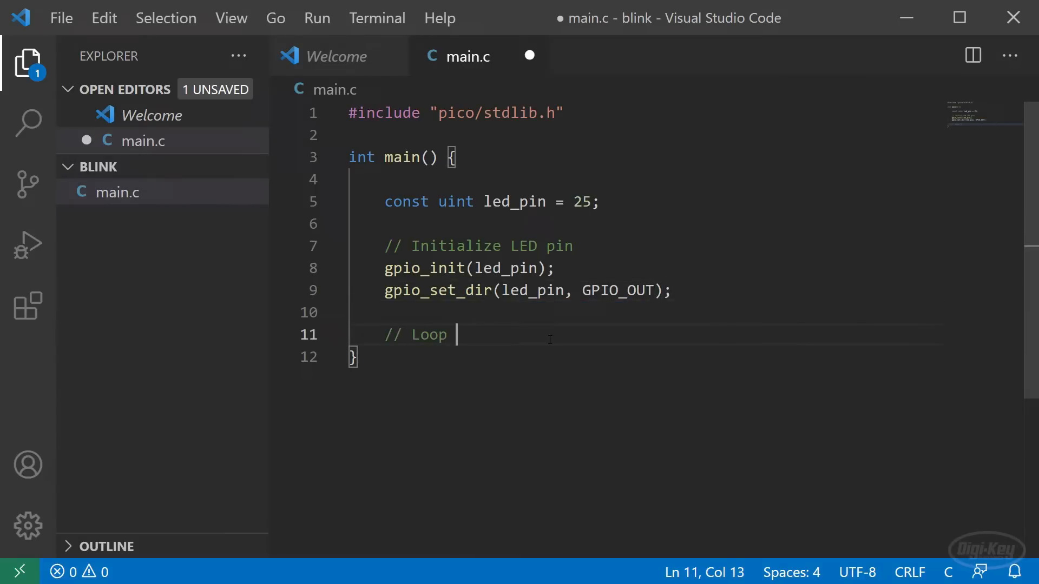
{"action": "type", "text": "forever"}
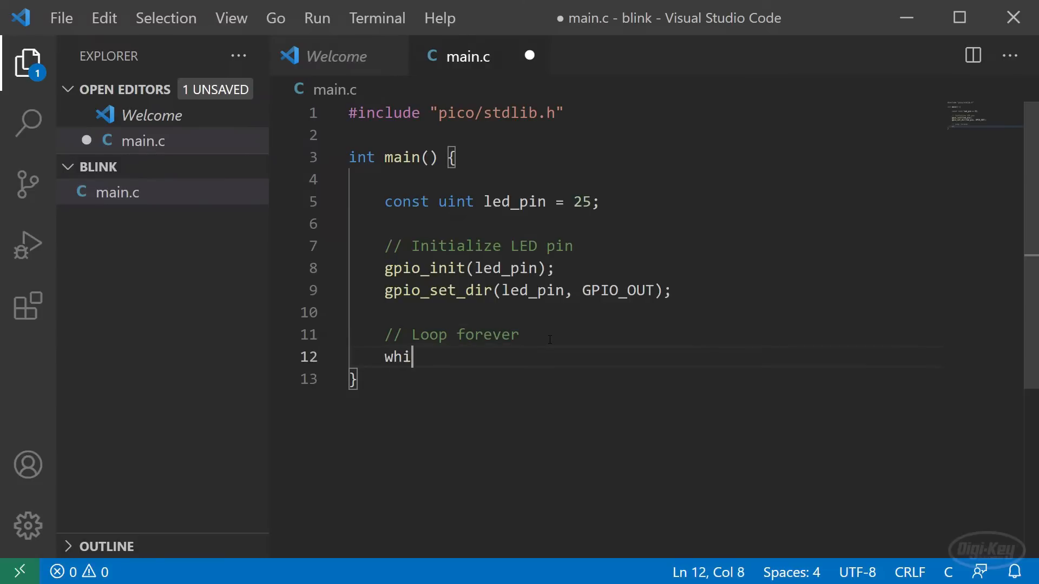
{"action": "type", "text": "le (true) {"}
{"action": "type", "text": "// Blink LED"}
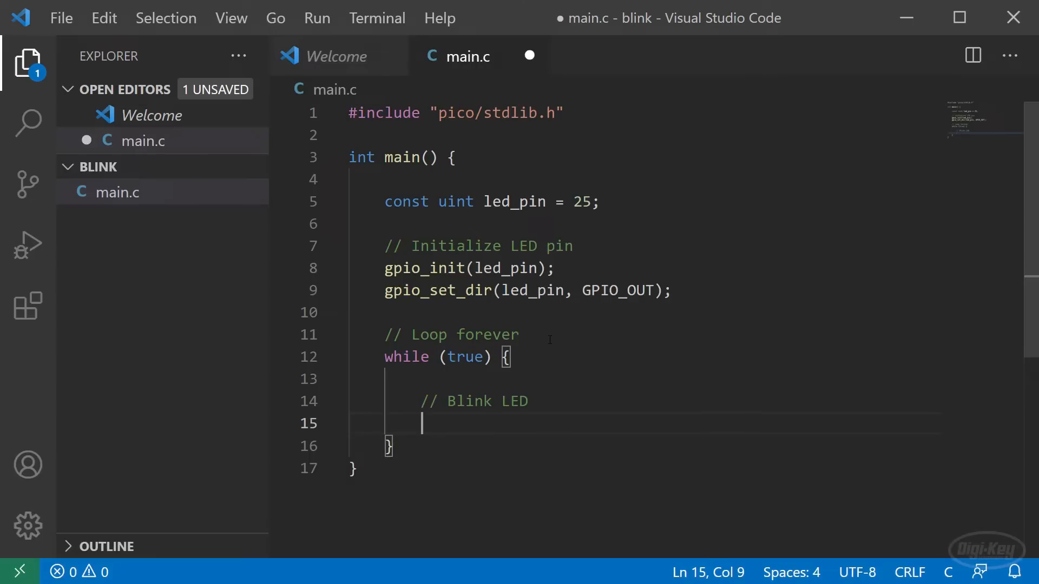
{"action": "type", "text": "gpio_put(L"}
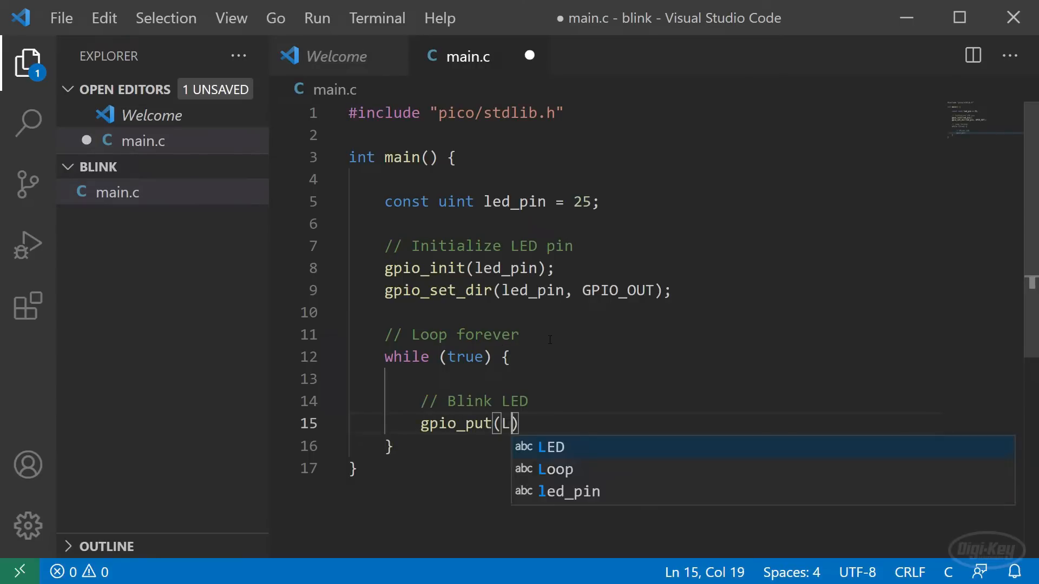
{"action": "type", "text": "ed_pin, true"}
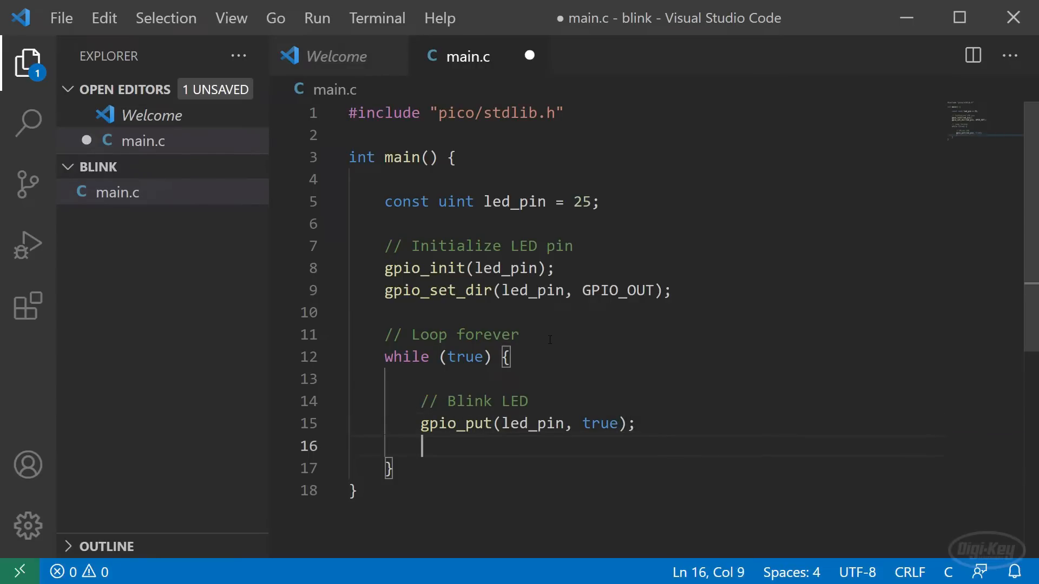
{"action": "type", "text": "gpio_put("}
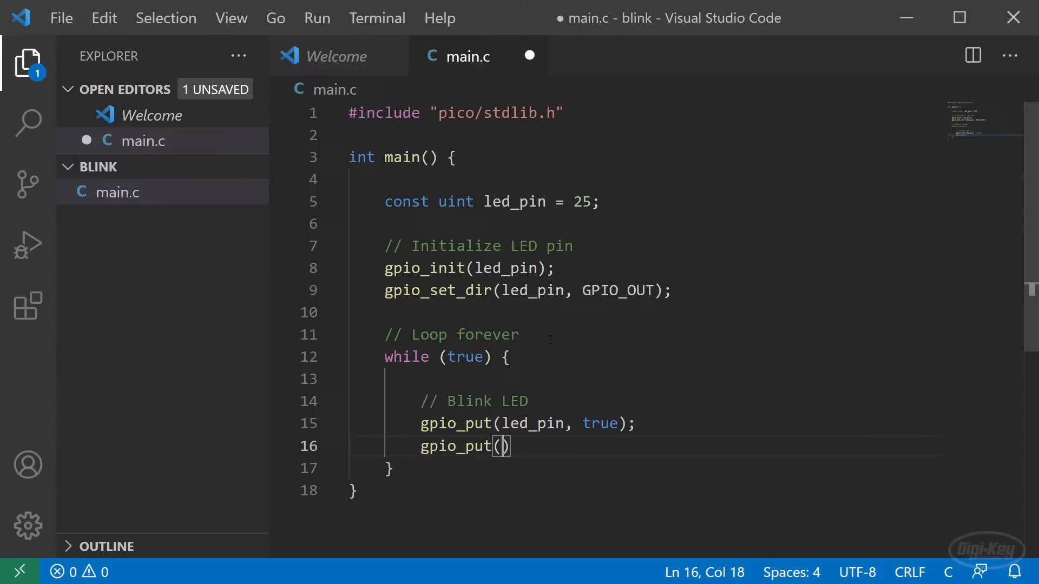
{"action": "type", "text": "led_pin,"}
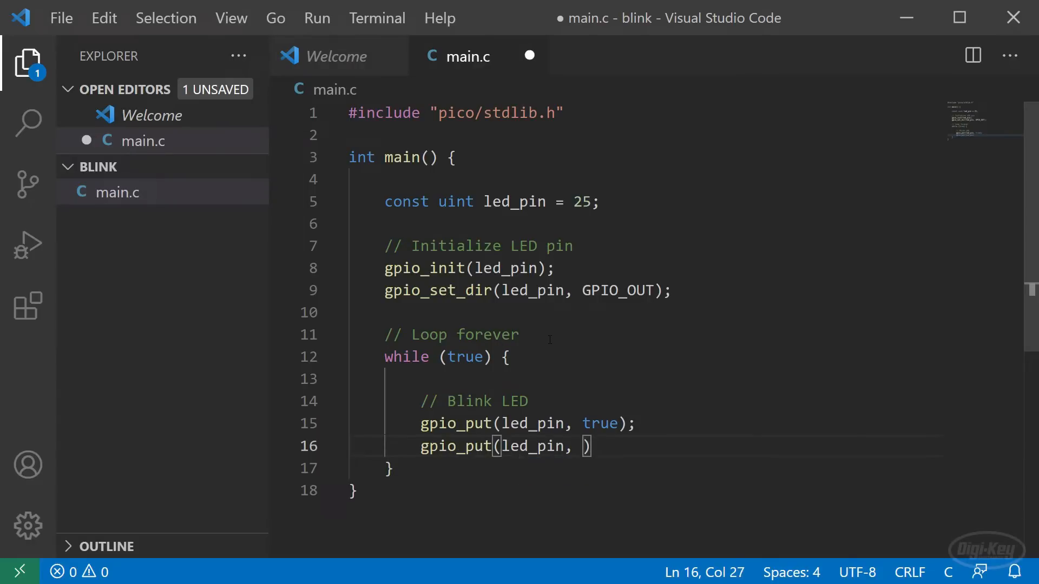
{"action": "type", "text": "false"}
{"action": "type", "text": "sl"}
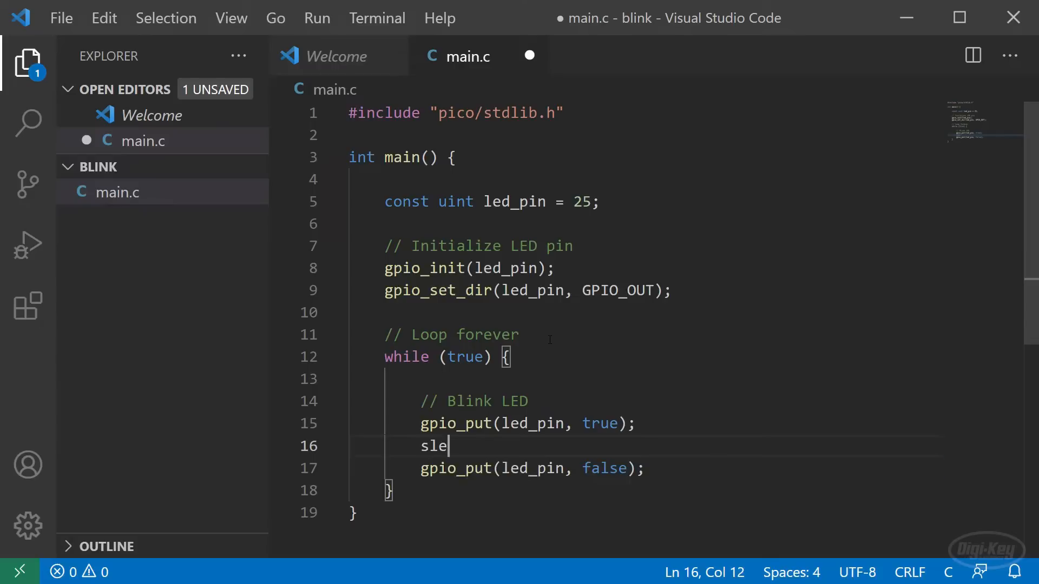
Step: Insert sleep_ms(1000) after each gpio_put and save main.c
{"action": "type", "text": "ep_ms(1"}
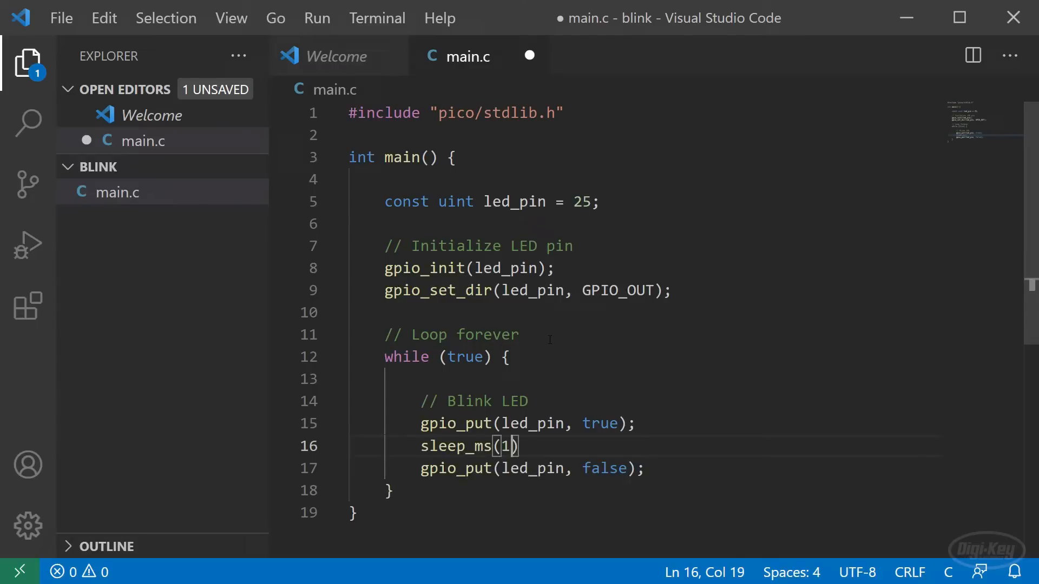
{"action": "type", "text": "000"}
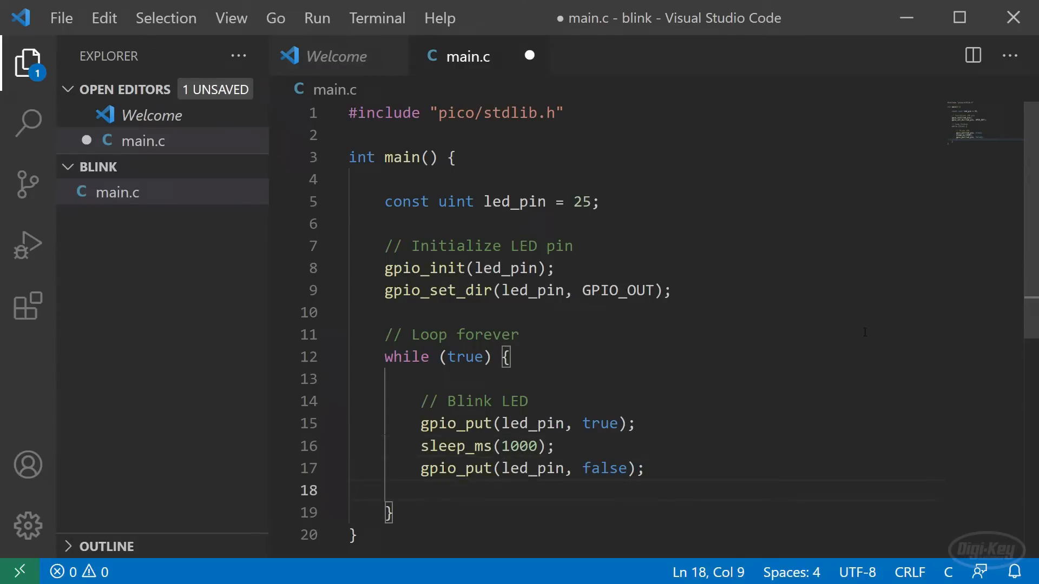
{"action": "type", "text": "sleep)"}
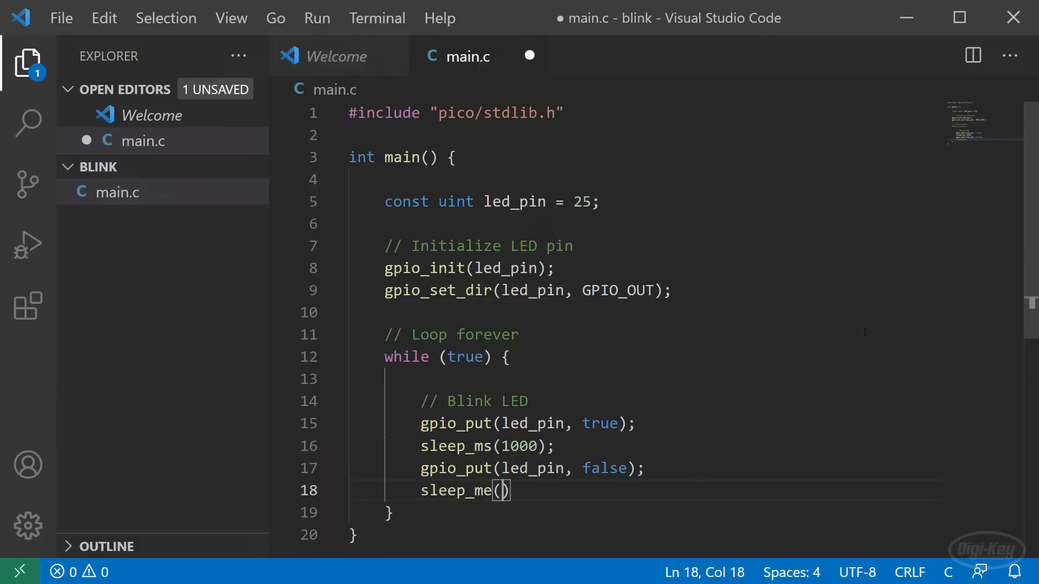
{"action": "type", "text": "s(1000"}
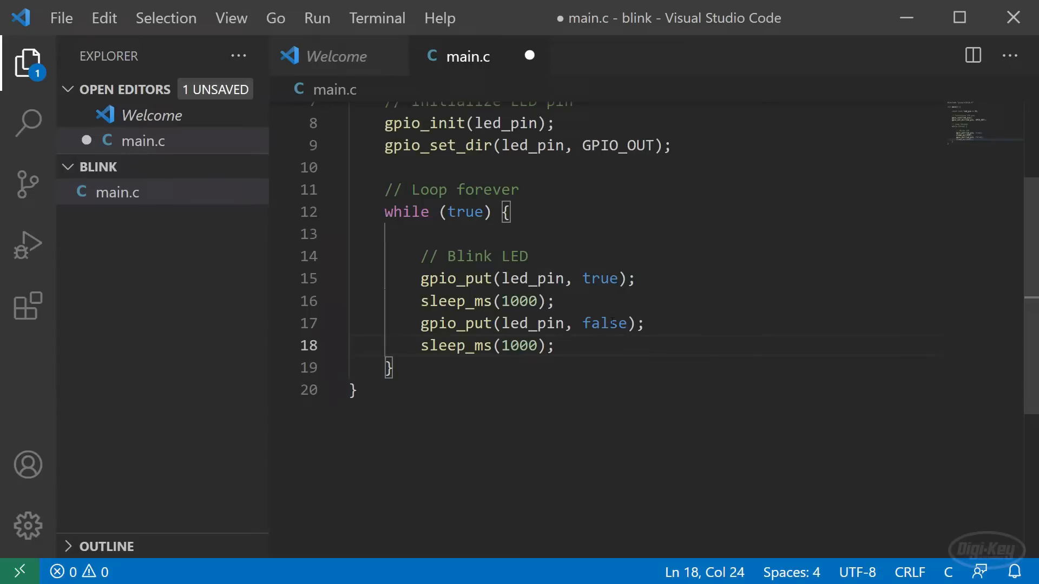
{"action": "left_click", "coordinate": [60, 18]}
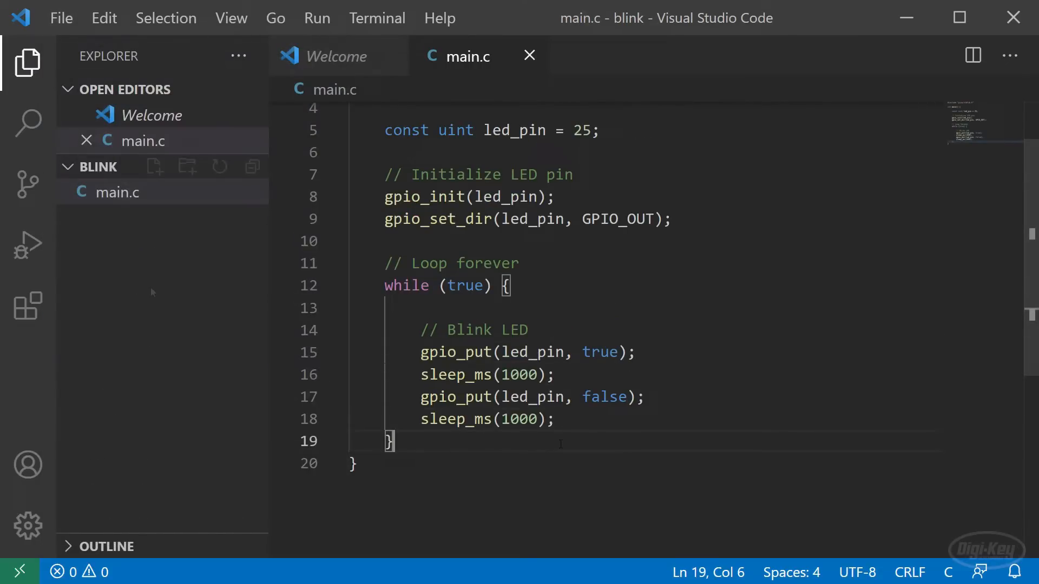
{"action": "mouse_move", "coordinate": [152, 172]}
{"action": "type", "text": "CMakeLists.txt"}
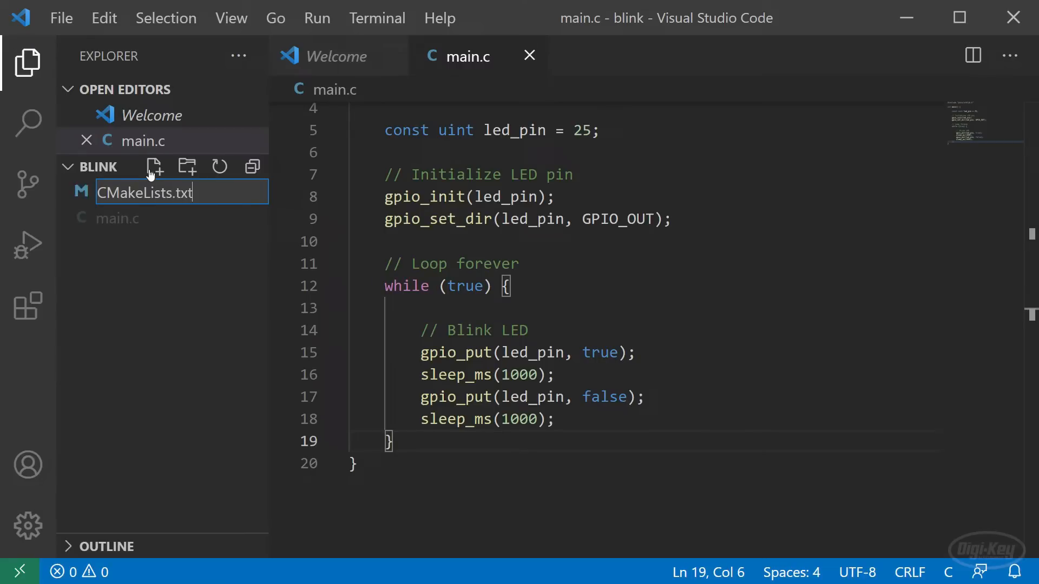
Step: Create CMakeLists.txt with the minimum version and the Pico SDK include comment and include($ENV{PICO_SDK_PATH}/external/pico_sdk_import.cmake)
{"action": "key", "text": "Enter"}
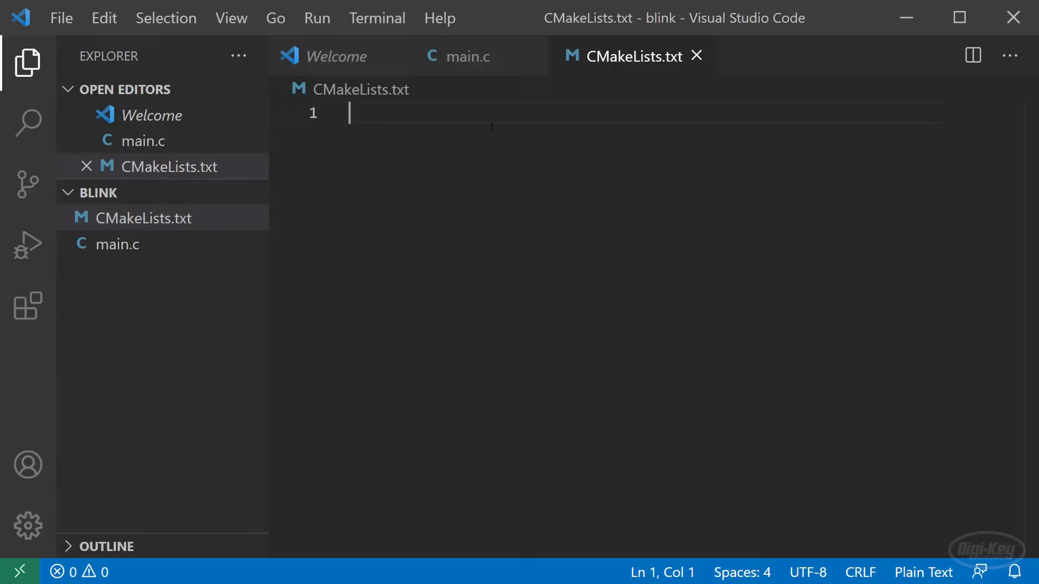
{"action": "mouse_move", "coordinate": [589, 79]}
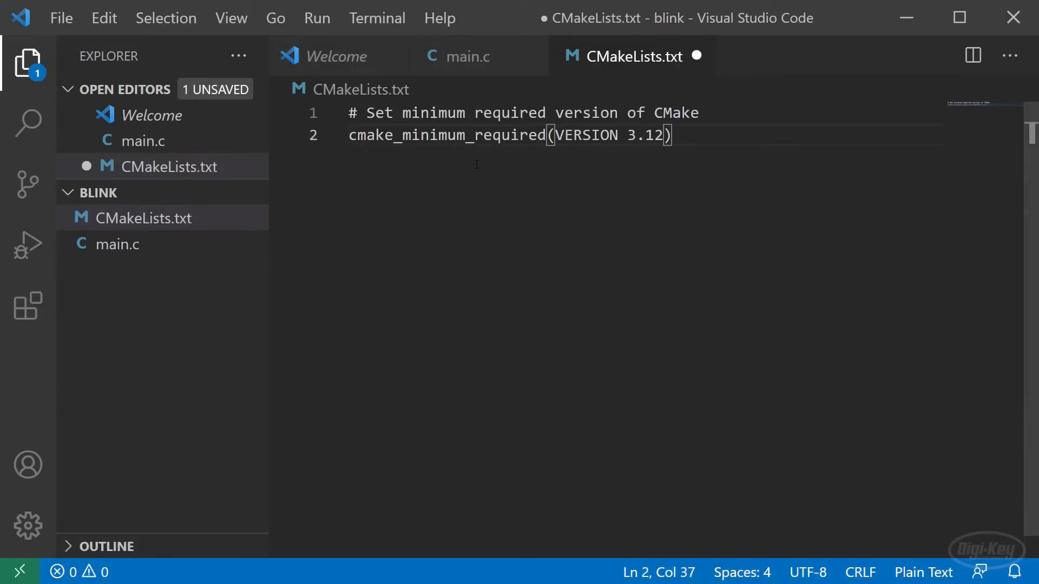
{"action": "key", "text": "Enter"}
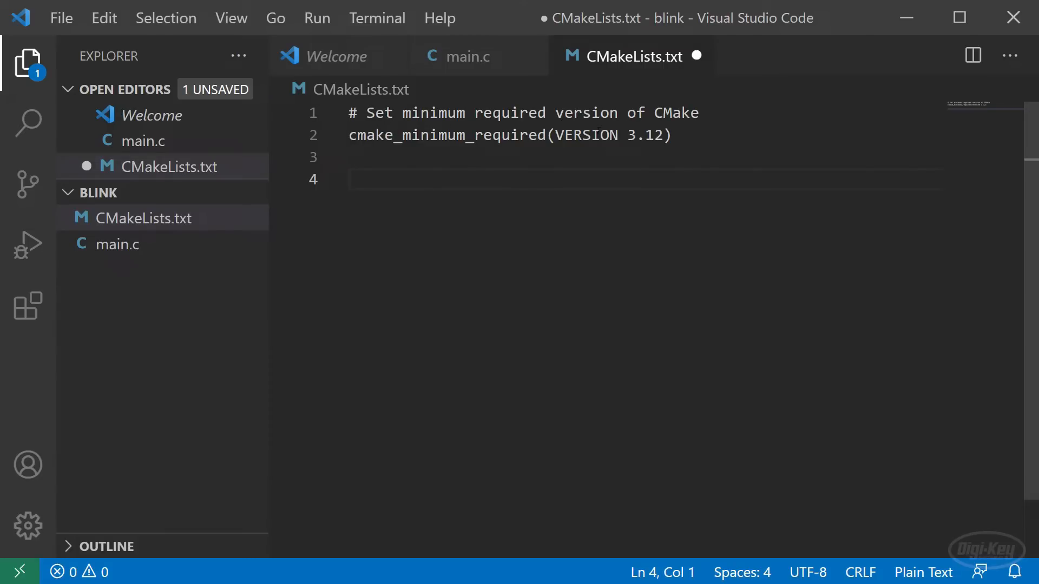
{"action": "left_click", "coordinate": [351, 113]}
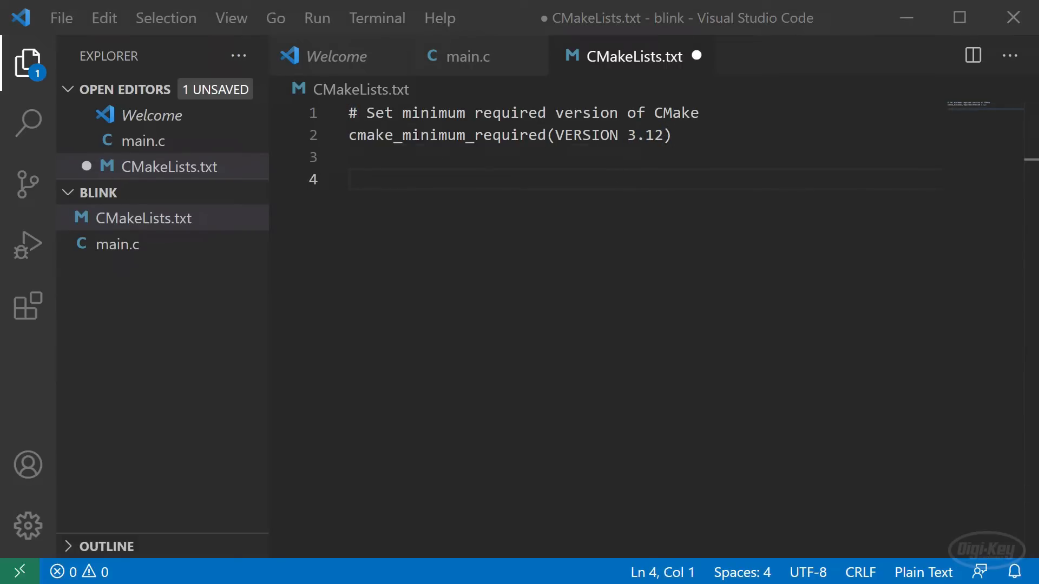
{"action": "type", "text": "# Include build functions from Pico SDK"}
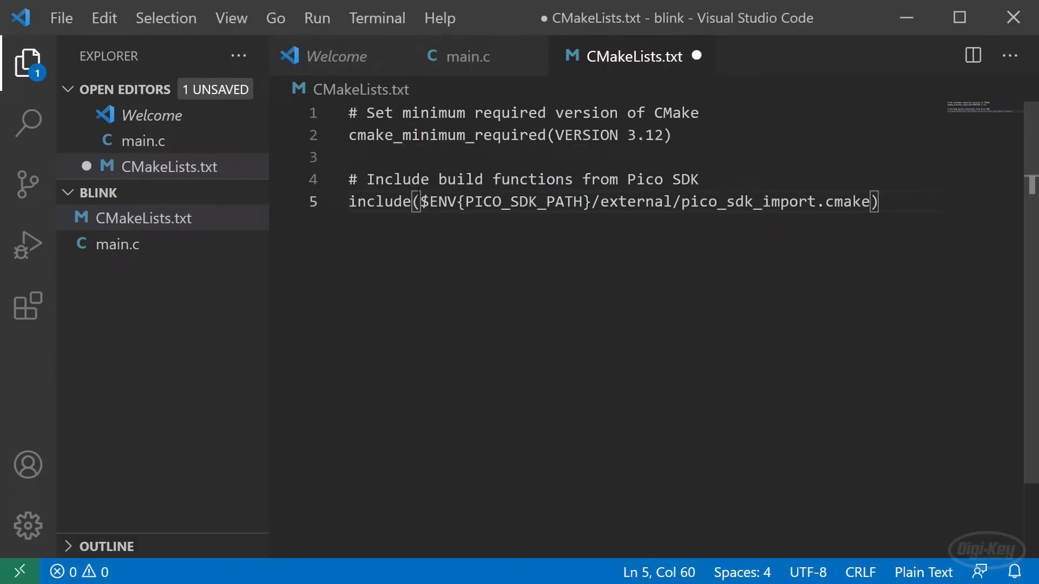
{"action": "key", "text": "Enter"}
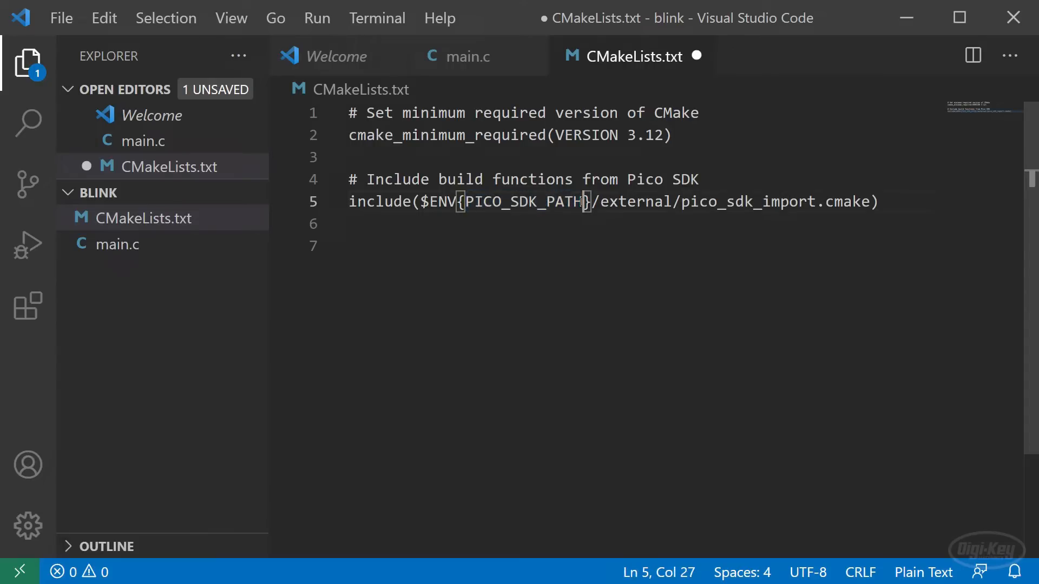
Step: Review the PICO_SDK_PATH include path and add the project-name comment before project(blink C CXX ASM)
{"action": "double_click", "coordinate": [439, 202]}
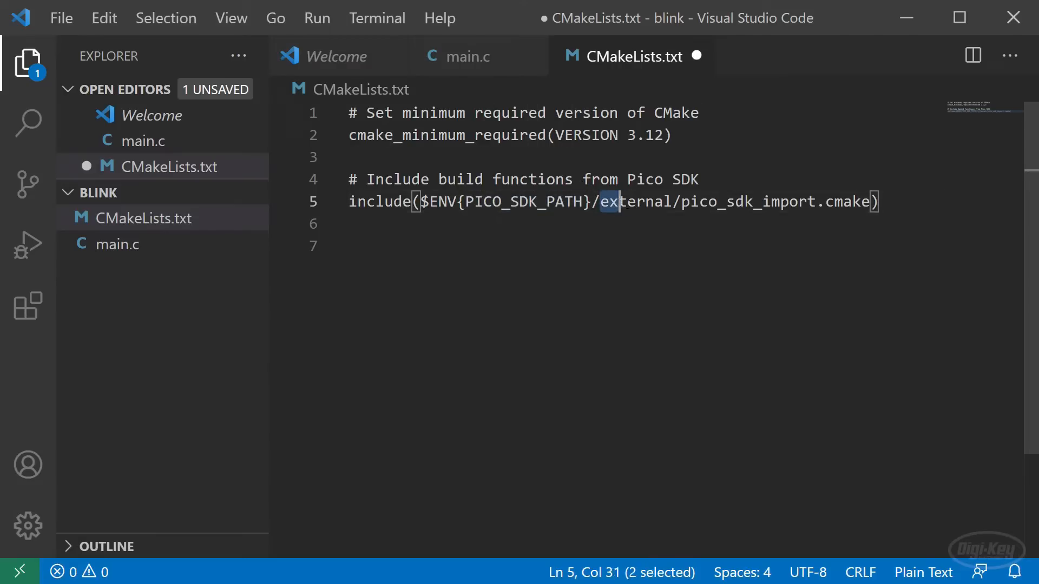
{"action": "left_click_drag", "start_coordinate": [609, 201], "coordinate": [872, 202]}
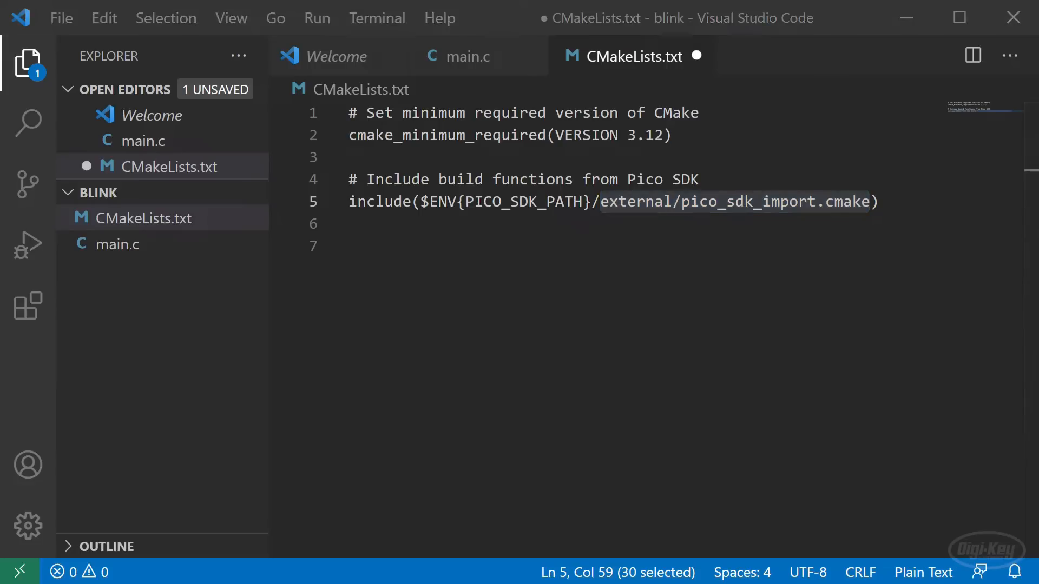
{"action": "type", "text": "# Set name of project (as PROJECT_NAME) and C/C++ standards"}
{"action": "type", "text": "project(blink C CXX ASM)"}
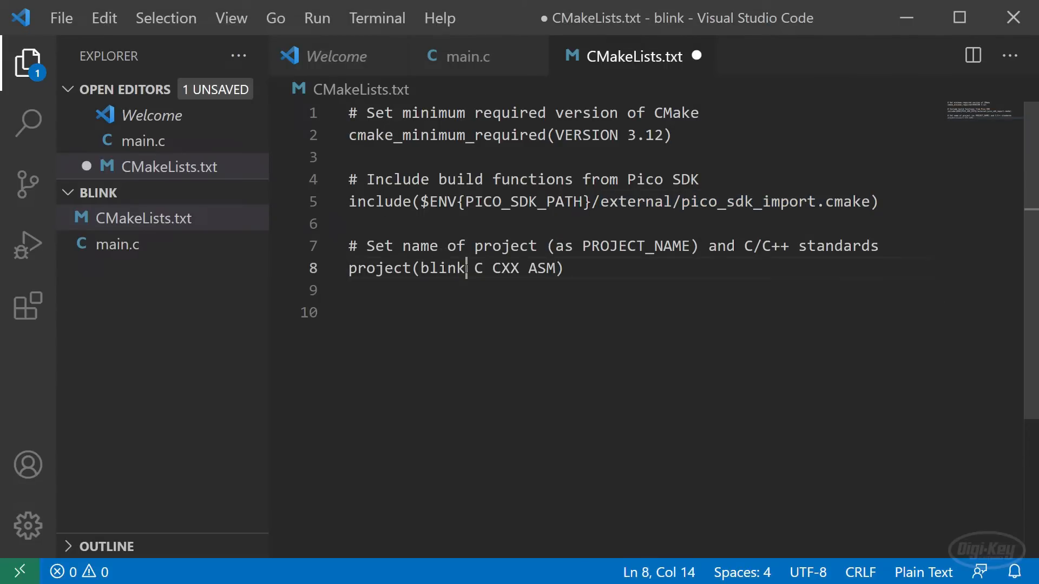
Step: Below the blink project line, add set(CMAKE_C_STANDARD 11), set(CMAKE_CXX_STANDARD 17) and pico_sdk_init()
{"action": "double_click", "coordinate": [478, 269]}
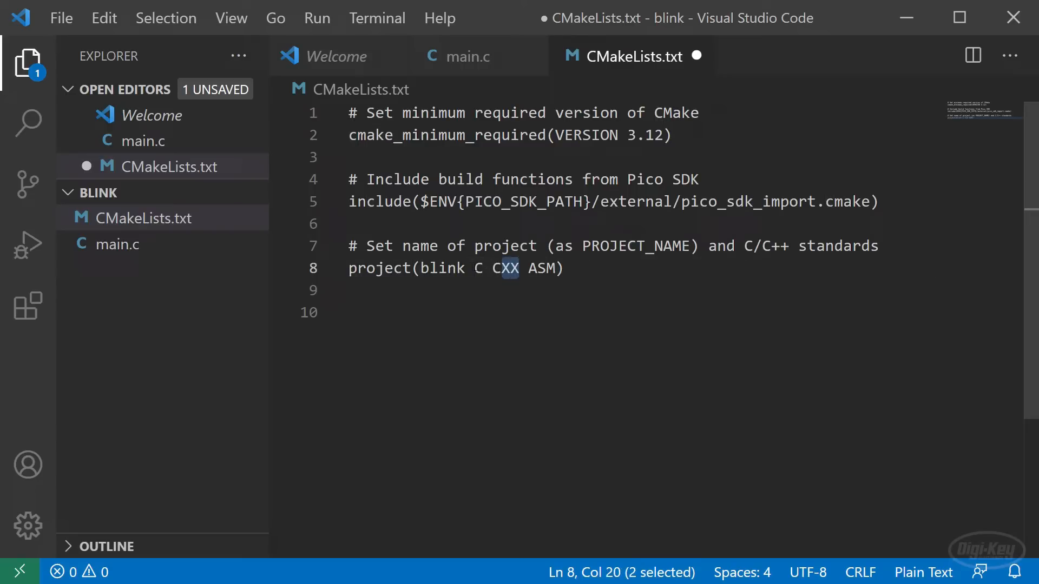
{"action": "left_click_drag", "start_coordinate": [520, 268], "coordinate": [474, 269]}
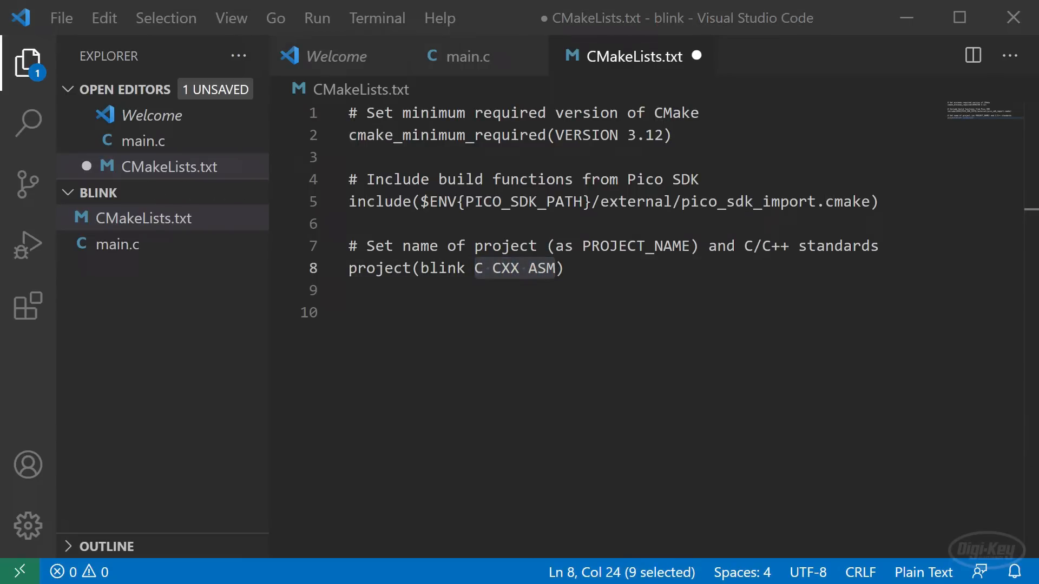
{"action": "type", "text": "set(CMAKE_C_STANDARD 11)"}
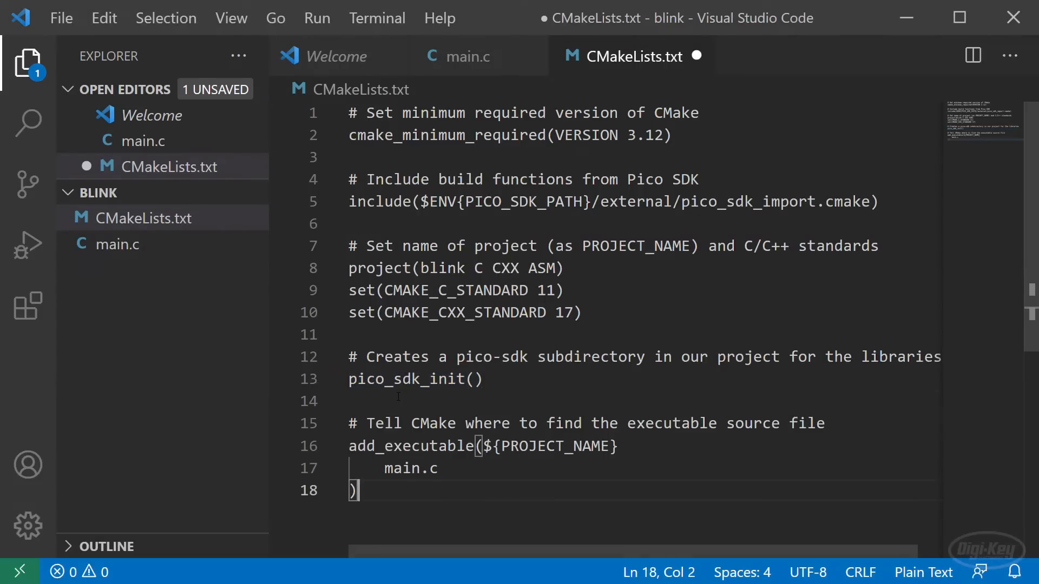
Step: Declare add_executable(${PROJECT_NAME} main.c) and start a new line after it
{"action": "scroll", "scroll_direction": "down", "scroll_amount": 3}
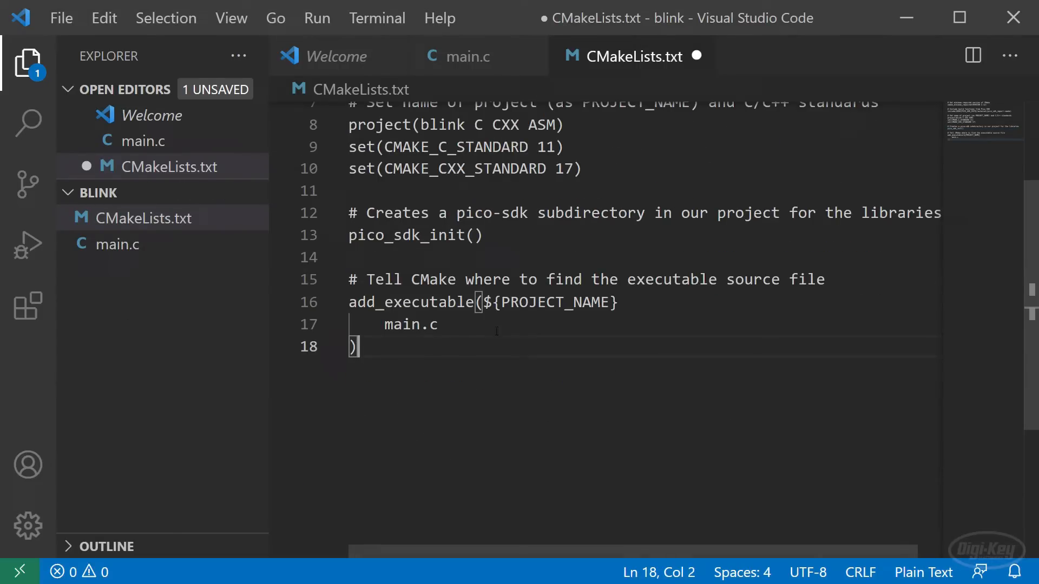
{"action": "double_click", "coordinate": [409, 325]}
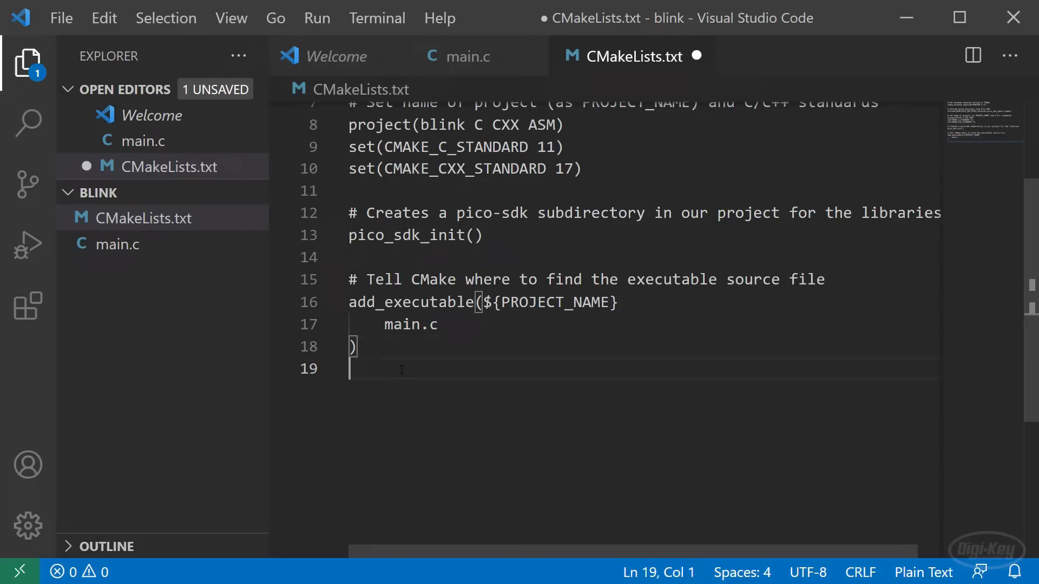
{"action": "key", "text": "Enter"}
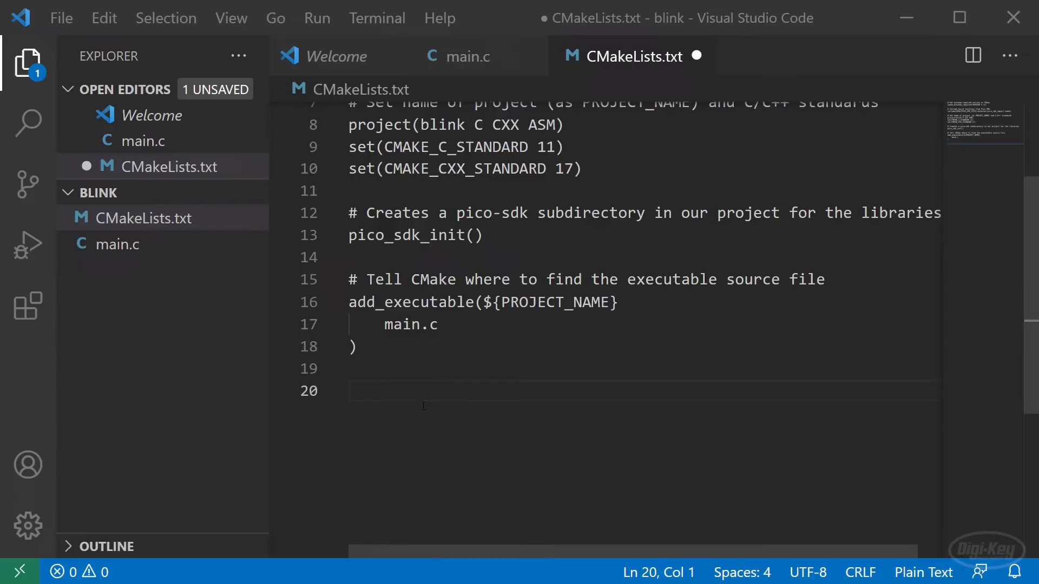
Step: Add pico_add_extra_outputs(${PROJECT_NAME}) and target_link_libraries(${PROJECT_NAME} pico_stdlib)
{"action": "type", "text": "# Create map/bin/hex/uf2 files"}
{"action": "type", "text": "pico_add_extra_outputs(${PROJECT_NAME"}
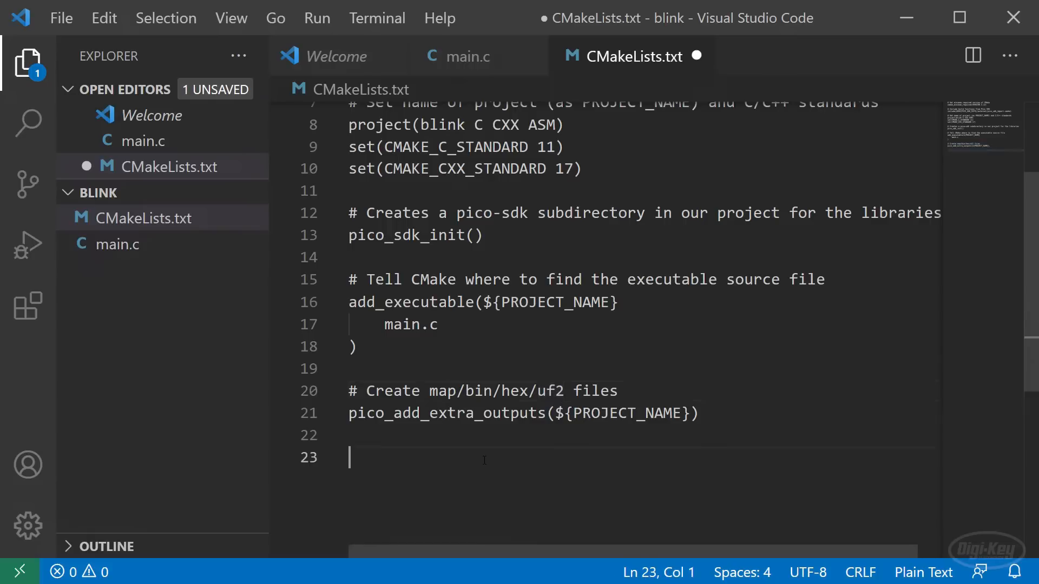
{"action": "type", "text": "target_link_libraries(${PROJECT_NAME}"}
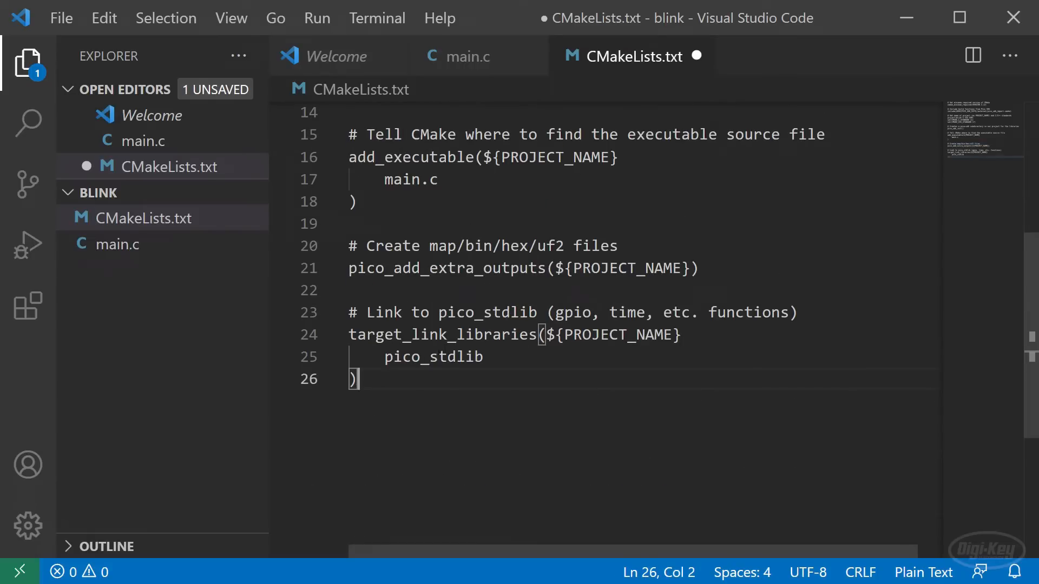
{"action": "double_click", "coordinate": [433, 356]}
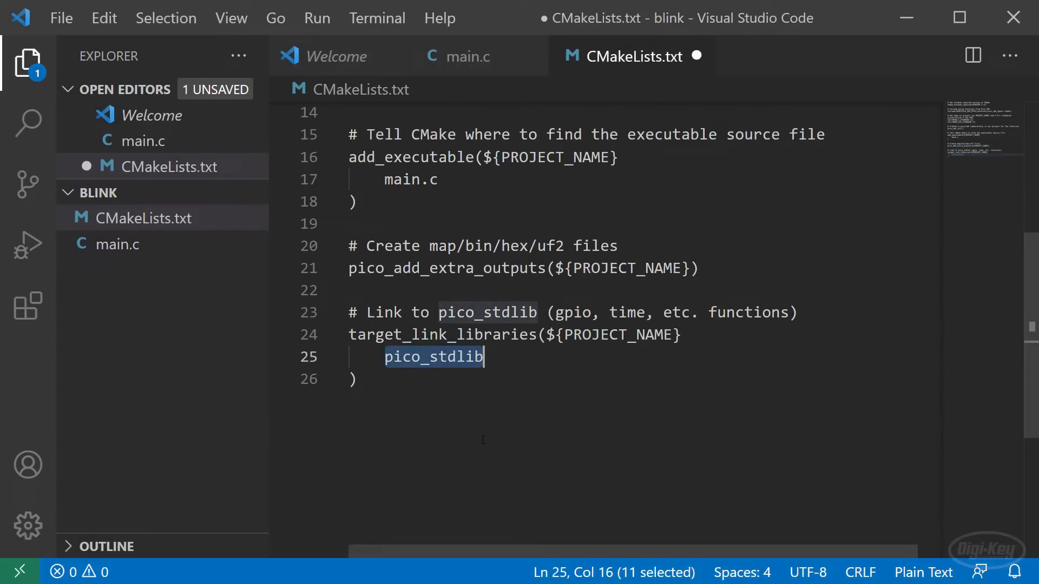
Step: Check main.c's pico/stdlib include, return to CMakeLists.txt and save it
{"action": "left_click", "coordinate": [465, 55]}
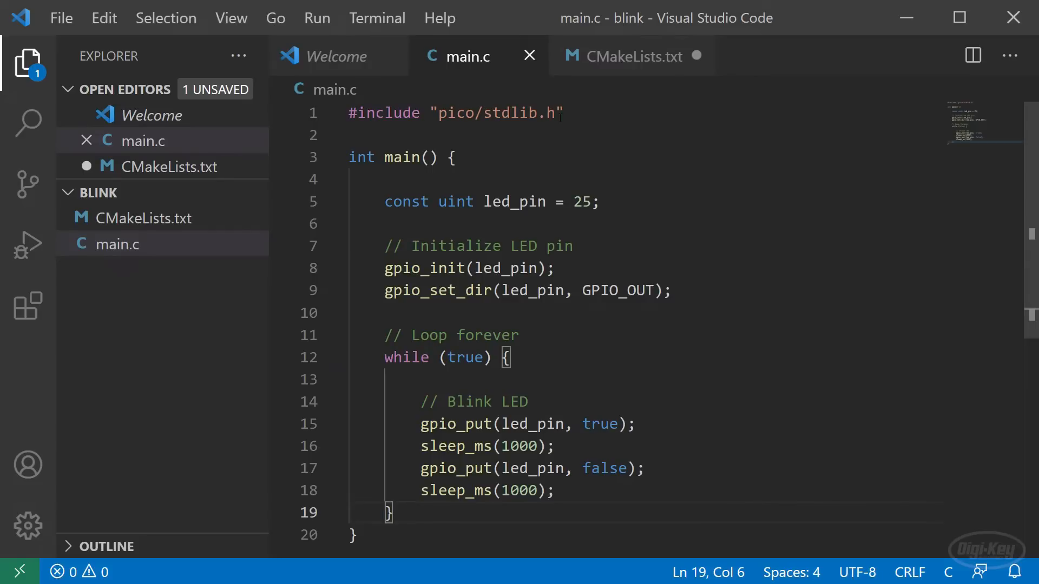
{"action": "left_click", "coordinate": [633, 56]}
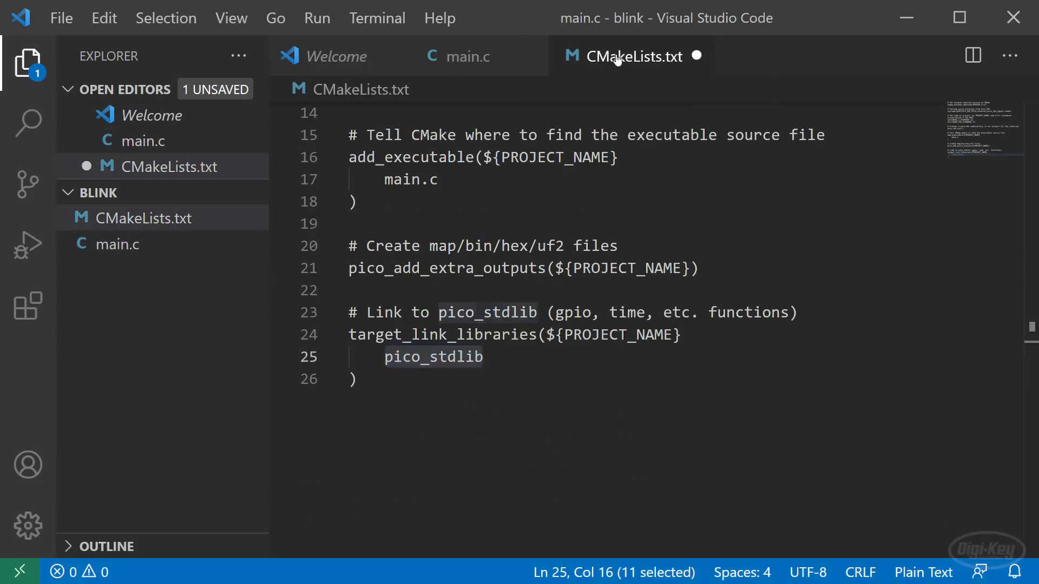
{"action": "left_click", "coordinate": [60, 18]}
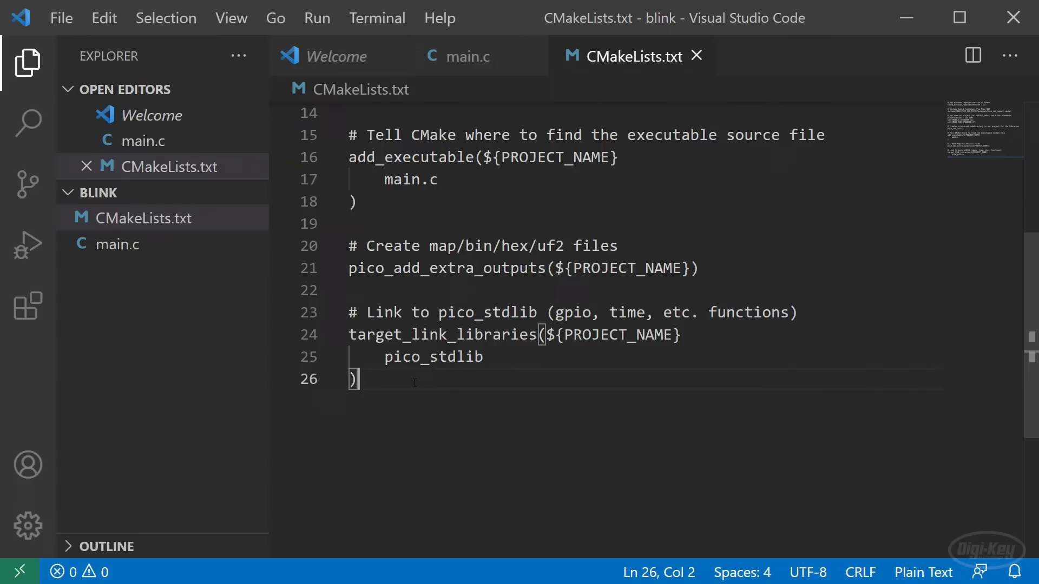
{"action": "left_click", "coordinate": [377, 18]}
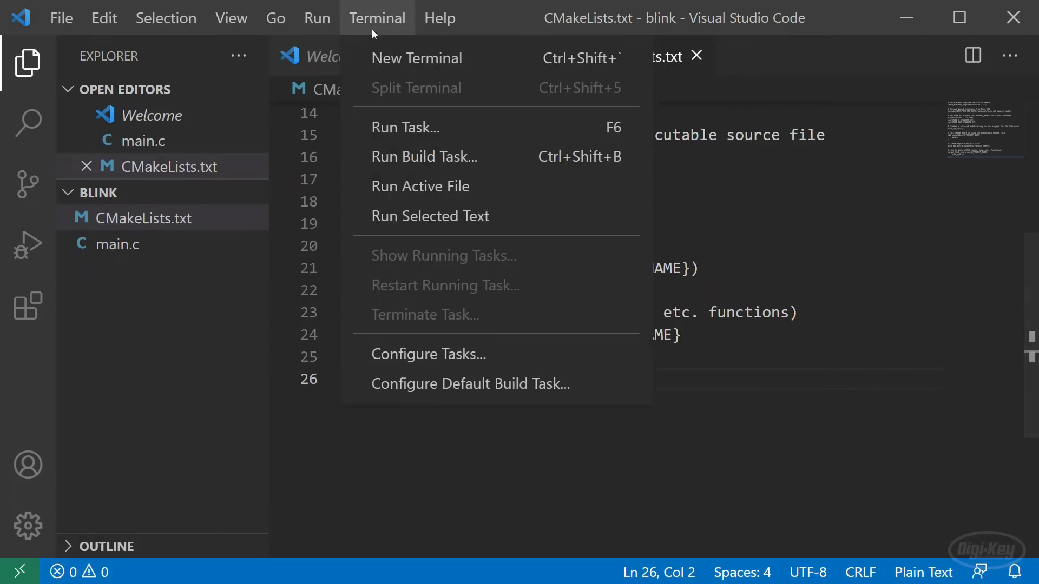
Step: In a new bash terminal run pwd, mkdir build and cd build
{"action": "left_click", "coordinate": [417, 58]}
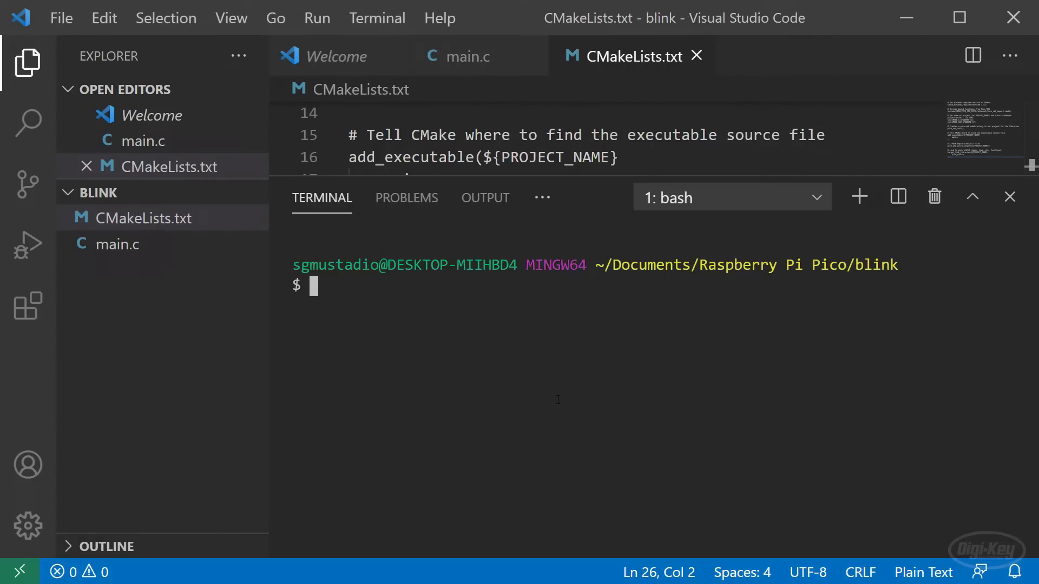
{"action": "type", "text": "pwd"}
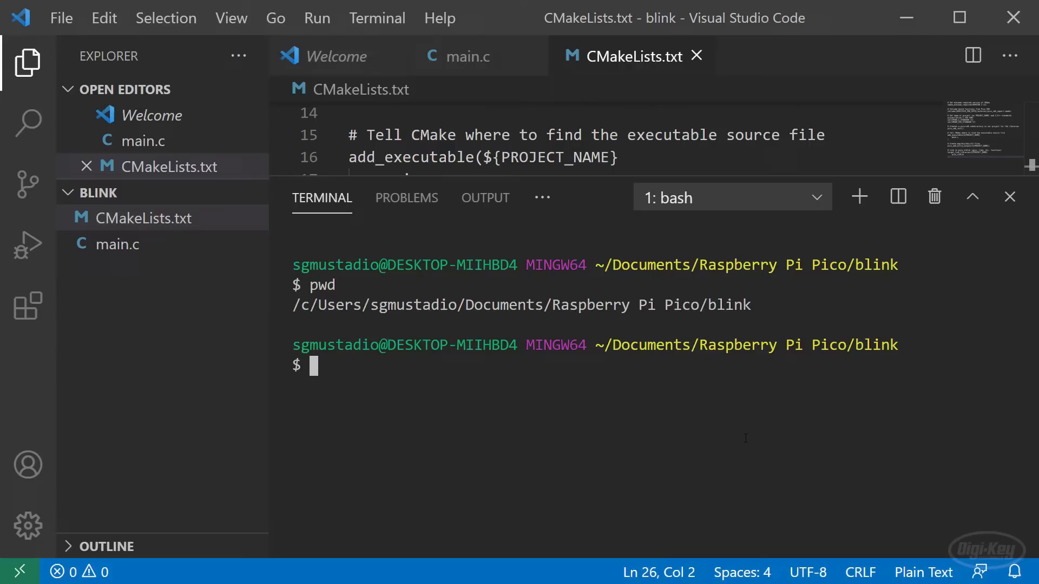
{"action": "type", "text": "mkdir build"}
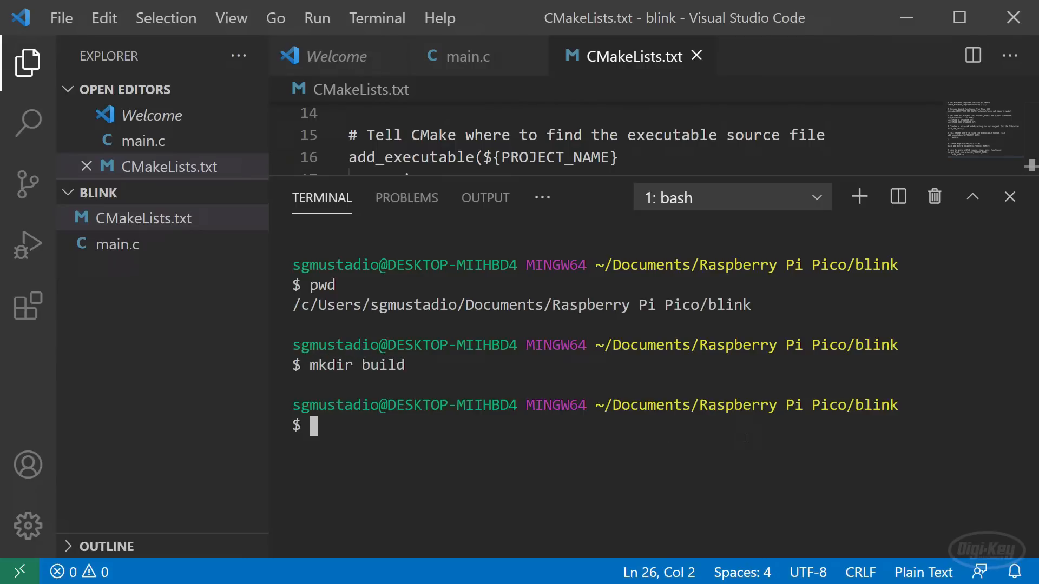
{"action": "type", "text": "cd build"}
{"action": "type", "text": "cmake"}
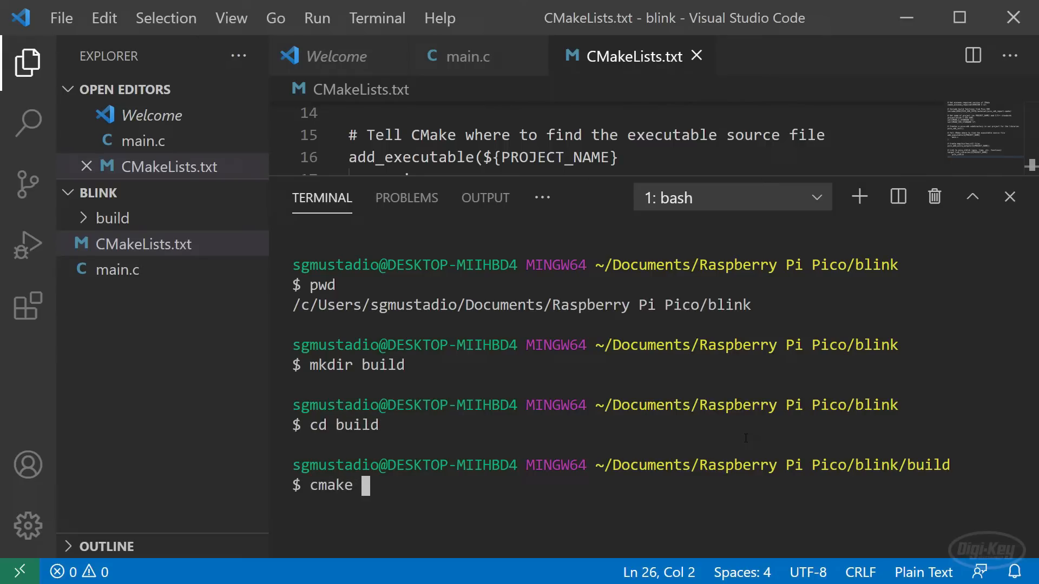
Step: Run cmake -G "MinGW Makefiles" .. to configure the build folder
{"action": "type", "text": "-"}
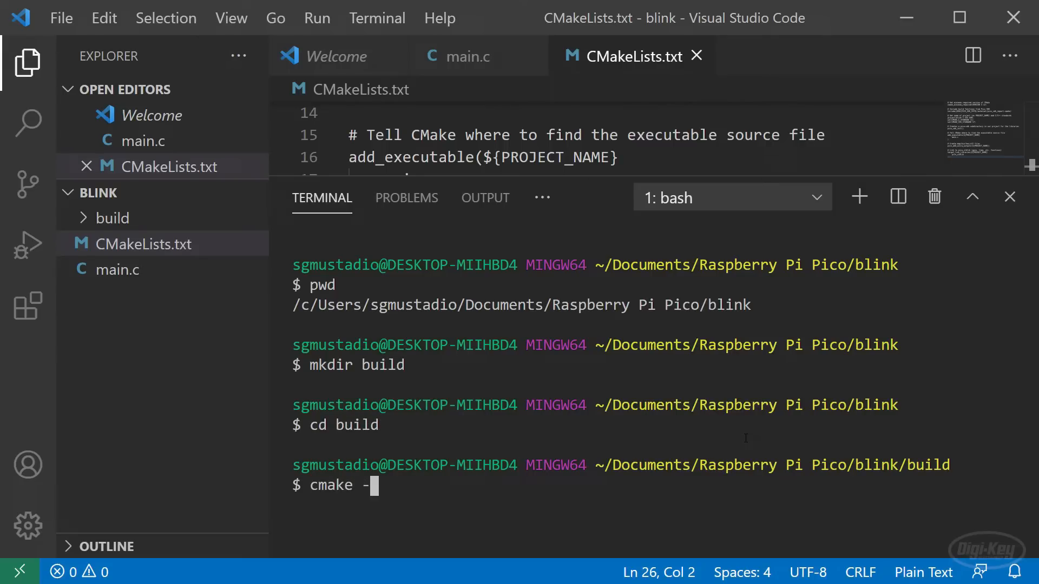
{"action": "type", "text": "G"}
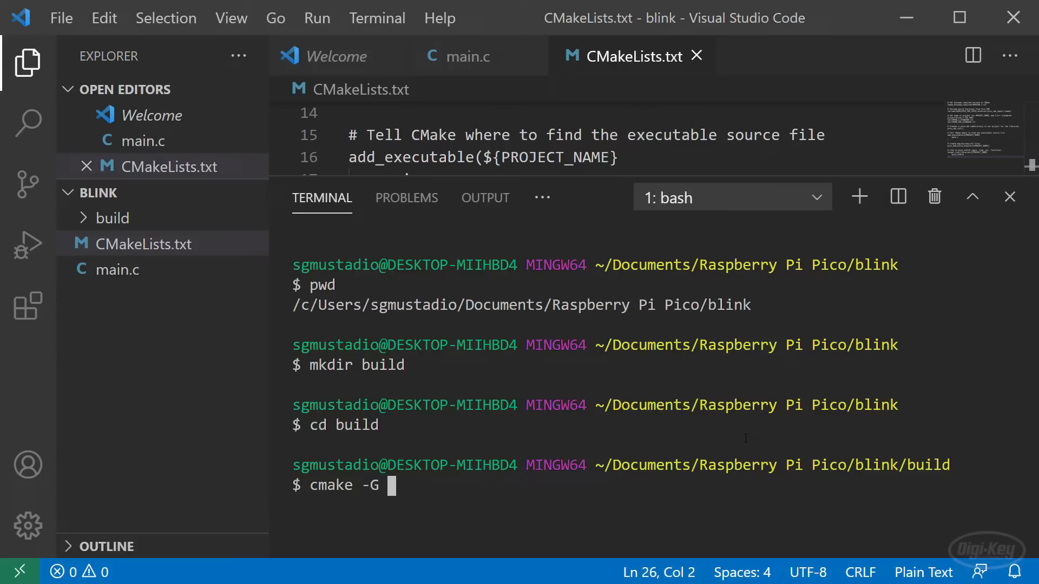
{"action": "type", "text": "\""}
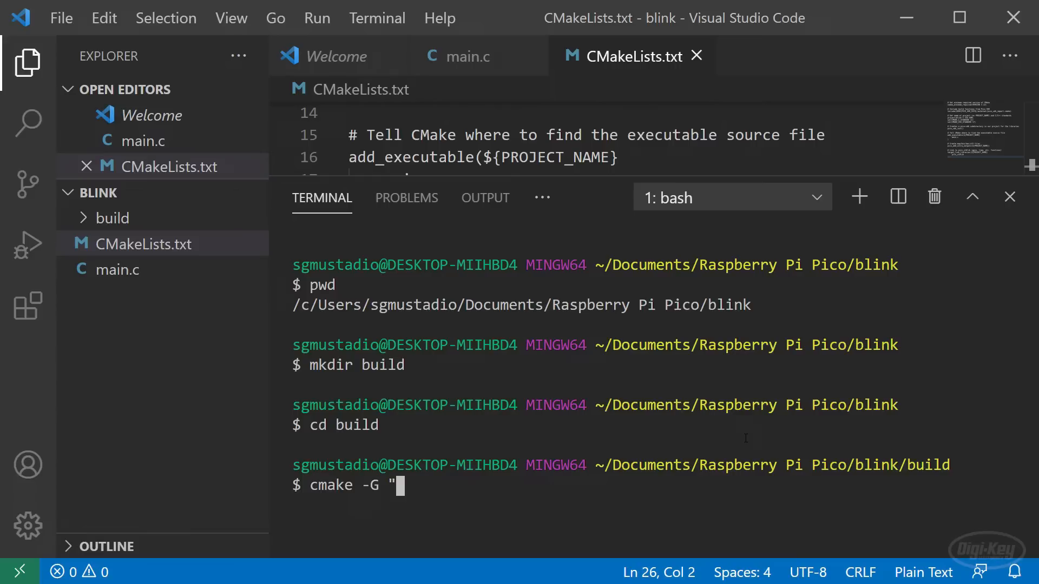
{"action": "type", "text": "Unix"}
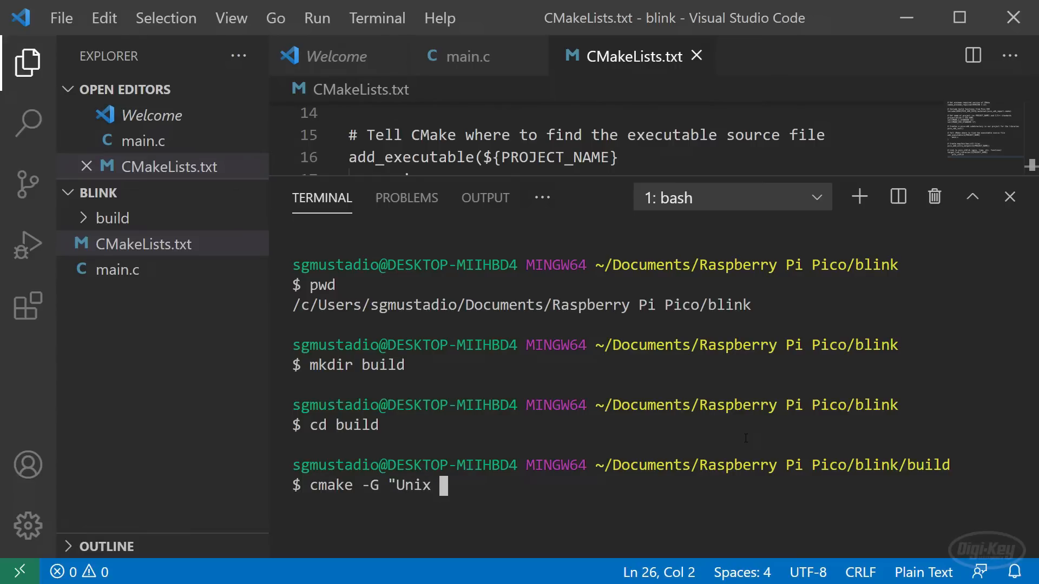
{"action": "type", "text": "Makefi"}
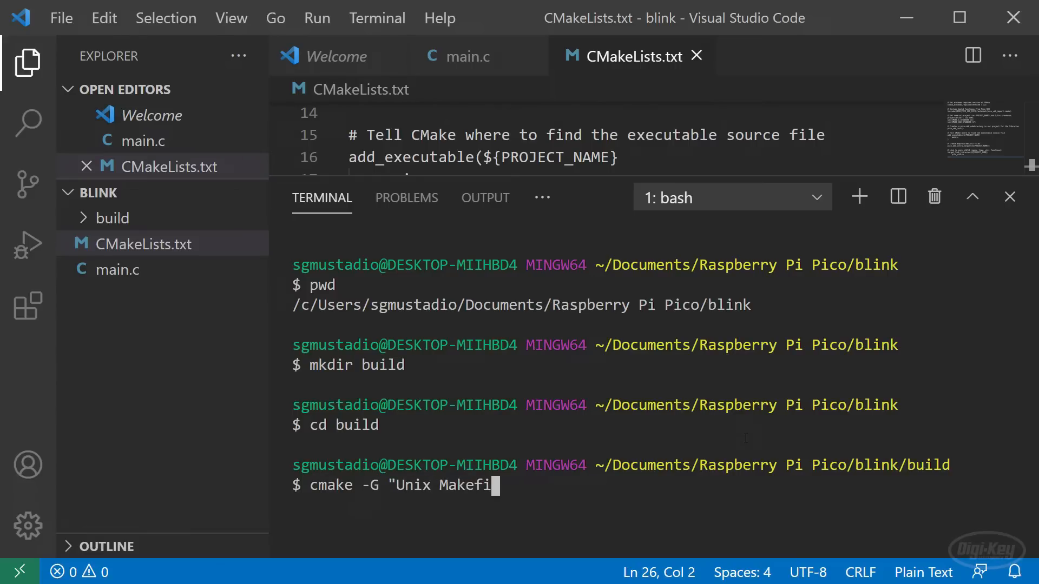
{"action": "type", "text": "les"}
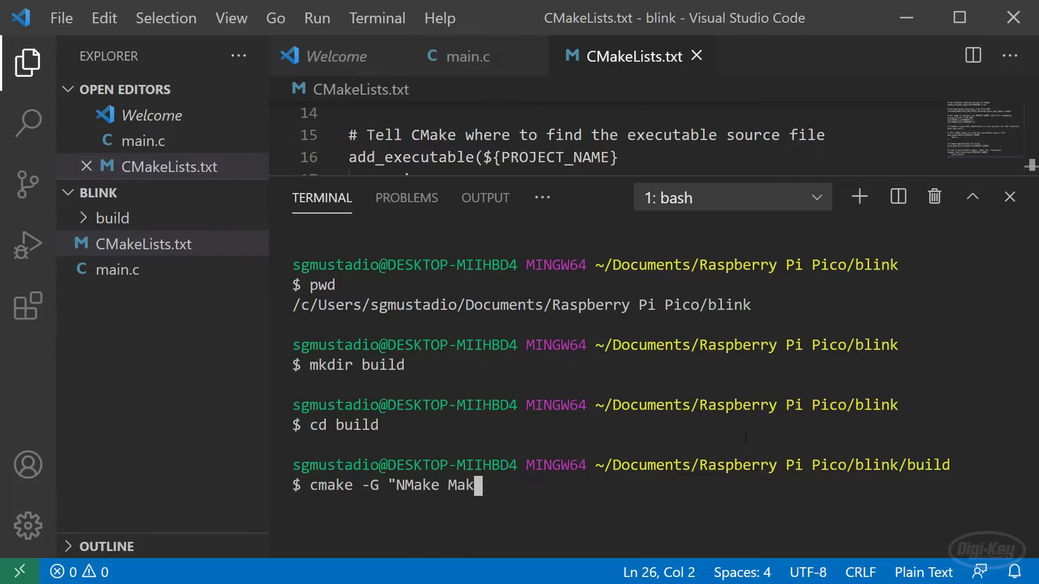
{"action": "type", "text": "efiles\""}
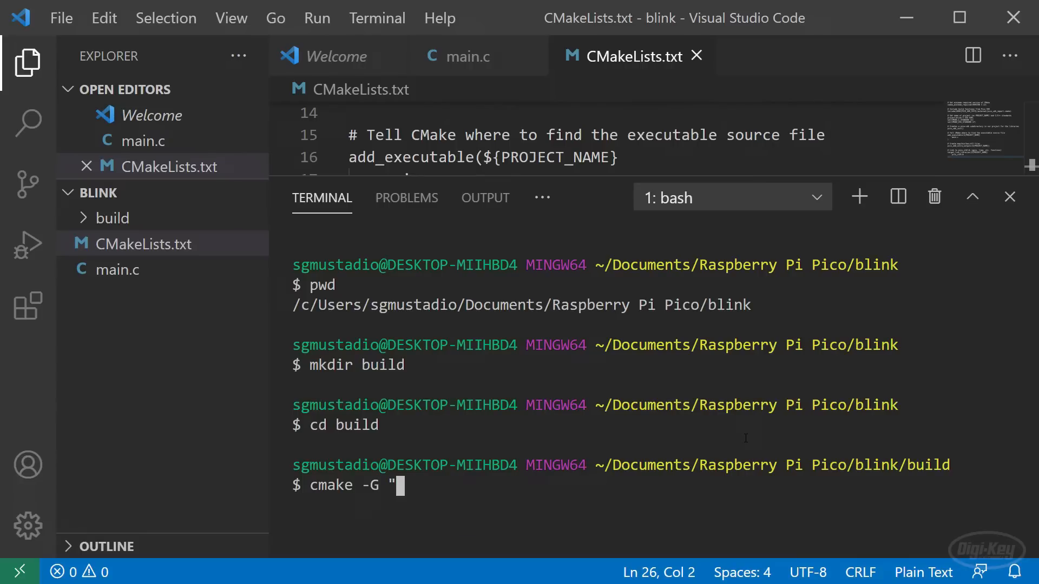
{"action": "type", "text": "MinGW"}
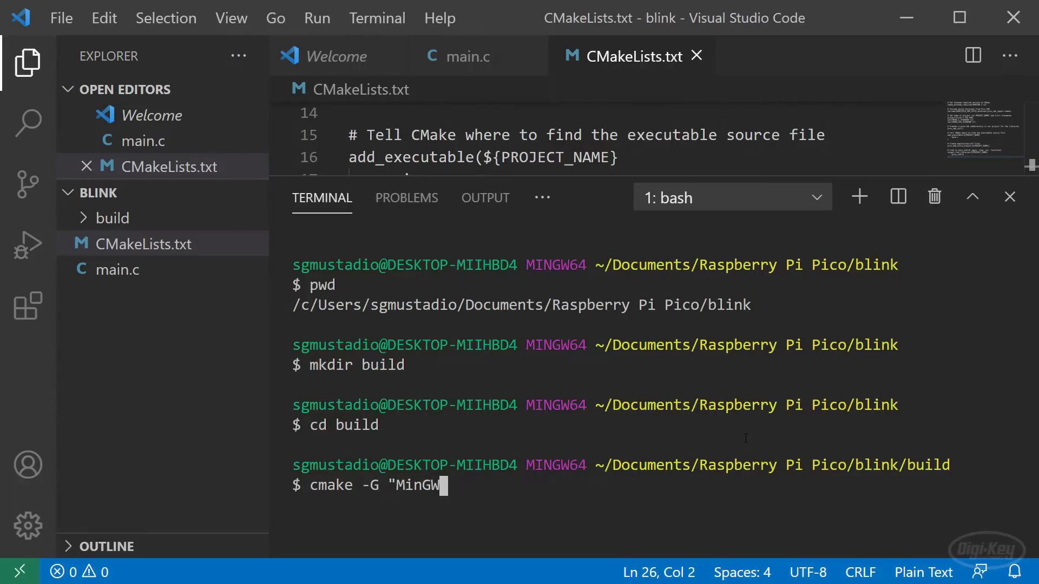
{"action": "type", "text": "Makefiles\""}
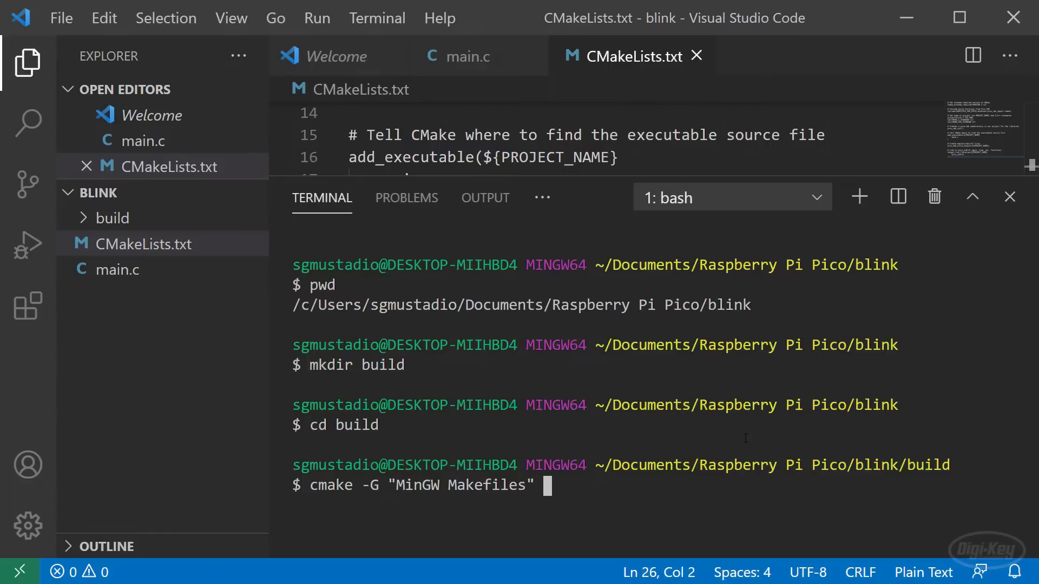
{"action": "type", "text": "."}
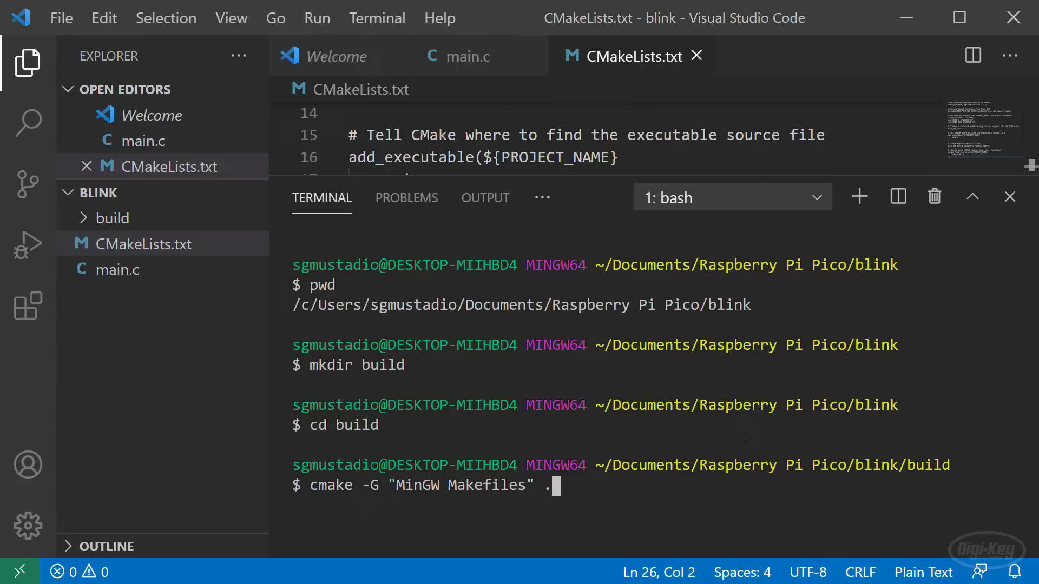
{"action": "type", "text": "."}
{"action": "type", "text": "ls"}
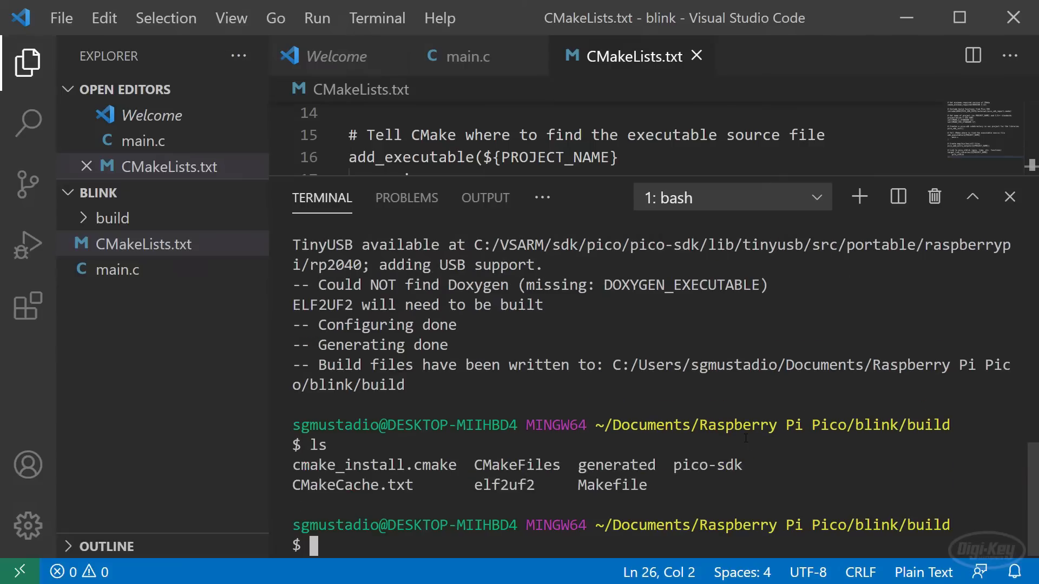
Step: After CMake finishes, list the generated files and start the make command
{"action": "type", "text": "m"}
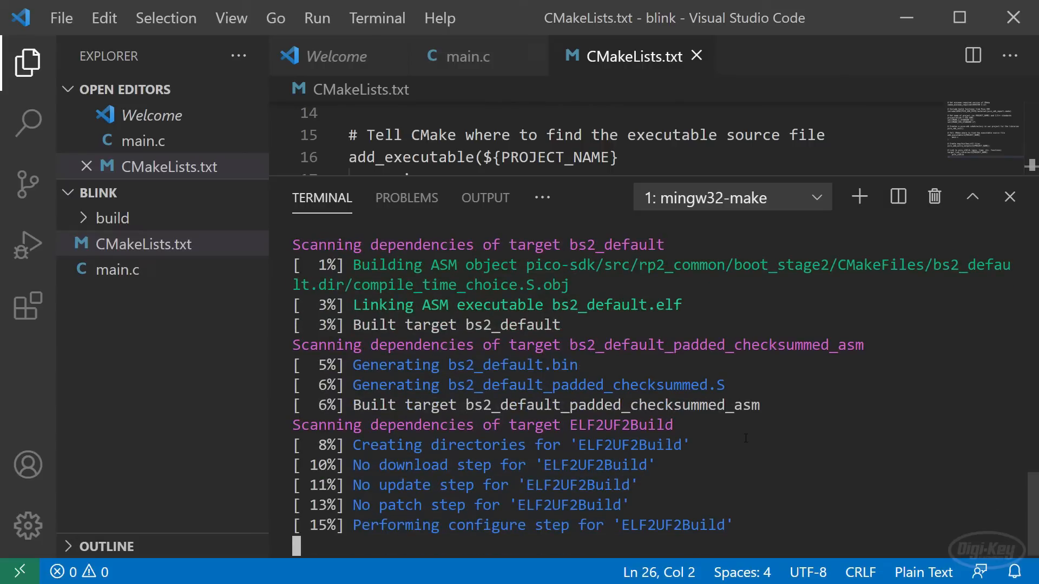
Step: Run mingw32-make -j4 until blink.elf is linked and target blink is built
{"action": "scroll", "scroll_direction": "down", "scroll_amount": 3}
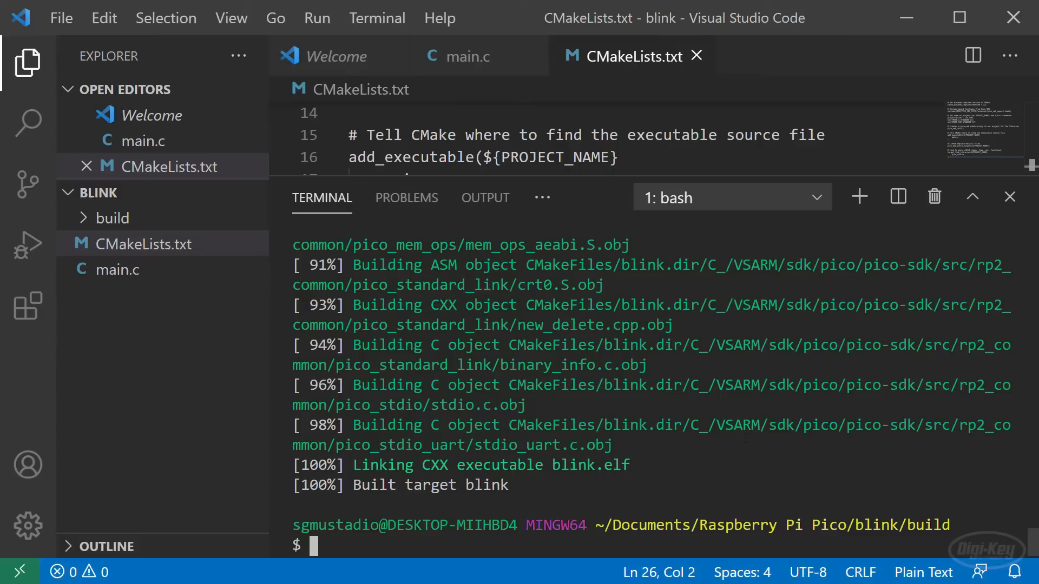
{"action": "mouse_move", "coordinate": [654, 71]}
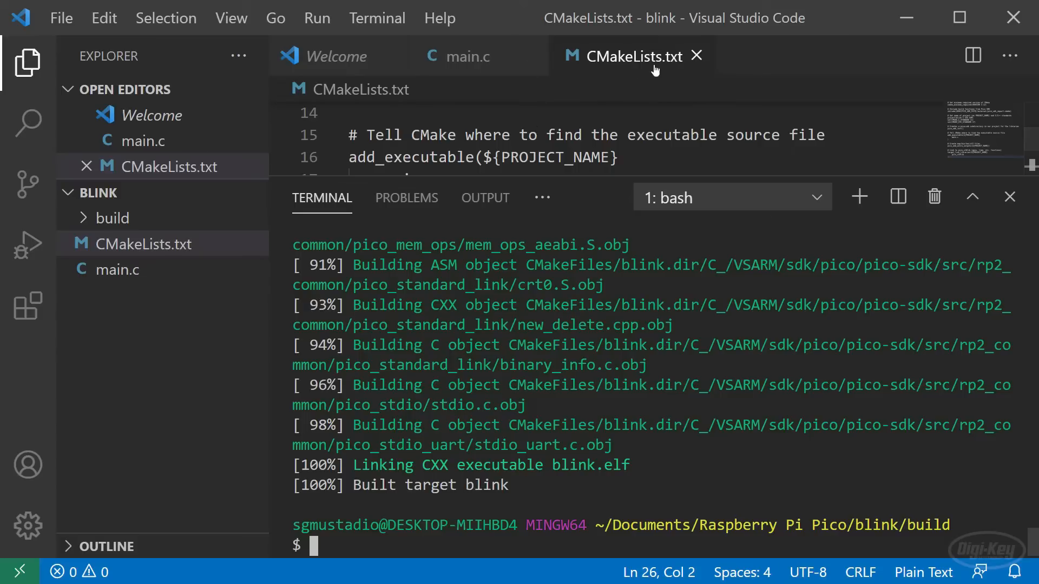
{"action": "mouse_move", "coordinate": [561, 473]}
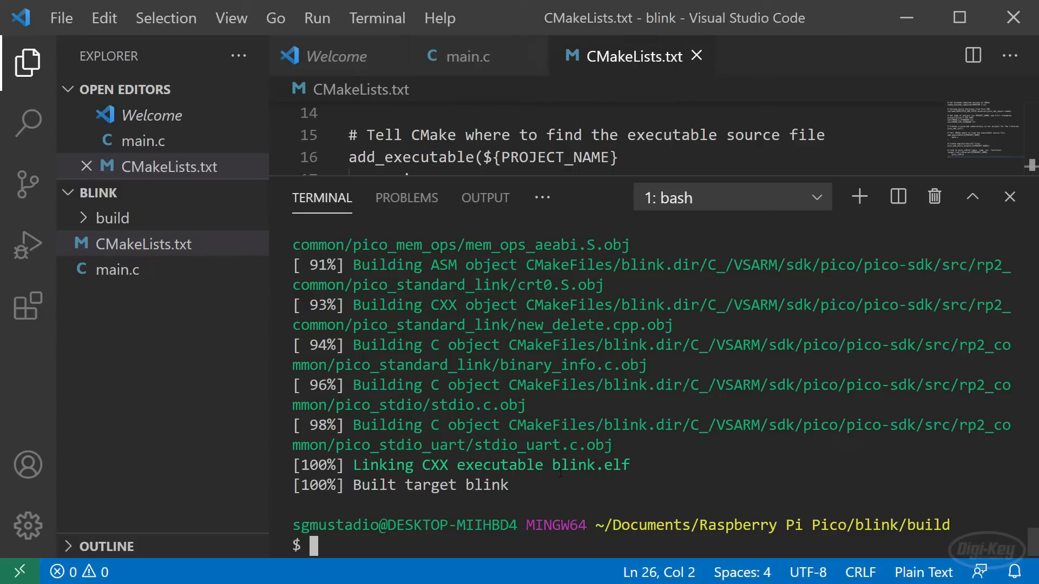
Step: List the build folder and highlight blink.uf2 among the .bin, .hex and .elf outputs
{"action": "type", "text": "ls"}
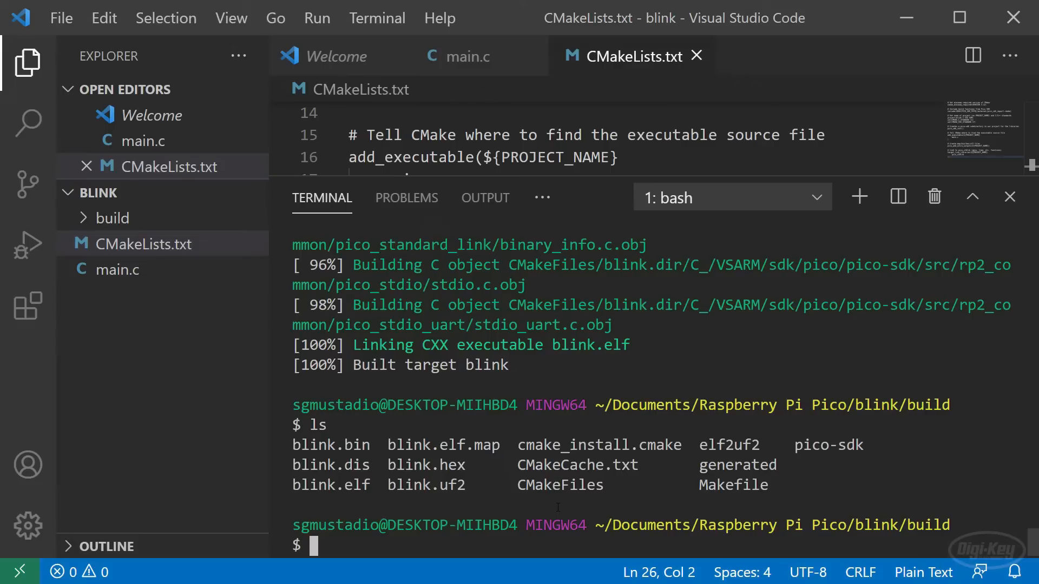
{"action": "double_click", "coordinate": [331, 485]}
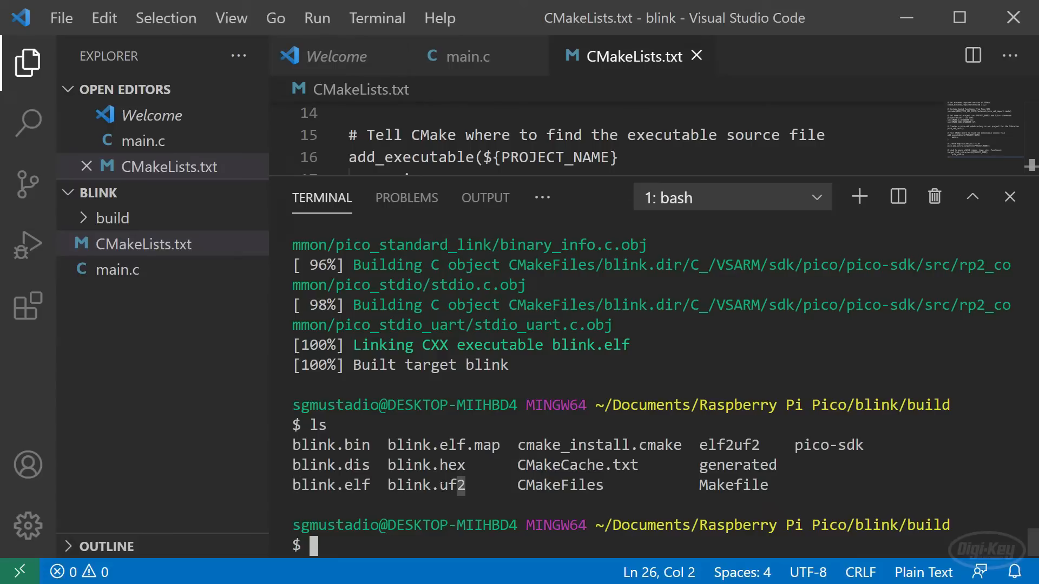
{"action": "double_click", "coordinate": [427, 484]}
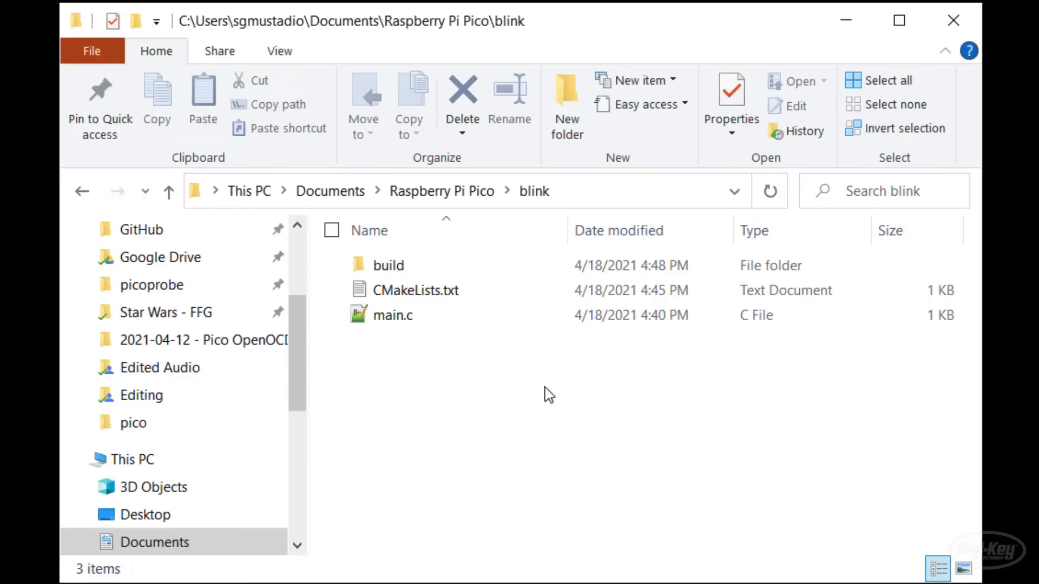
Step: Open the build folder in File Explorer and inspect the 15.5 KB blink.uf2
{"action": "double_click", "coordinate": [389, 265]}
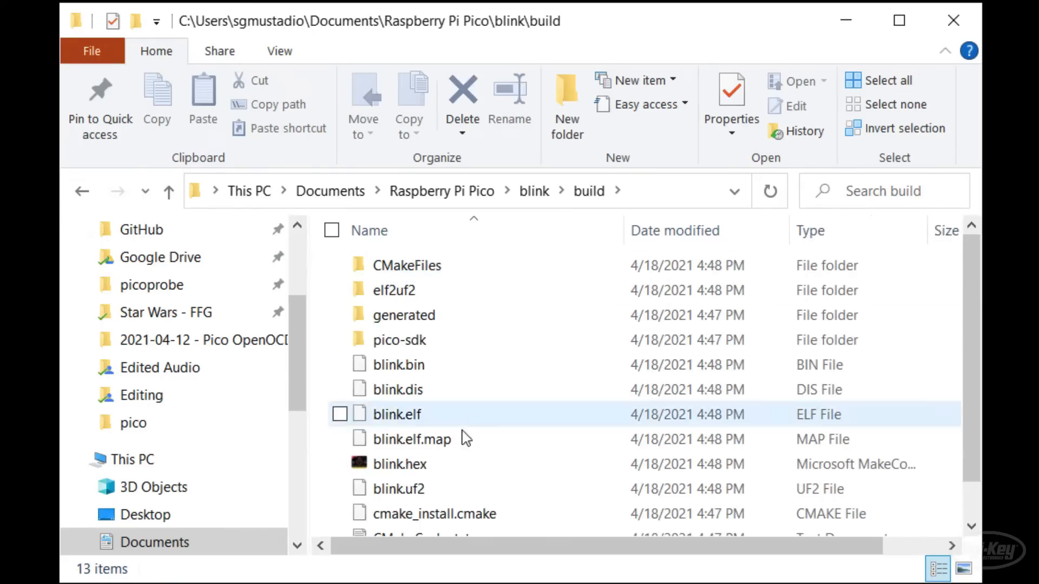
{"action": "right_click", "coordinate": [452, 288]}
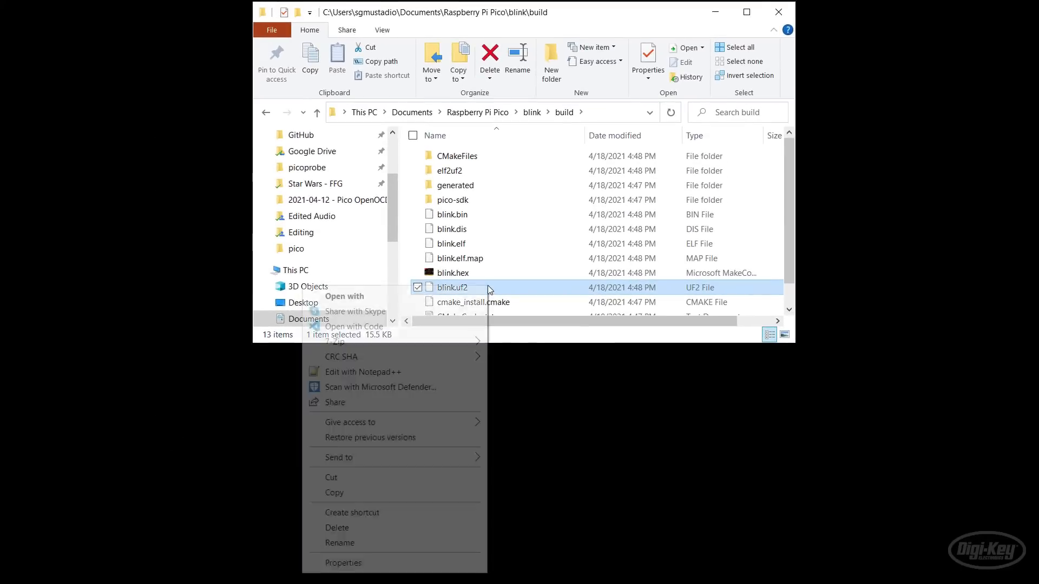
{"action": "left_click", "coordinate": [334, 492]}
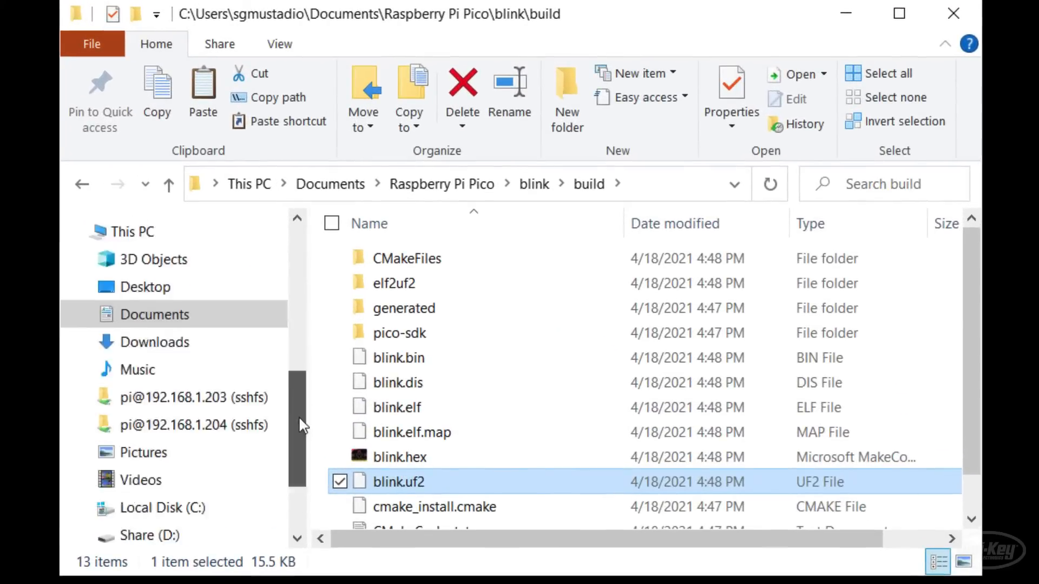
{"action": "left_click", "coordinate": [155, 444]}
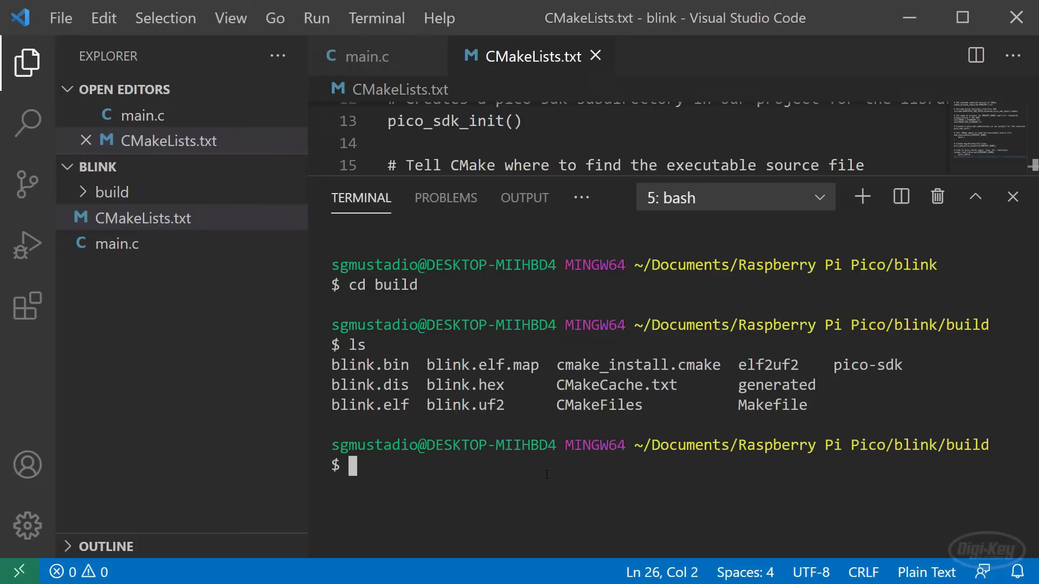
Step: Hide the terminal panel so the full CMakeLists.txt is visible
{"action": "left_click", "coordinate": [1013, 197]}
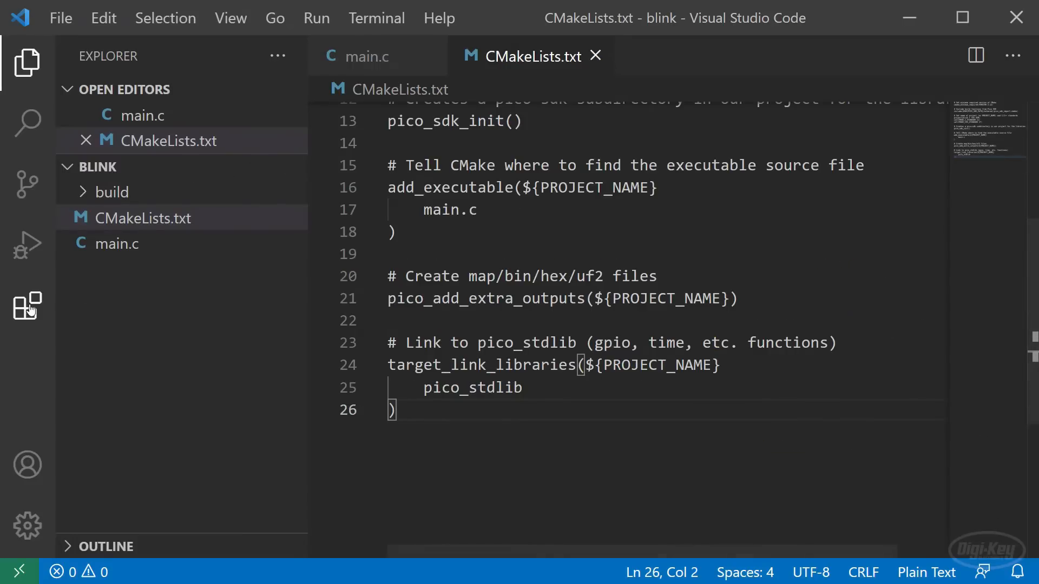
Step: Search the Extensions view for cmake to find the CMake Tools extension
{"action": "type", "text": "cmak"}
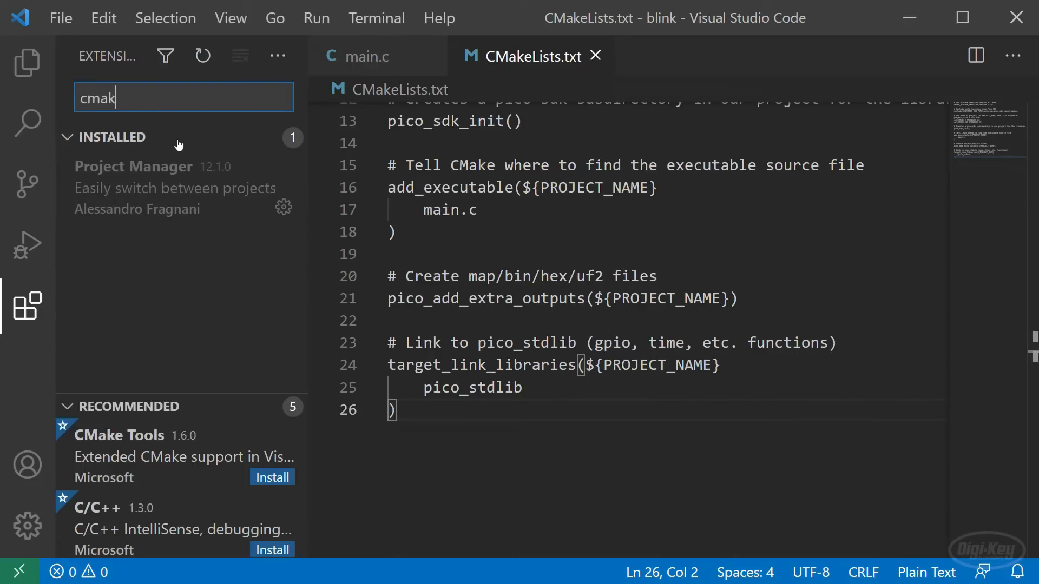
{"action": "type", "text": "e"}
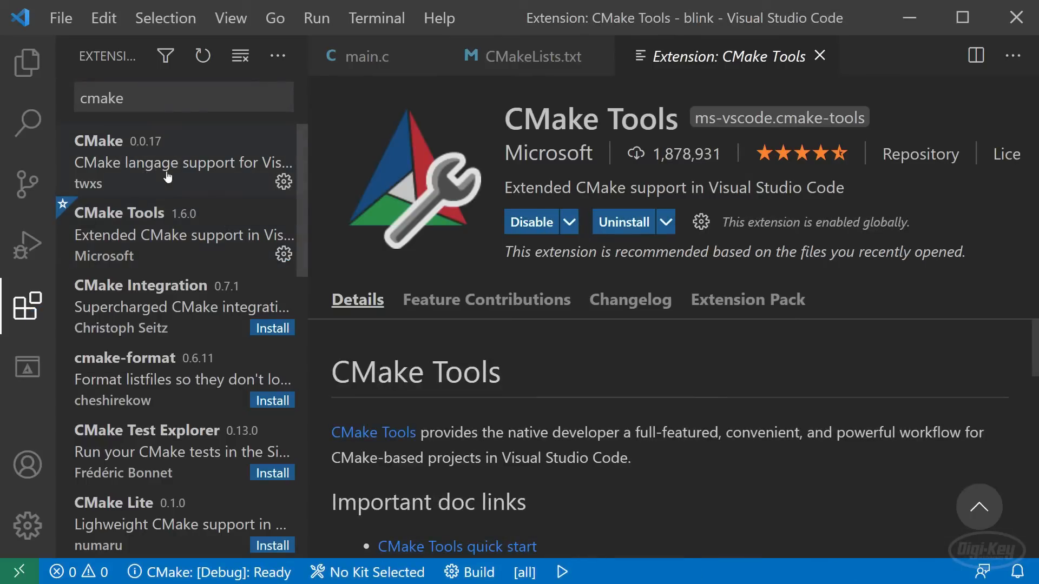
{"action": "mouse_move", "coordinate": [199, 252]}
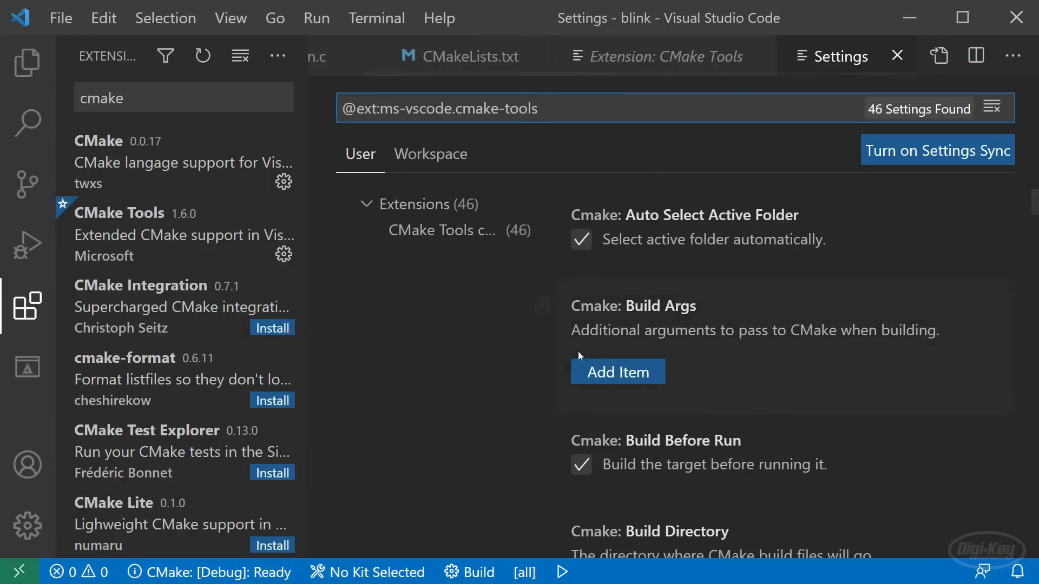
Step: Start a Build Environment variable entry in CMake Tools settings, then cancel it
{"action": "left_click", "coordinate": [617, 371]}
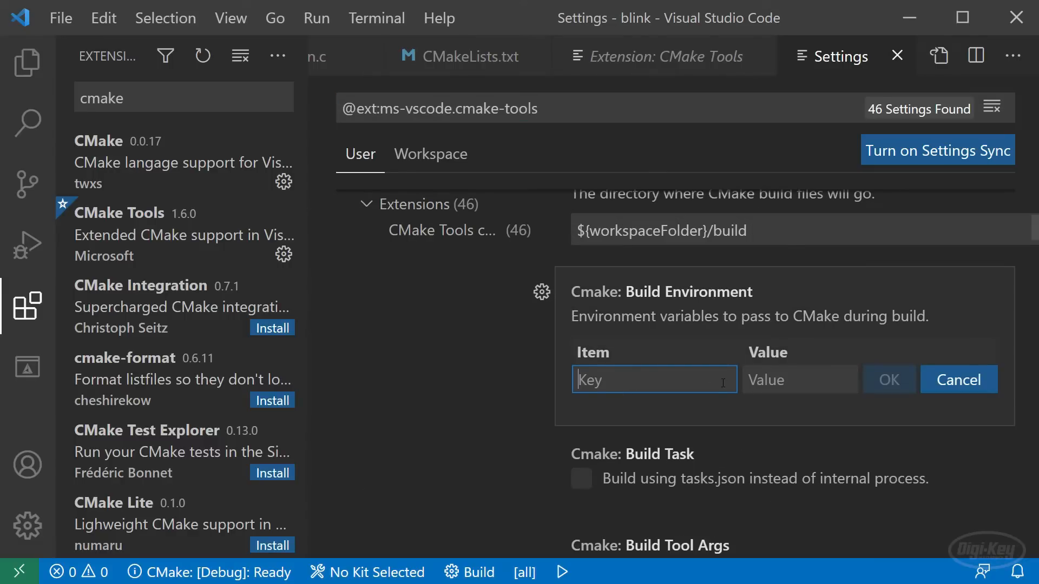
{"action": "left_click", "coordinate": [798, 380]}
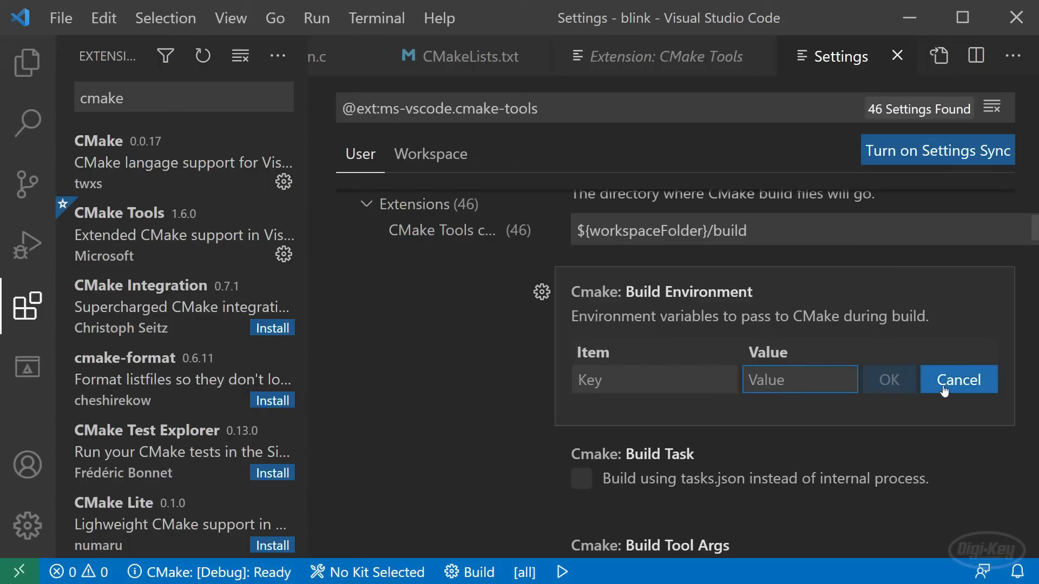
{"action": "left_click", "coordinate": [957, 380]}
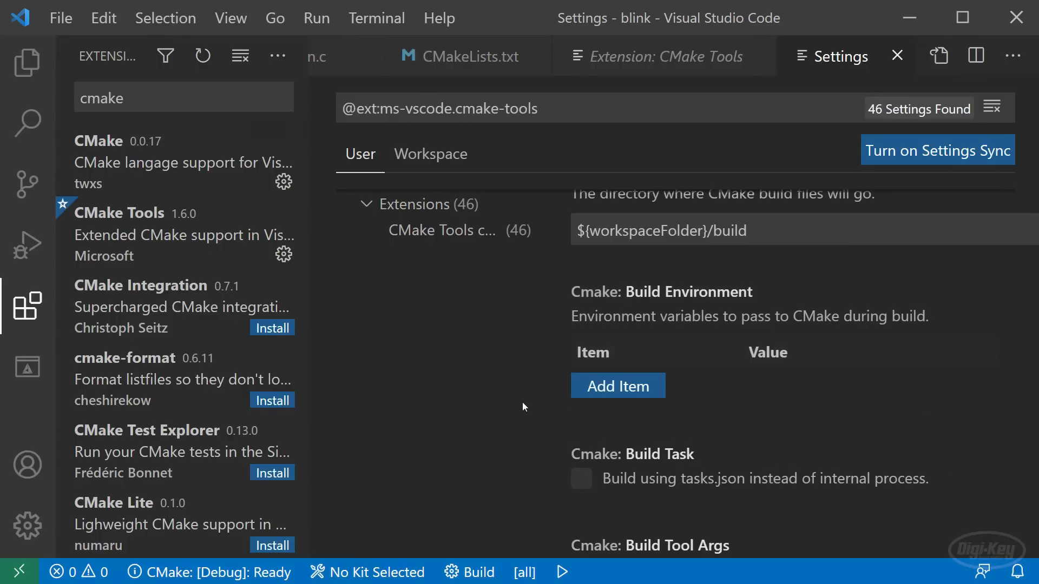
Step: Change the Cmake: Generator setting from MinGW Makefiles to Unix Makefiles
{"action": "scroll", "scroll_direction": "down", "scroll_amount": 3}
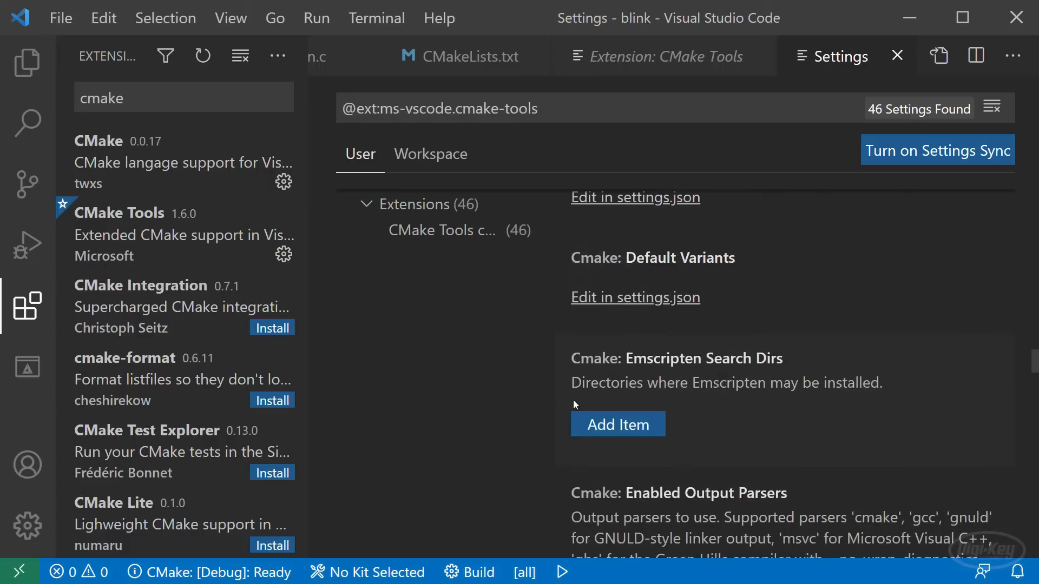
{"action": "scroll", "scroll_direction": "down", "scroll_amount": 3}
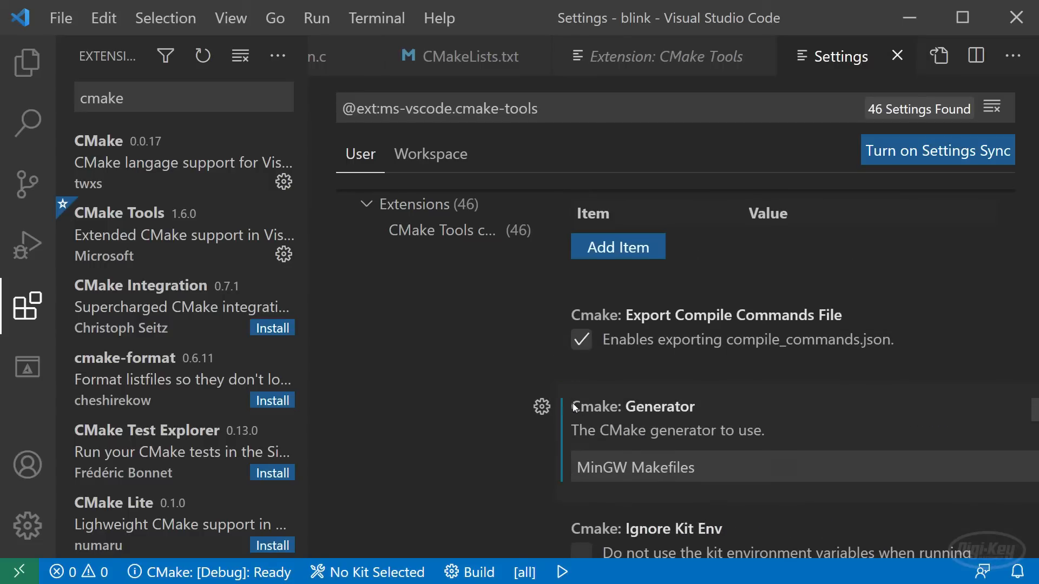
{"action": "left_click", "coordinate": [663, 467]}
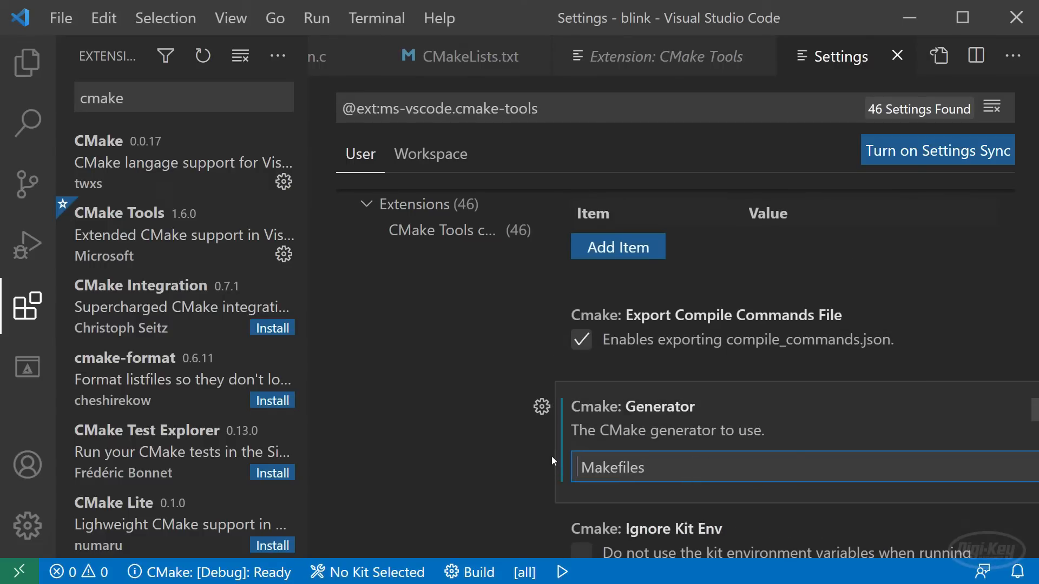
{"action": "type", "text": "Uni"}
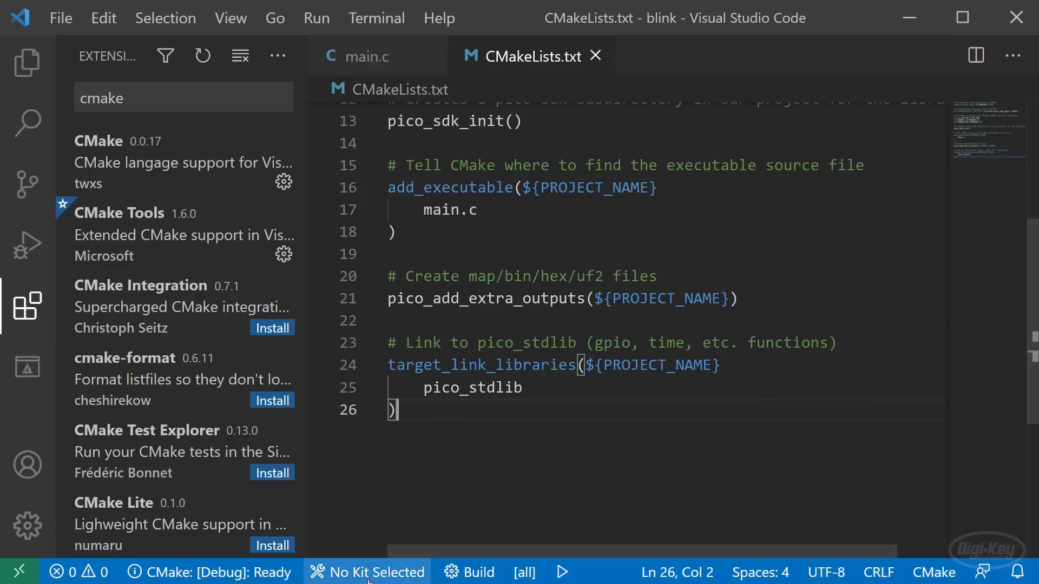
Step: Select GCC for arm-none-eabi 10.2.1 as the blink project's compiler kit
{"action": "left_click", "coordinate": [367, 572]}
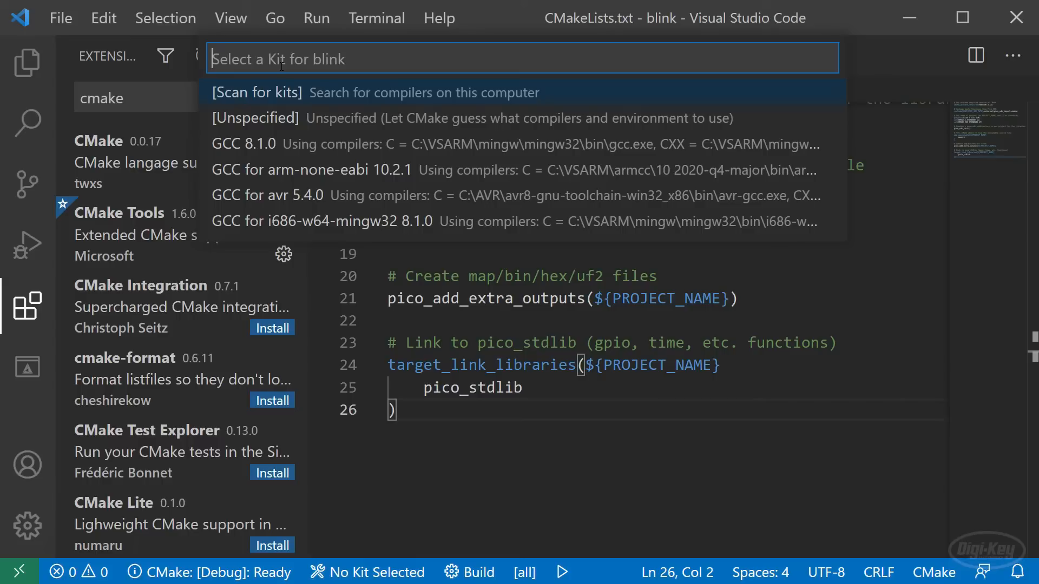
{"action": "left_click", "coordinate": [258, 92]}
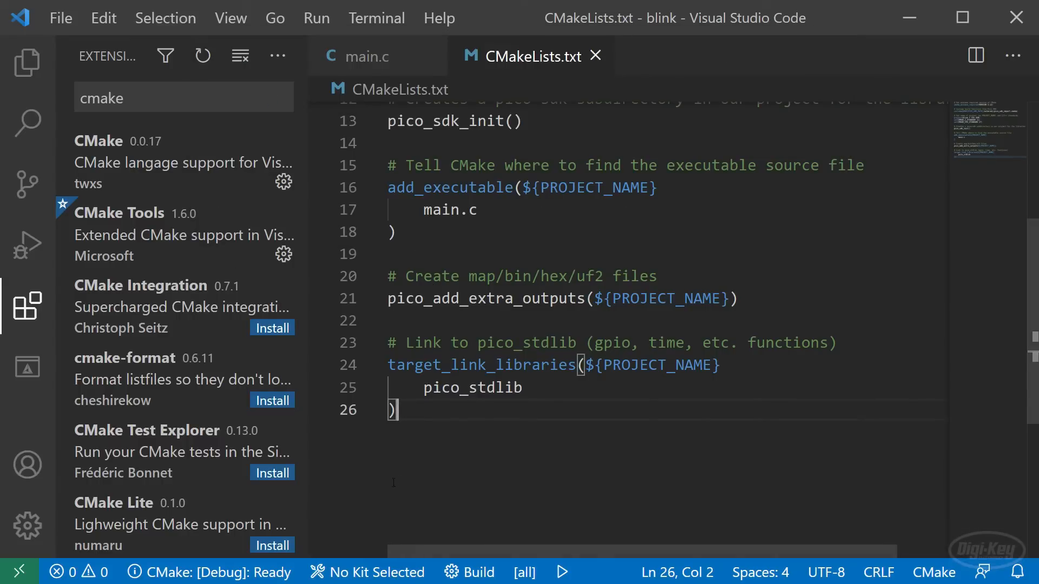
{"action": "left_click", "coordinate": [367, 572]}
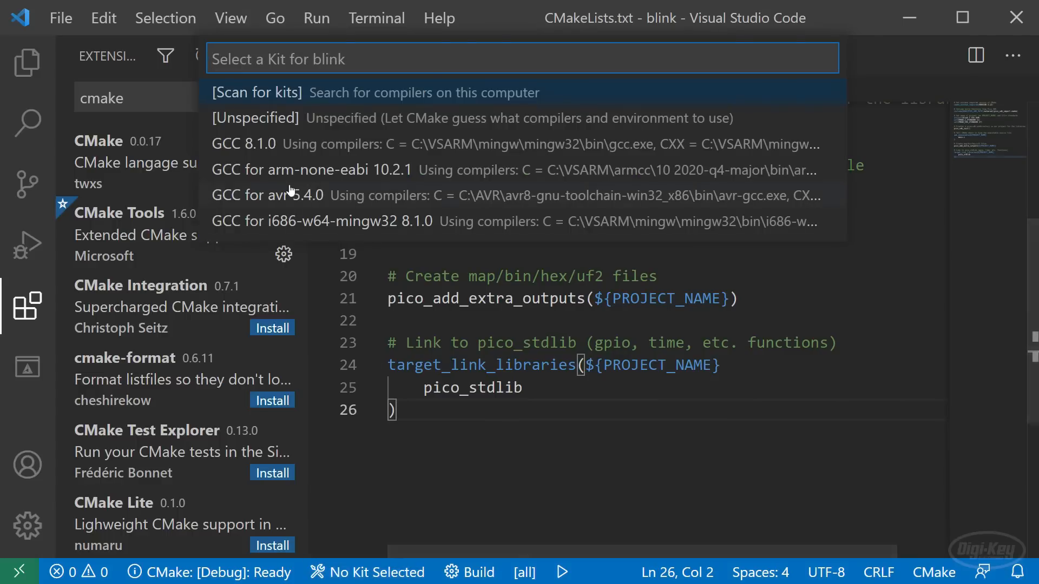
{"action": "mouse_move", "coordinate": [333, 177]}
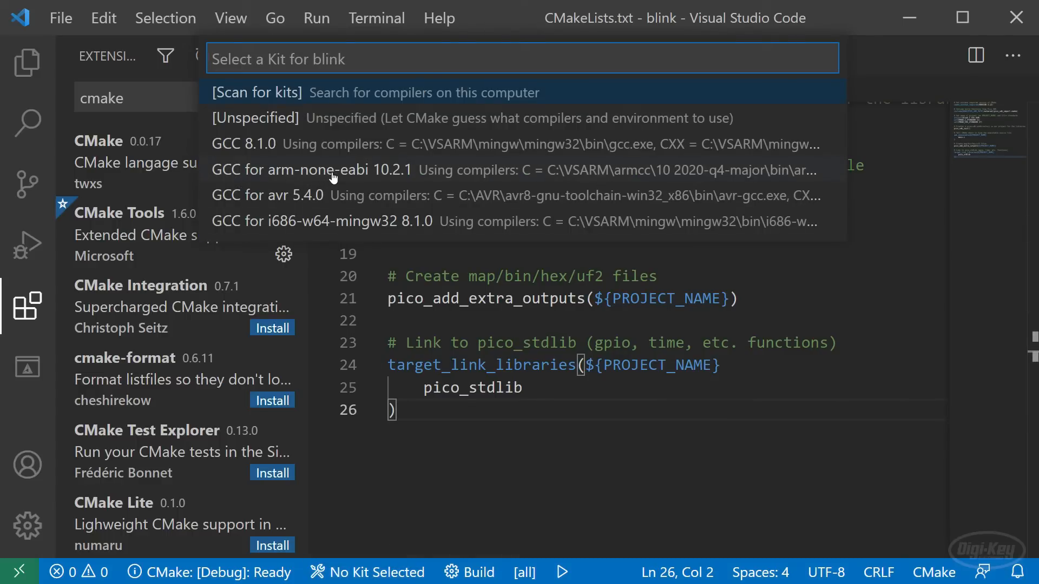
{"action": "left_click", "coordinate": [312, 170]}
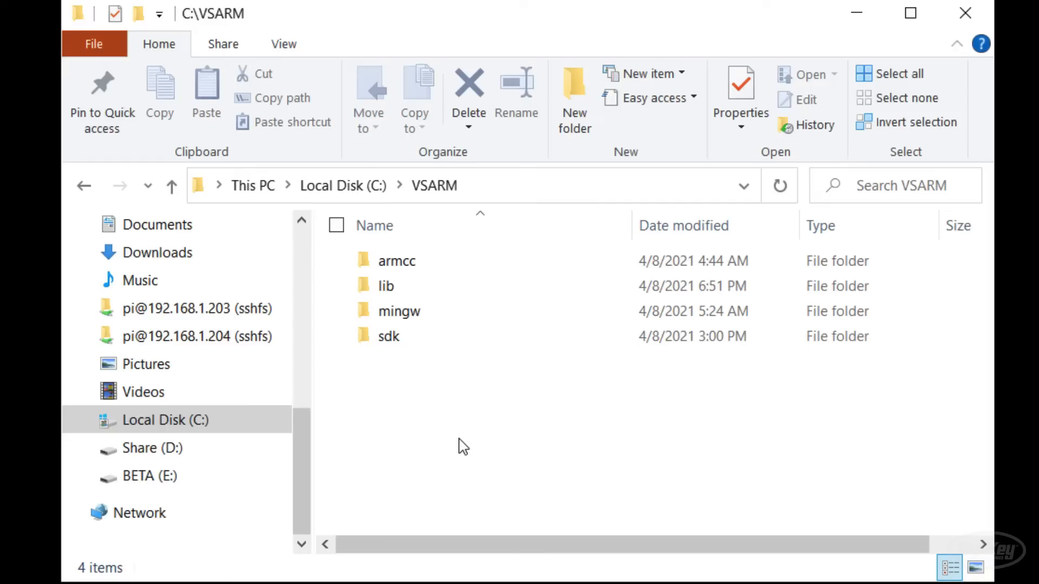
{"action": "mouse_move", "coordinate": [412, 358]}
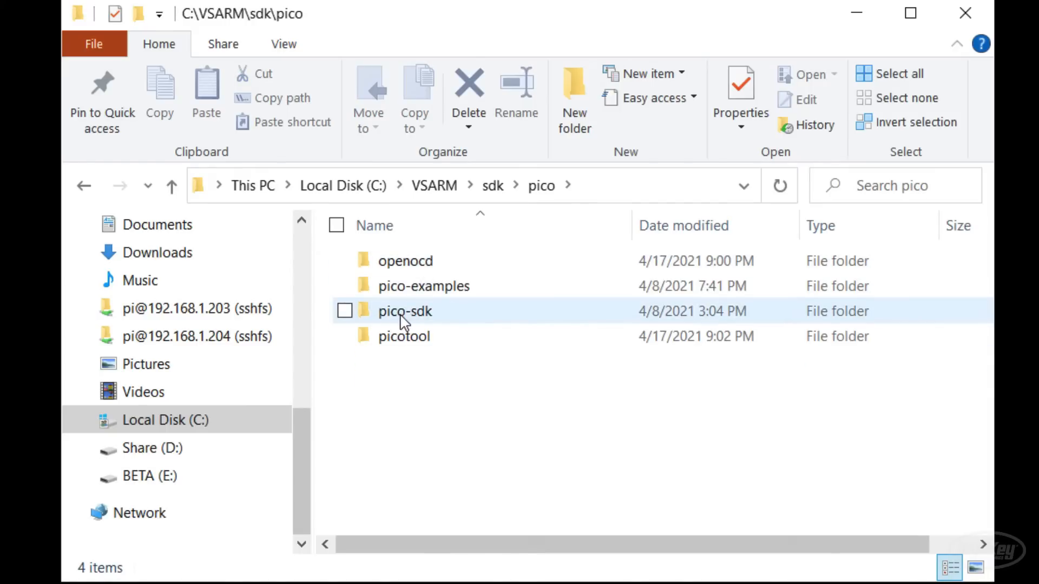
Step: Browse into pico-sdk\lib\tinyusb under C:\VSARM\sdk\pico in File Explorer
{"action": "double_click", "coordinate": [403, 311]}
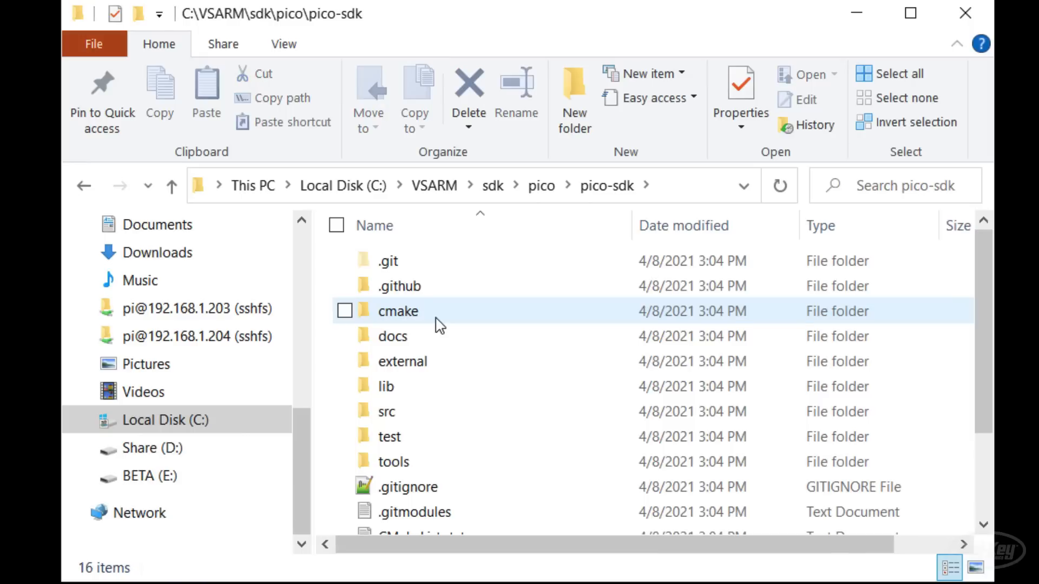
{"action": "double_click", "coordinate": [385, 386]}
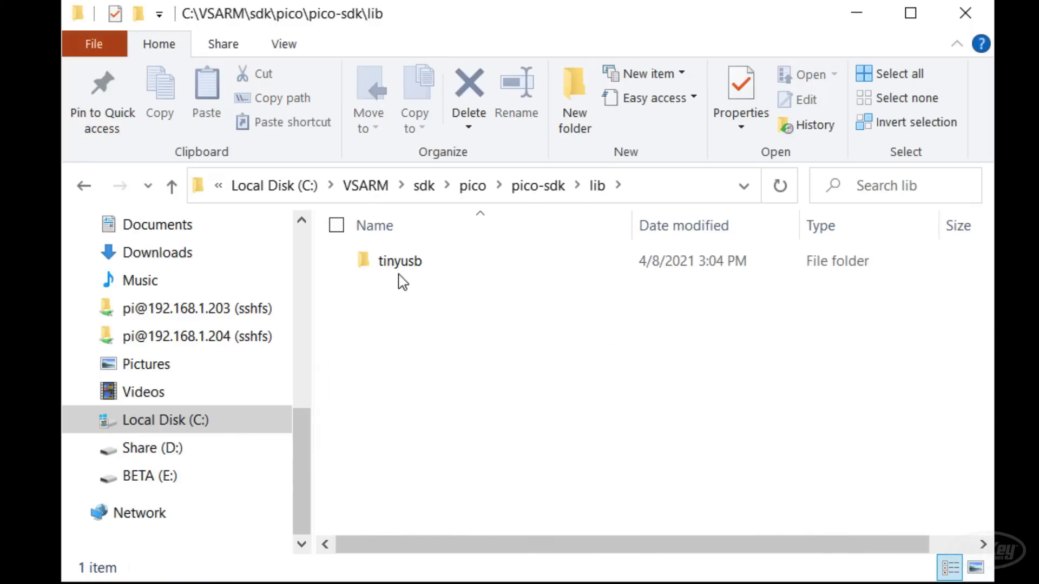
{"action": "mouse_move", "coordinate": [400, 261]}
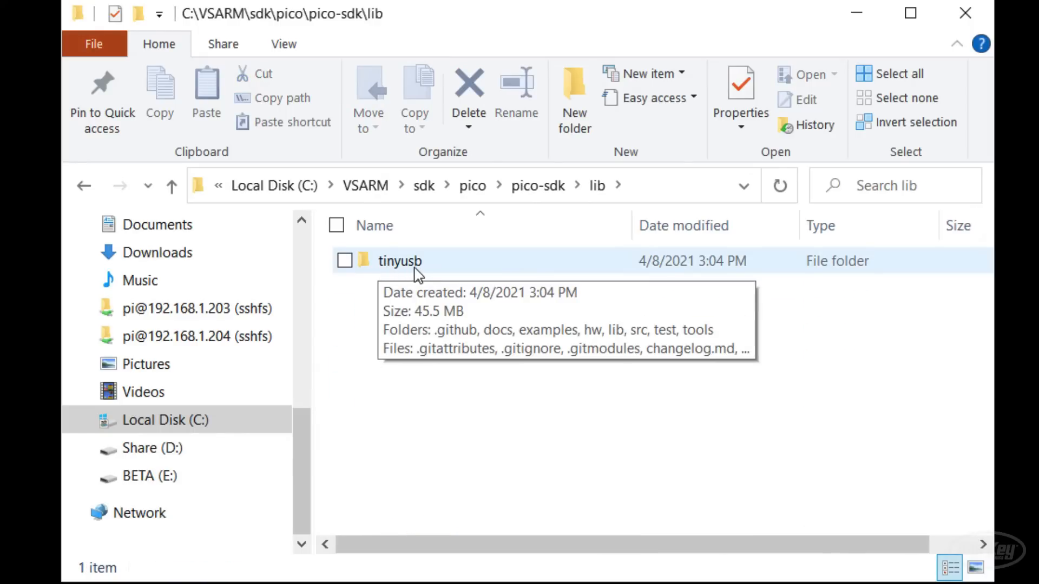
{"action": "double_click", "coordinate": [400, 261]}
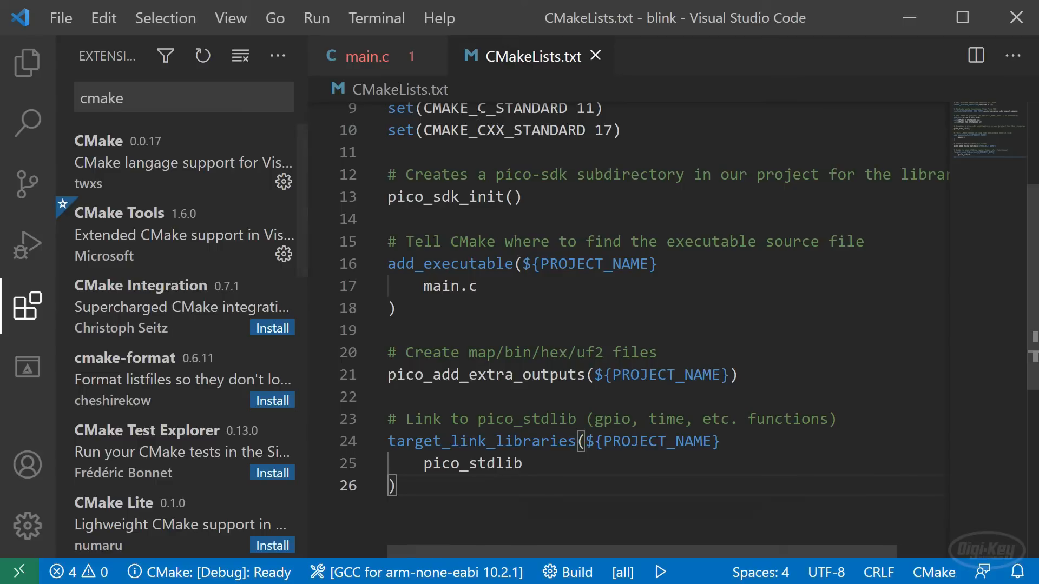
Step: Add #include <stdio.h> to the top of main.c
{"action": "left_click", "coordinate": [26, 61]}
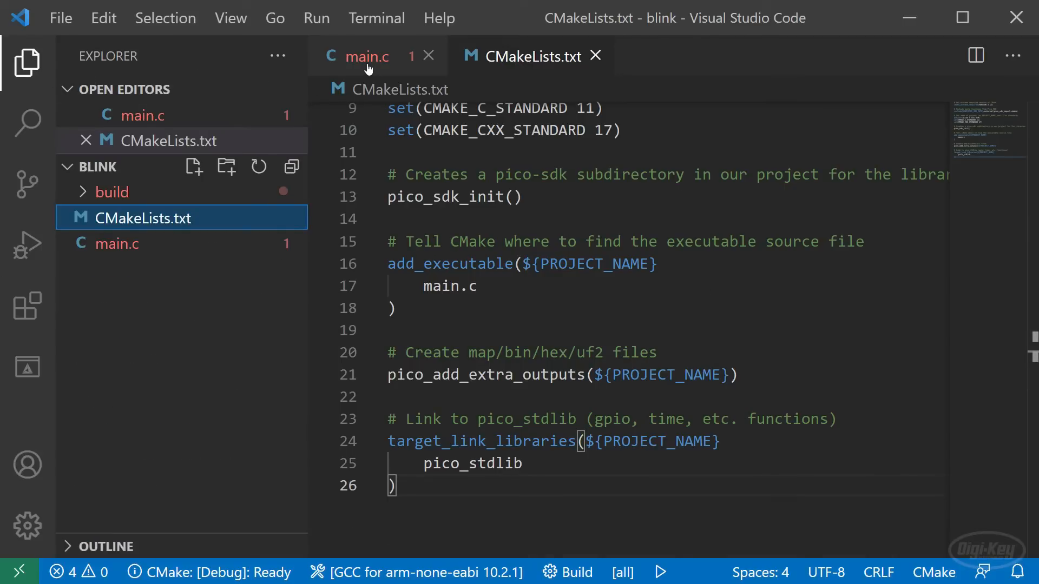
{"action": "left_click", "coordinate": [368, 55]}
{"action": "type", "text": "#include \""}
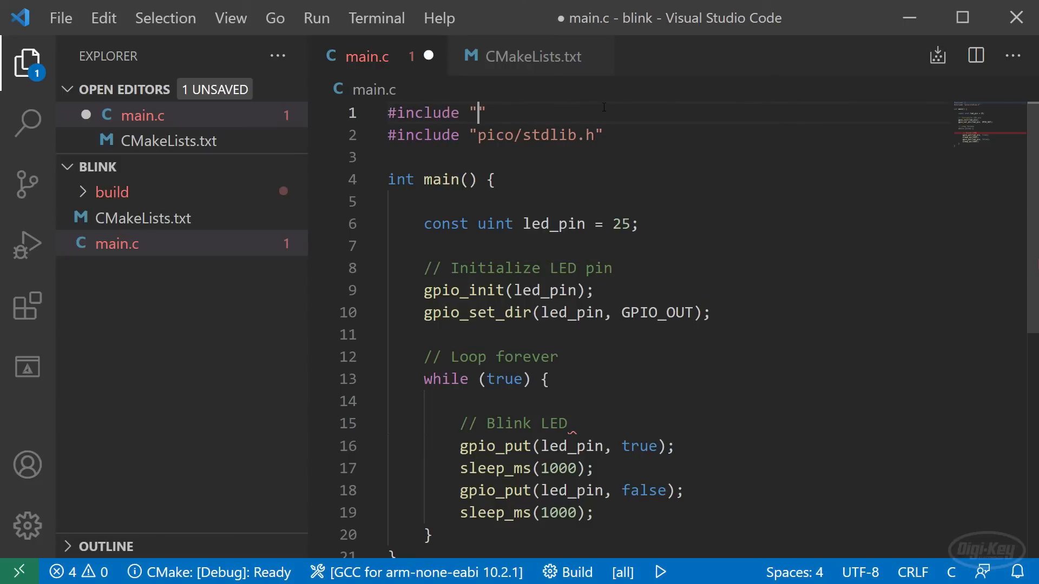
{"action": "type", "text": "<stdi"}
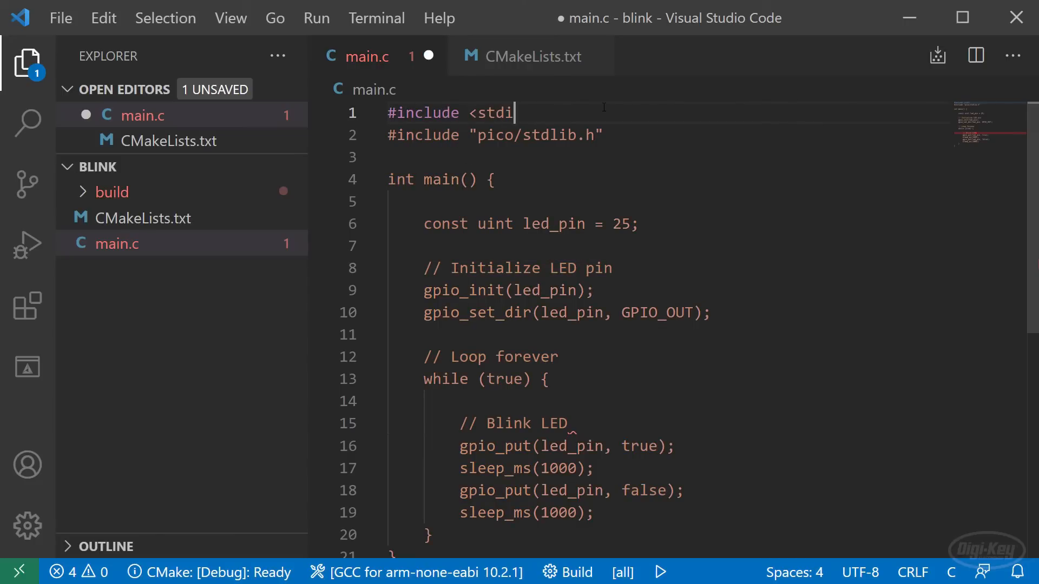
{"action": "type", "text": "o.h>"}
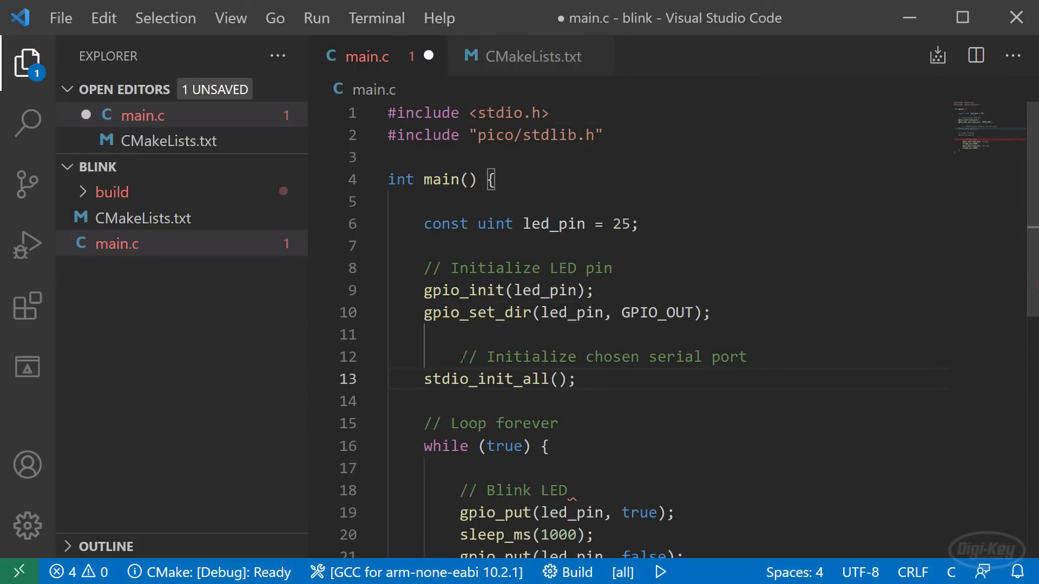
Step: Add printf("Blinking!\r\n"); inside the loop and save main.c
{"action": "scroll", "scroll_direction": "down", "scroll_amount": 3}
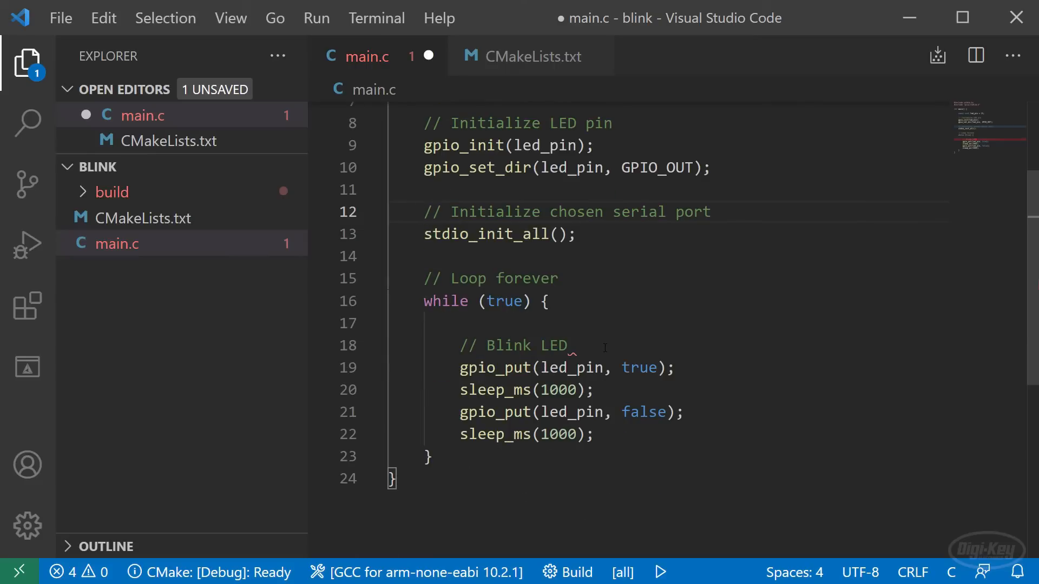
{"action": "type", "text": "print"}
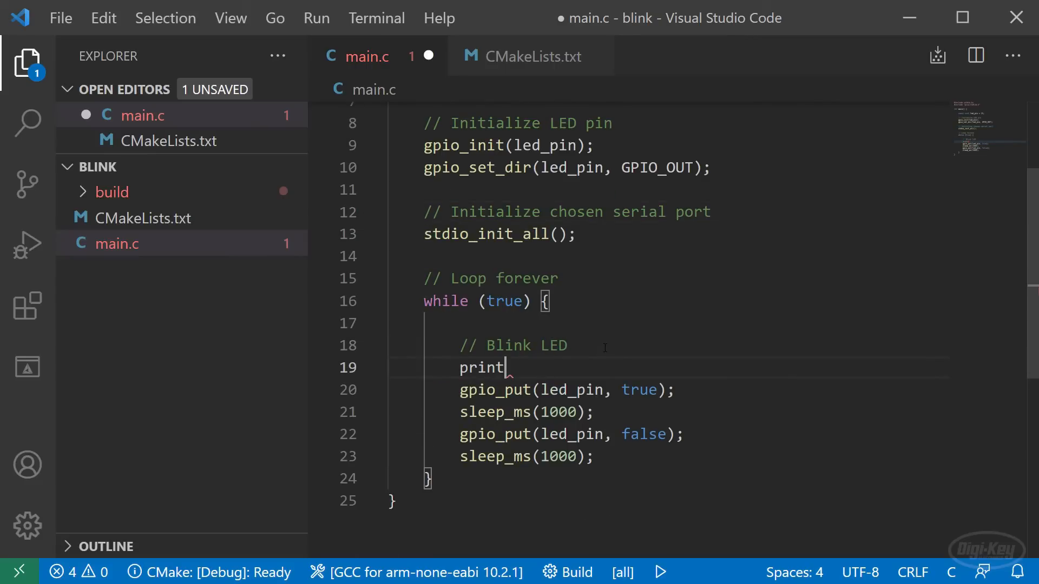
{"action": "type", "text": "f(\"B\")"}
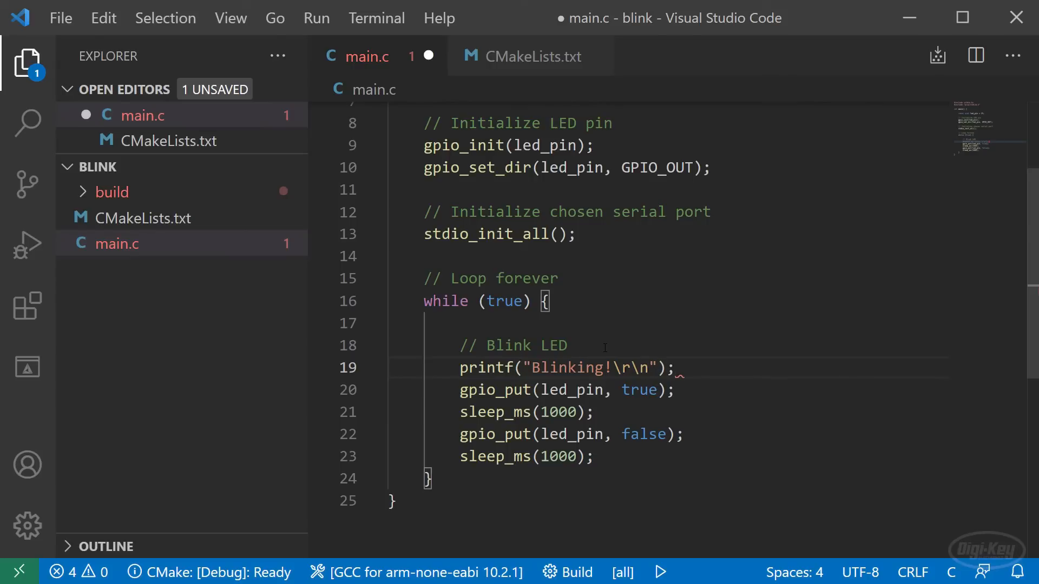
{"action": "key", "text": "ctrl+s"}
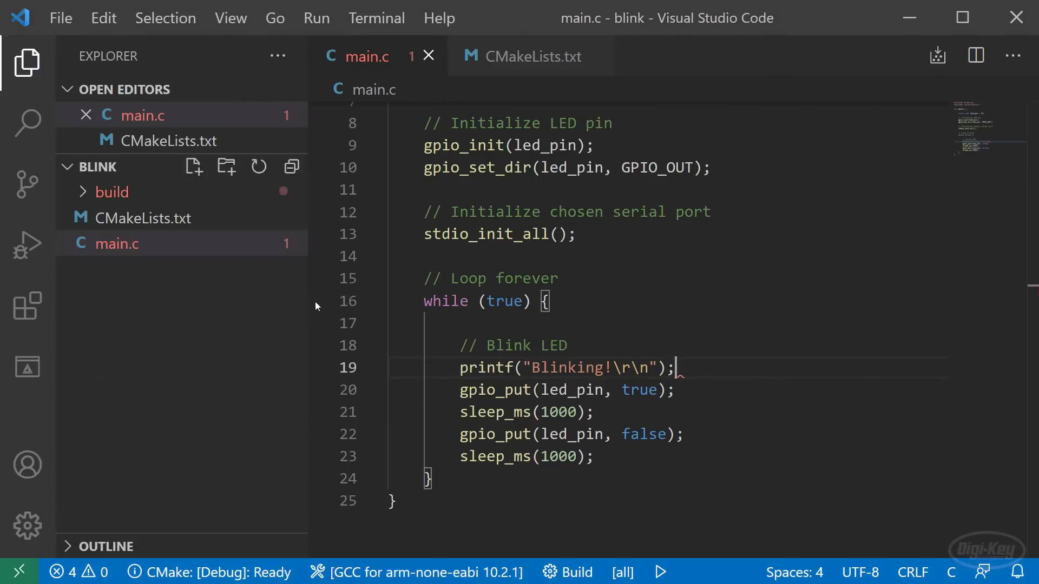
{"action": "left_click", "coordinate": [532, 56]}
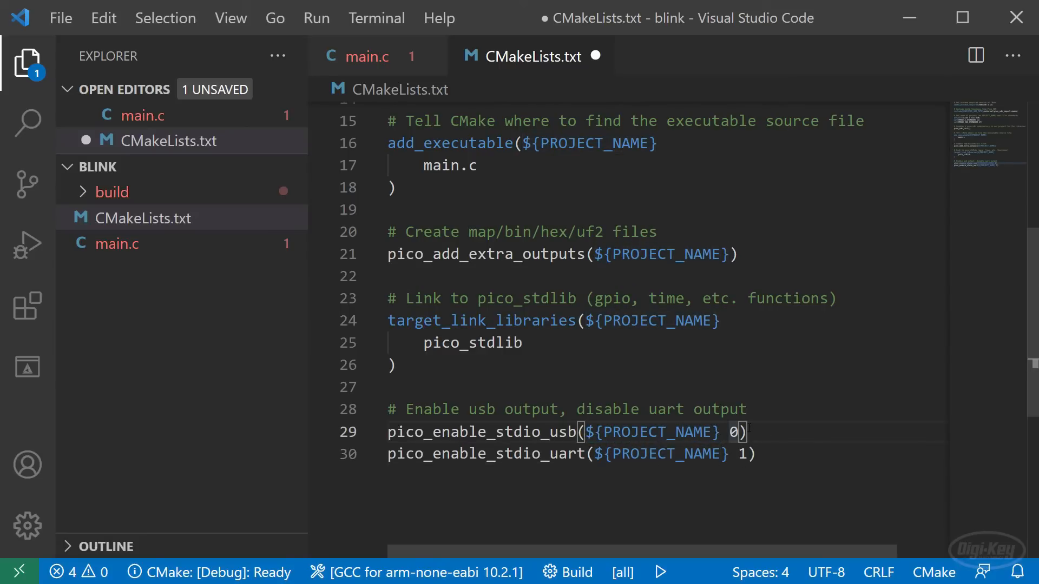
Step: Set pico_enable_stdio_usb to 1 and pico_enable_stdio_uart to 0 in CMakeLists.txt
{"action": "type", "text": "1"}
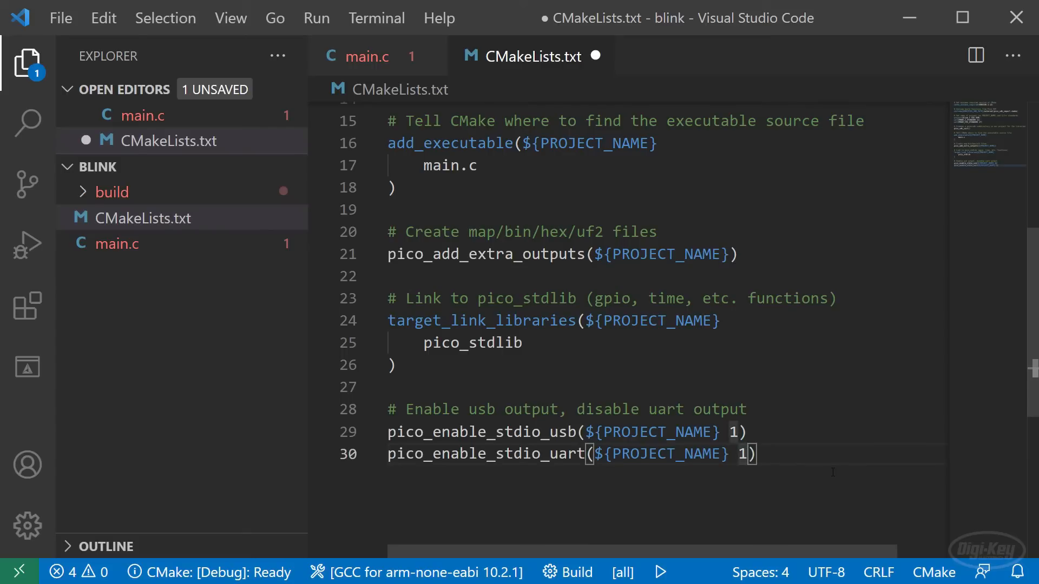
{"action": "type", "text": "0"}
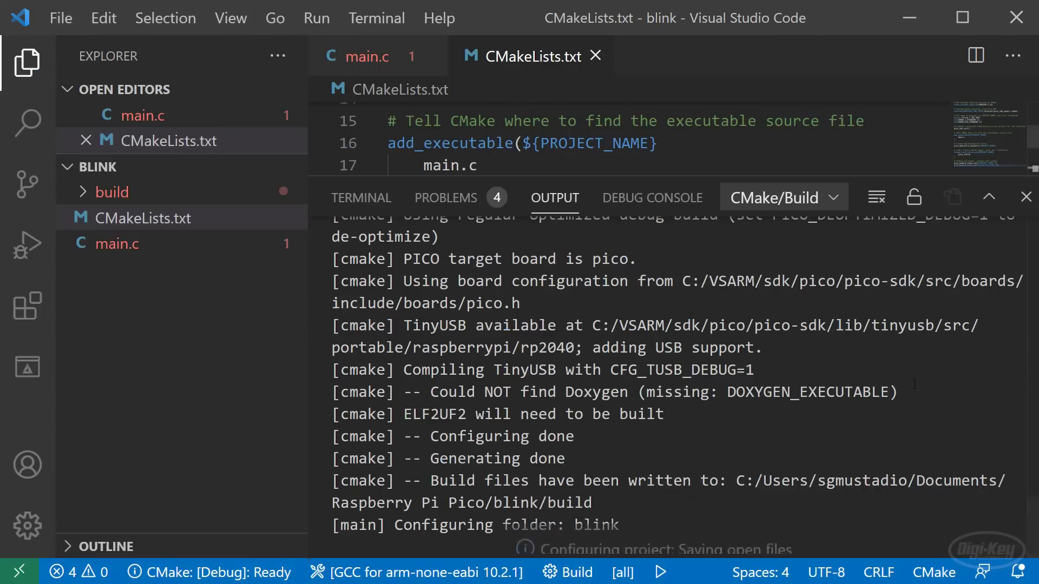
Step: Build the blink target to exit code 0 and switch to the bash terminal
{"action": "left_click", "coordinate": [1026, 197]}
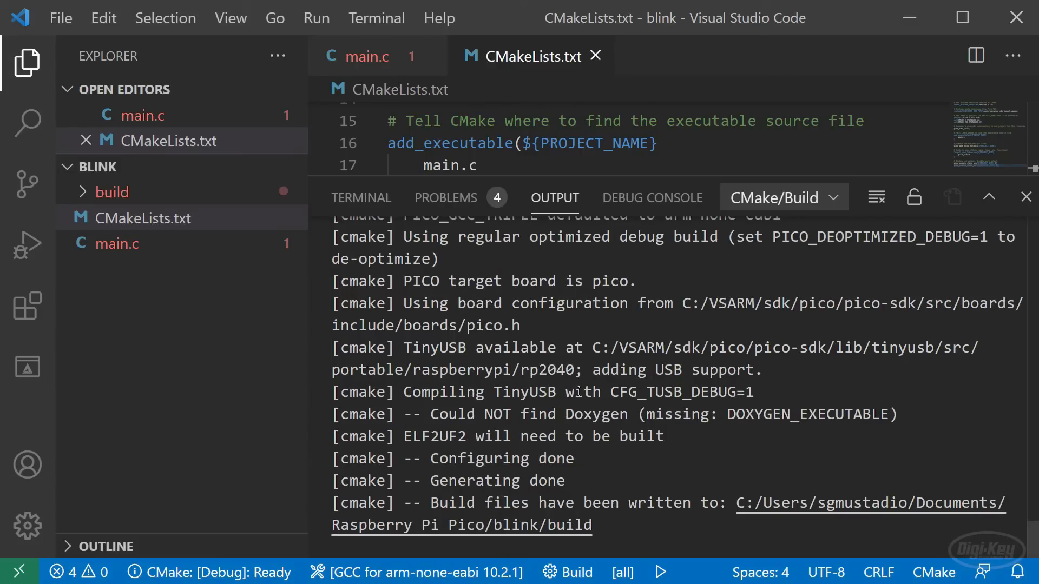
{"action": "mouse_move", "coordinate": [566, 571]}
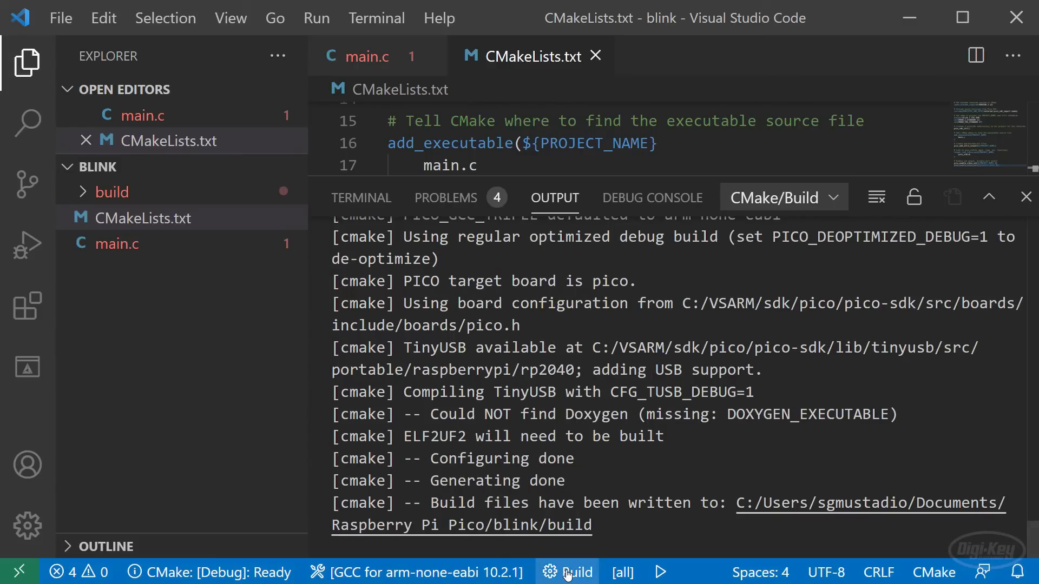
{"action": "left_click", "coordinate": [566, 571]}
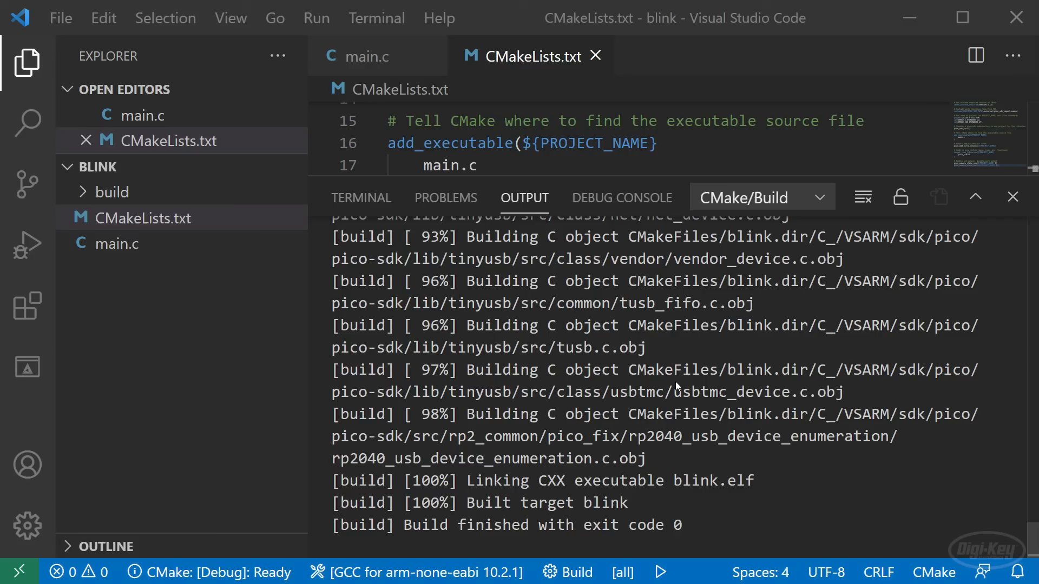
{"action": "left_click", "coordinate": [360, 197]}
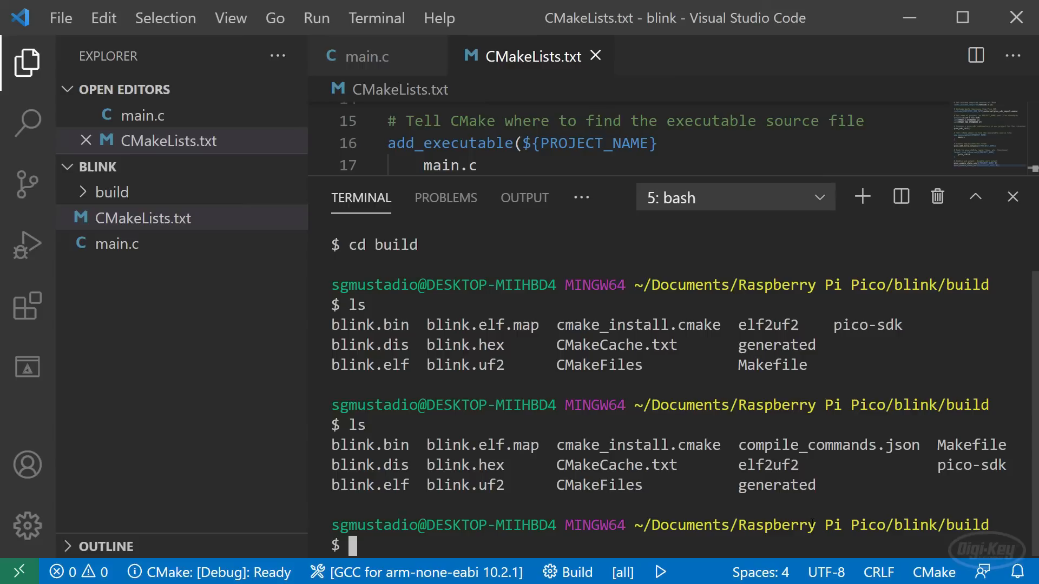
Step: Run cp blink.uf2 /g/ to flash the Pico
{"action": "type", "text": "cp blink."}
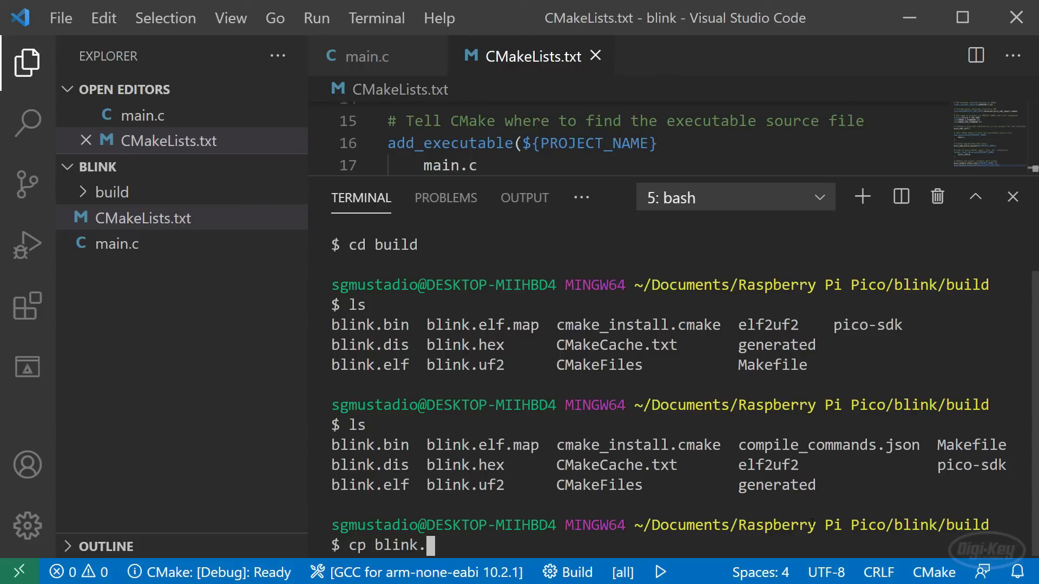
{"action": "type", "text": "uf2 /g/"}
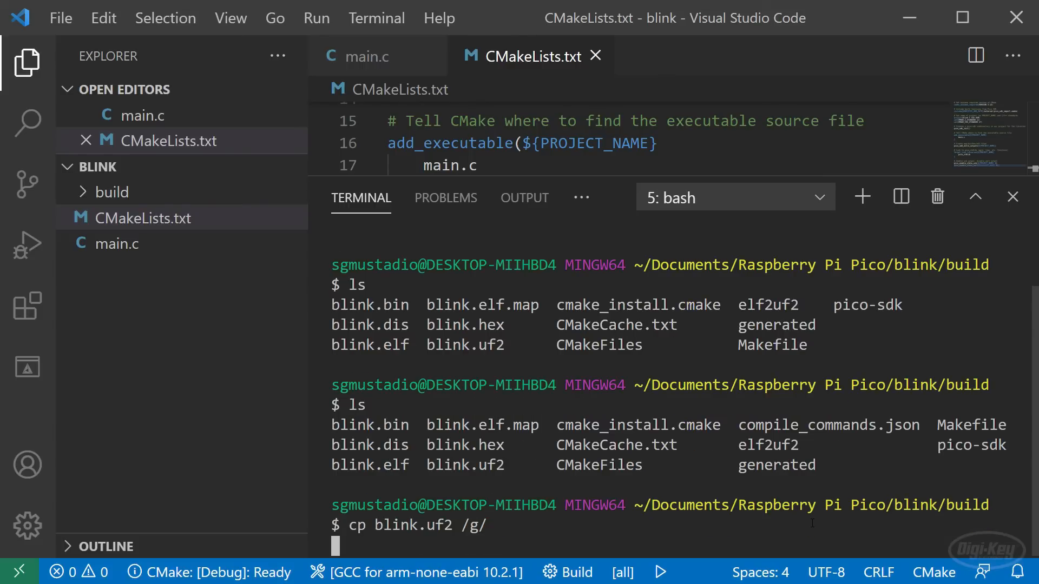
{"action": "key", "text": "Return"}
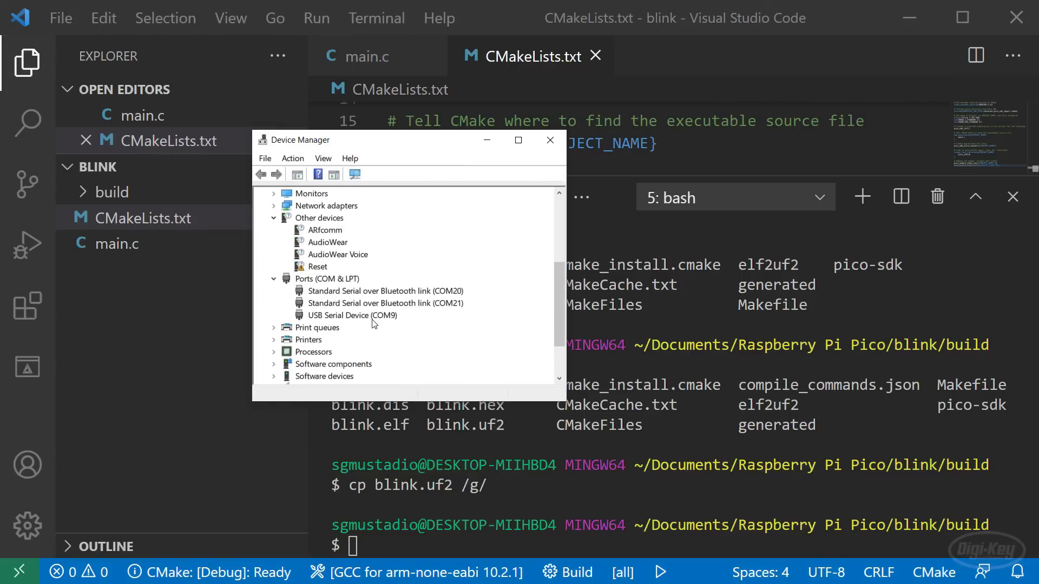
Step: Identify USB Serial Device COM9 in Device Manager and set PuTTY to Serial on COM9 at 115200
{"action": "left_click", "coordinate": [352, 315]}
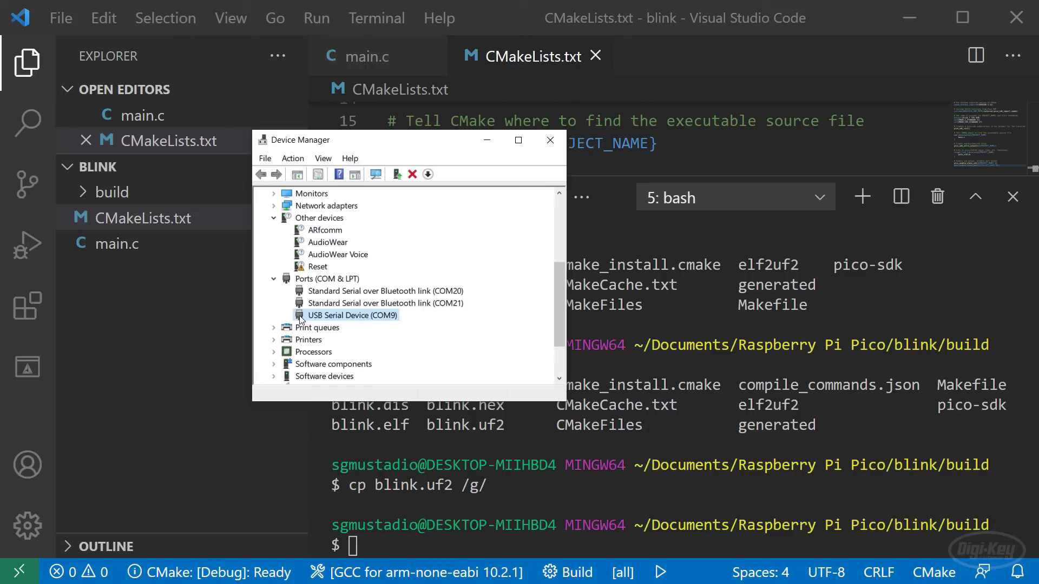
{"action": "mouse_move", "coordinate": [370, 323]}
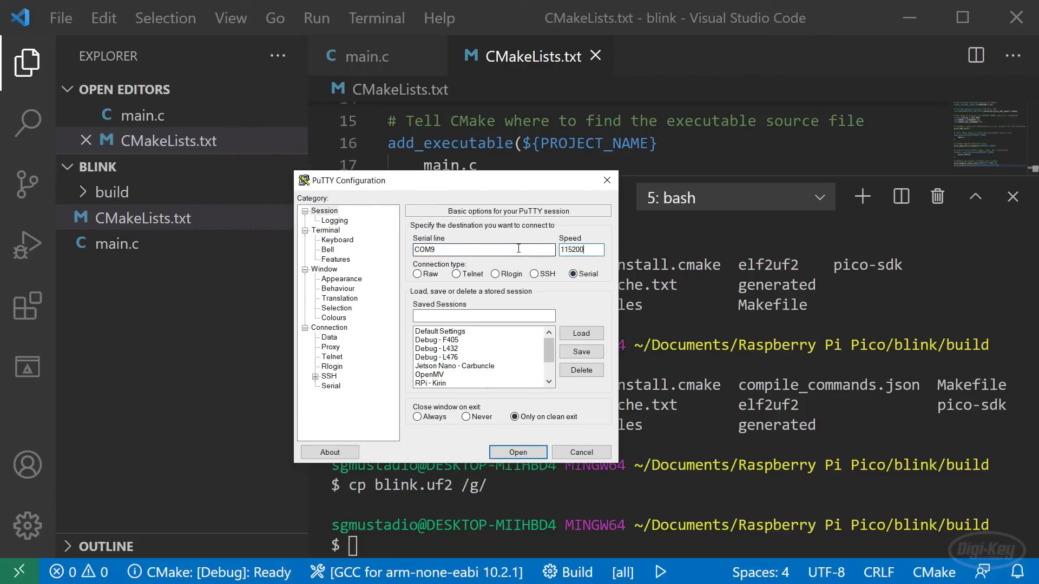
{"action": "left_click", "coordinate": [580, 453]}
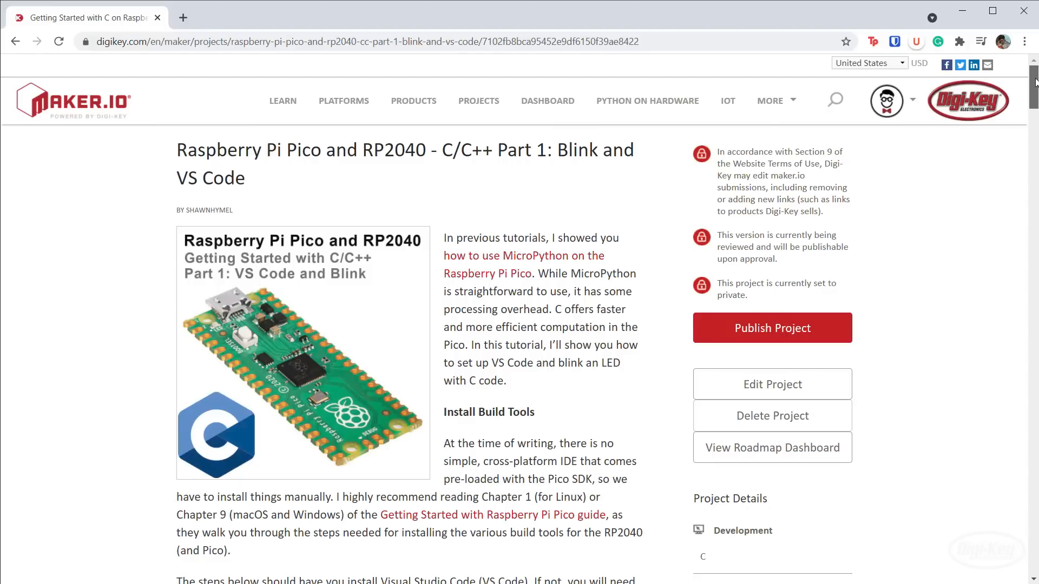
Step: Scroll the Maker.io tutorial down to The Code section with the main.c listing
{"action": "scroll", "scroll_direction": "down", "scroll_amount": 3}
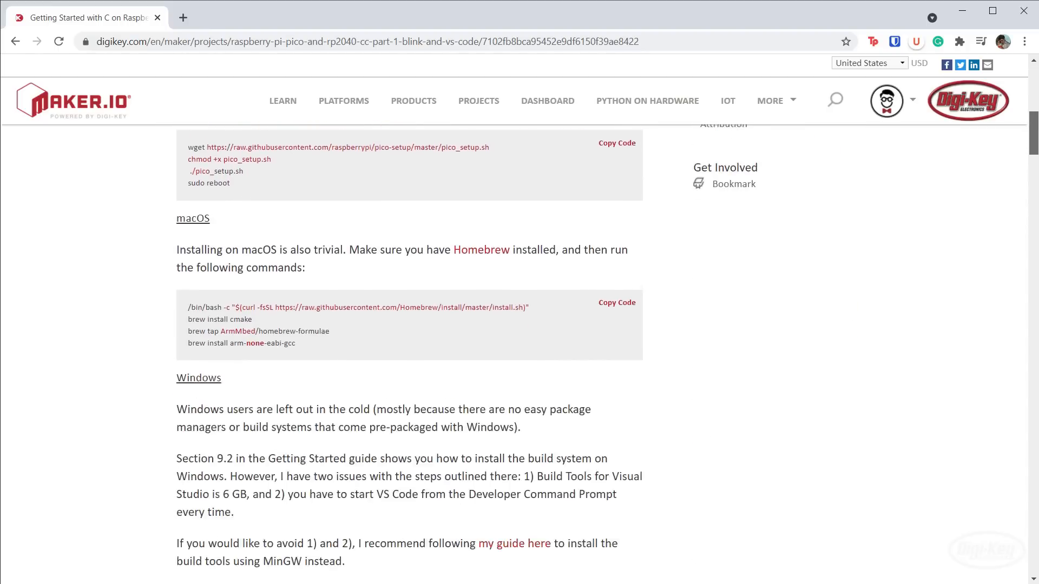
{"action": "scroll", "scroll_direction": "down", "scroll_amount": 3}
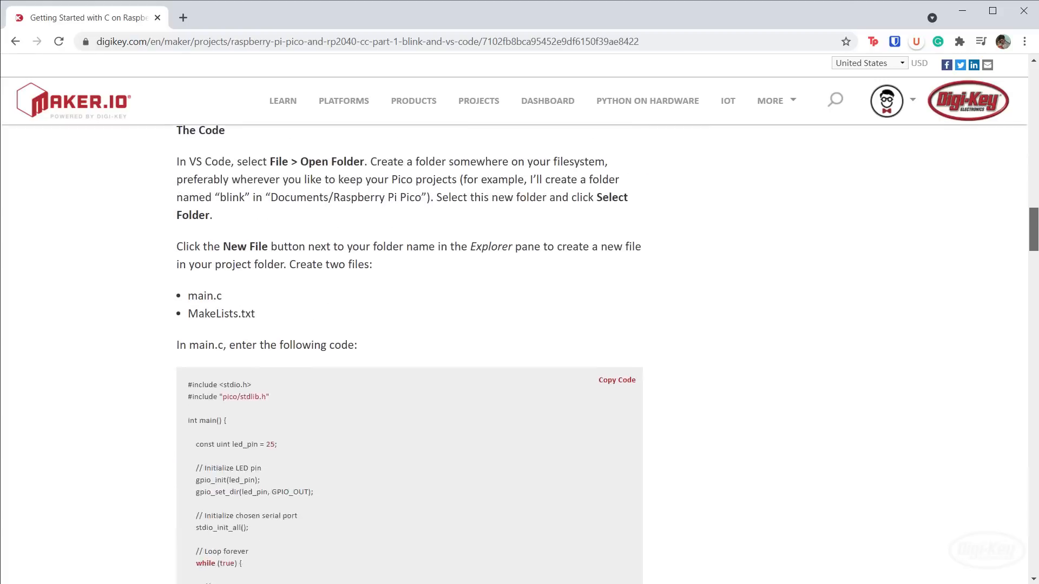